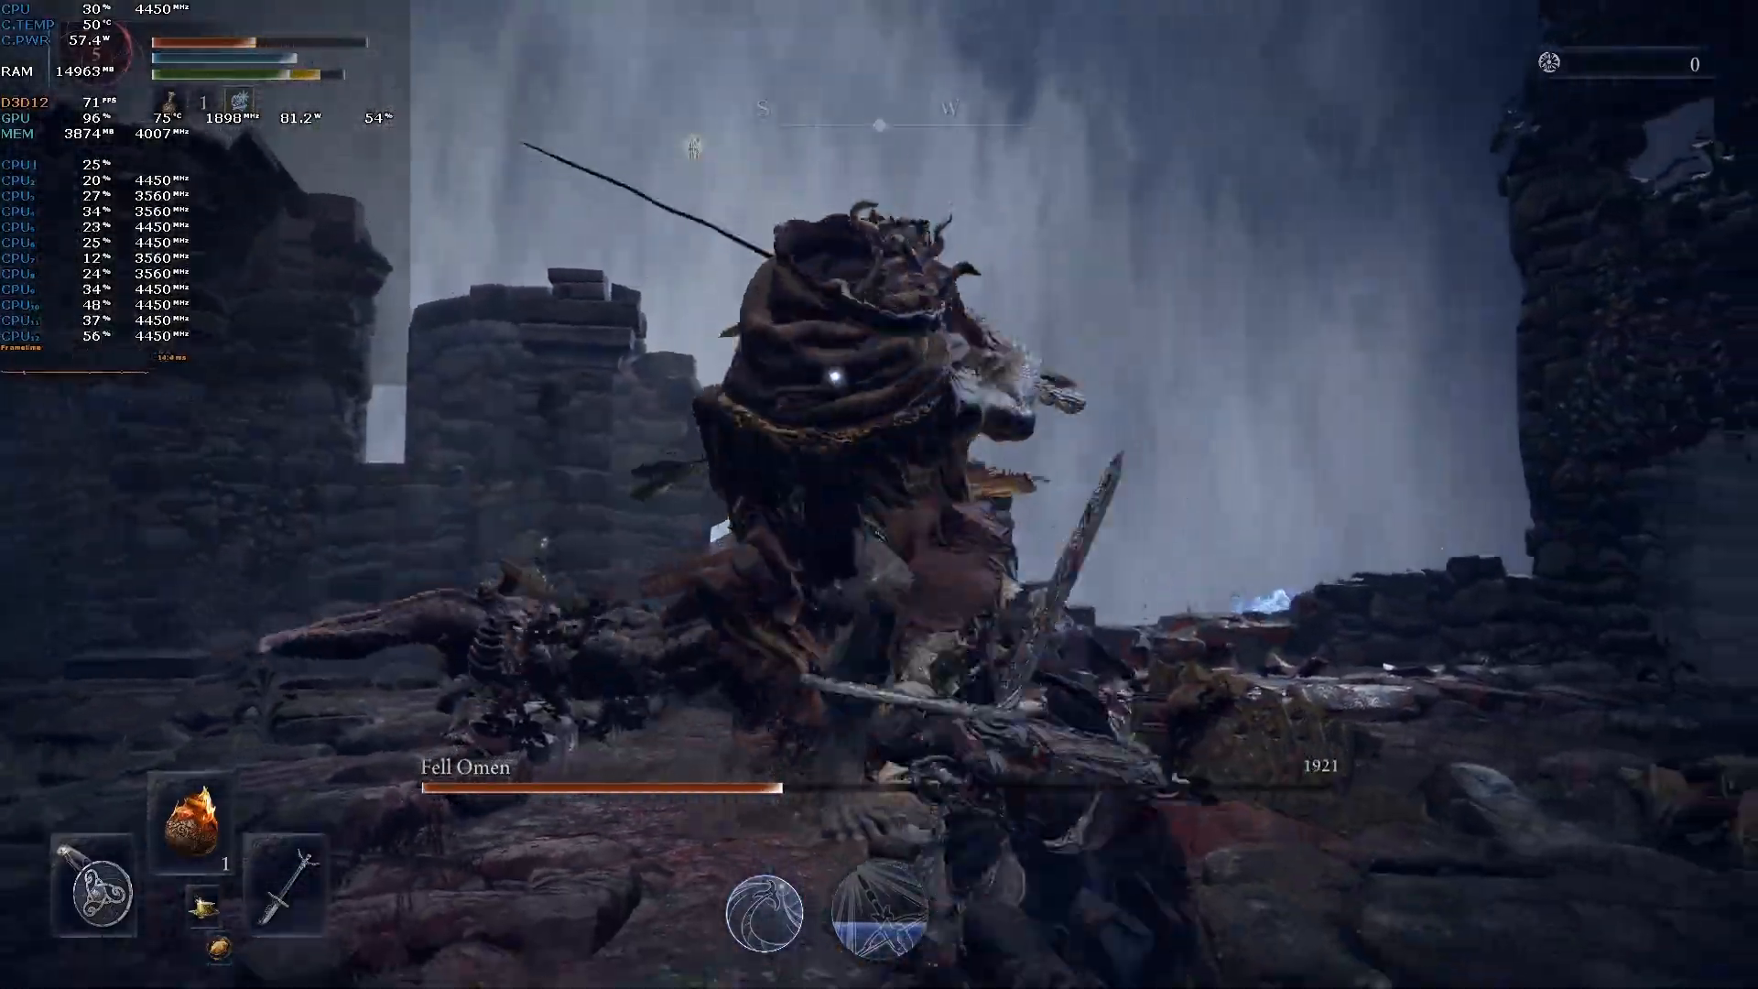
mouse_move(879, 495)
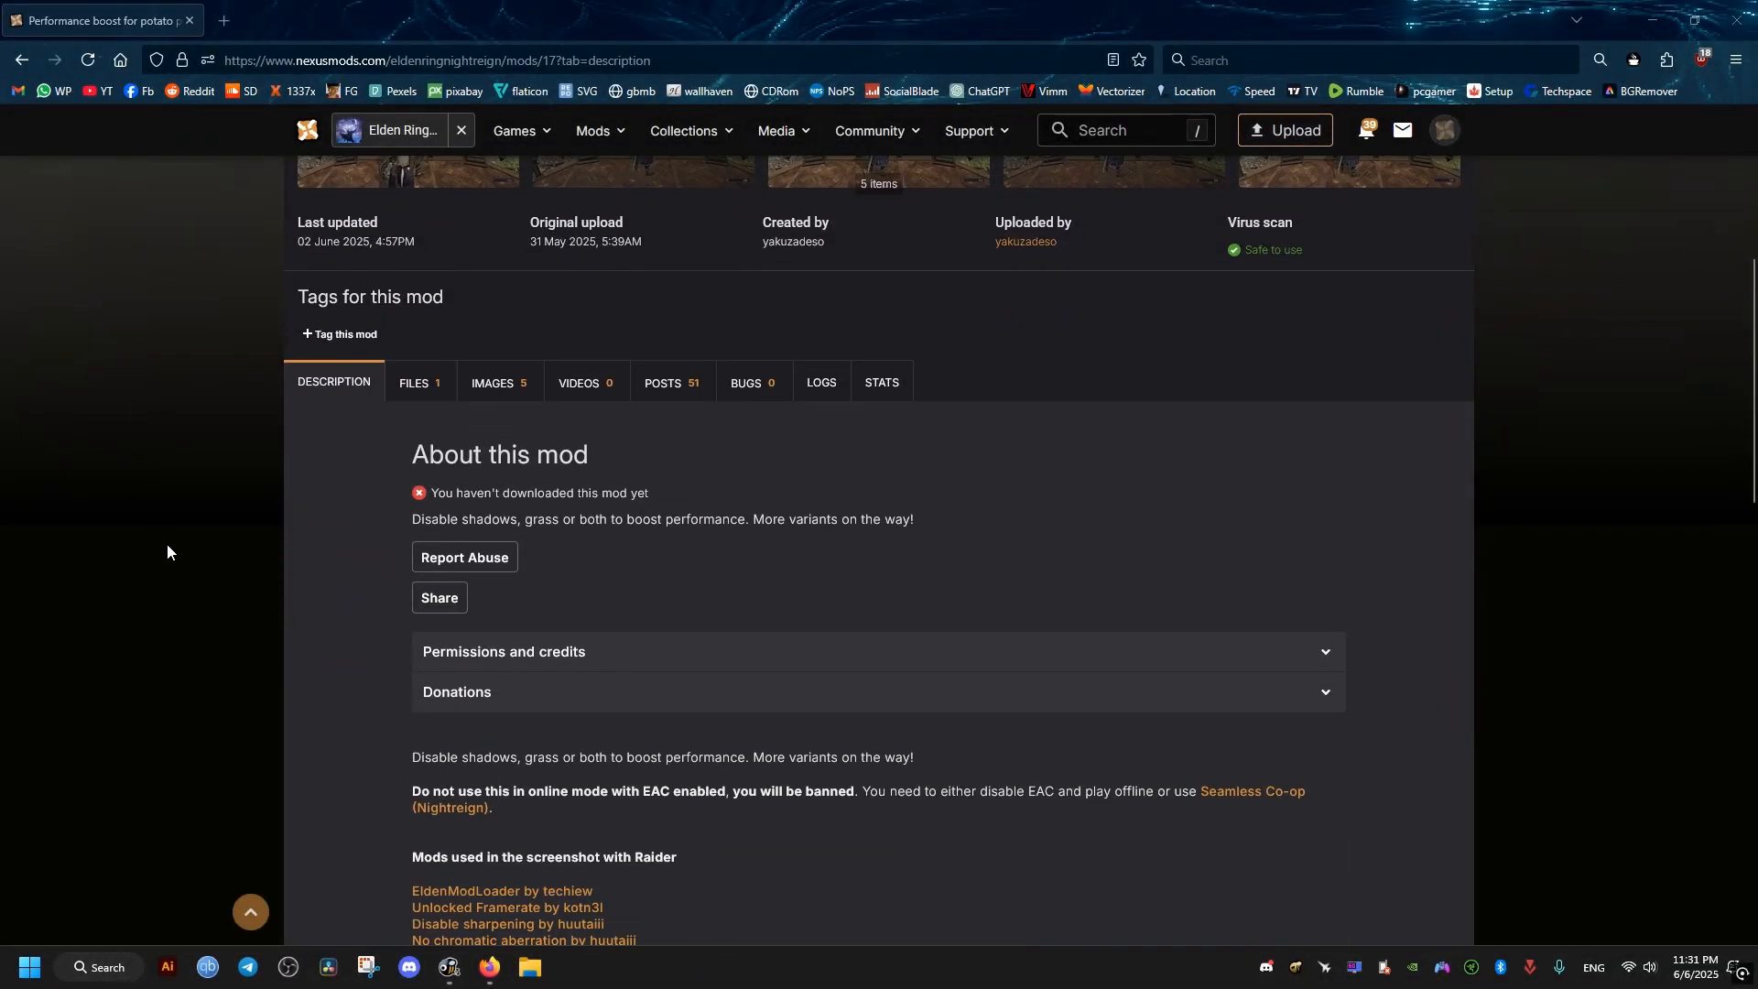
- Download the potato mod archive from its Files list via Manual download and the free Slow Download
scroll("down", 3)
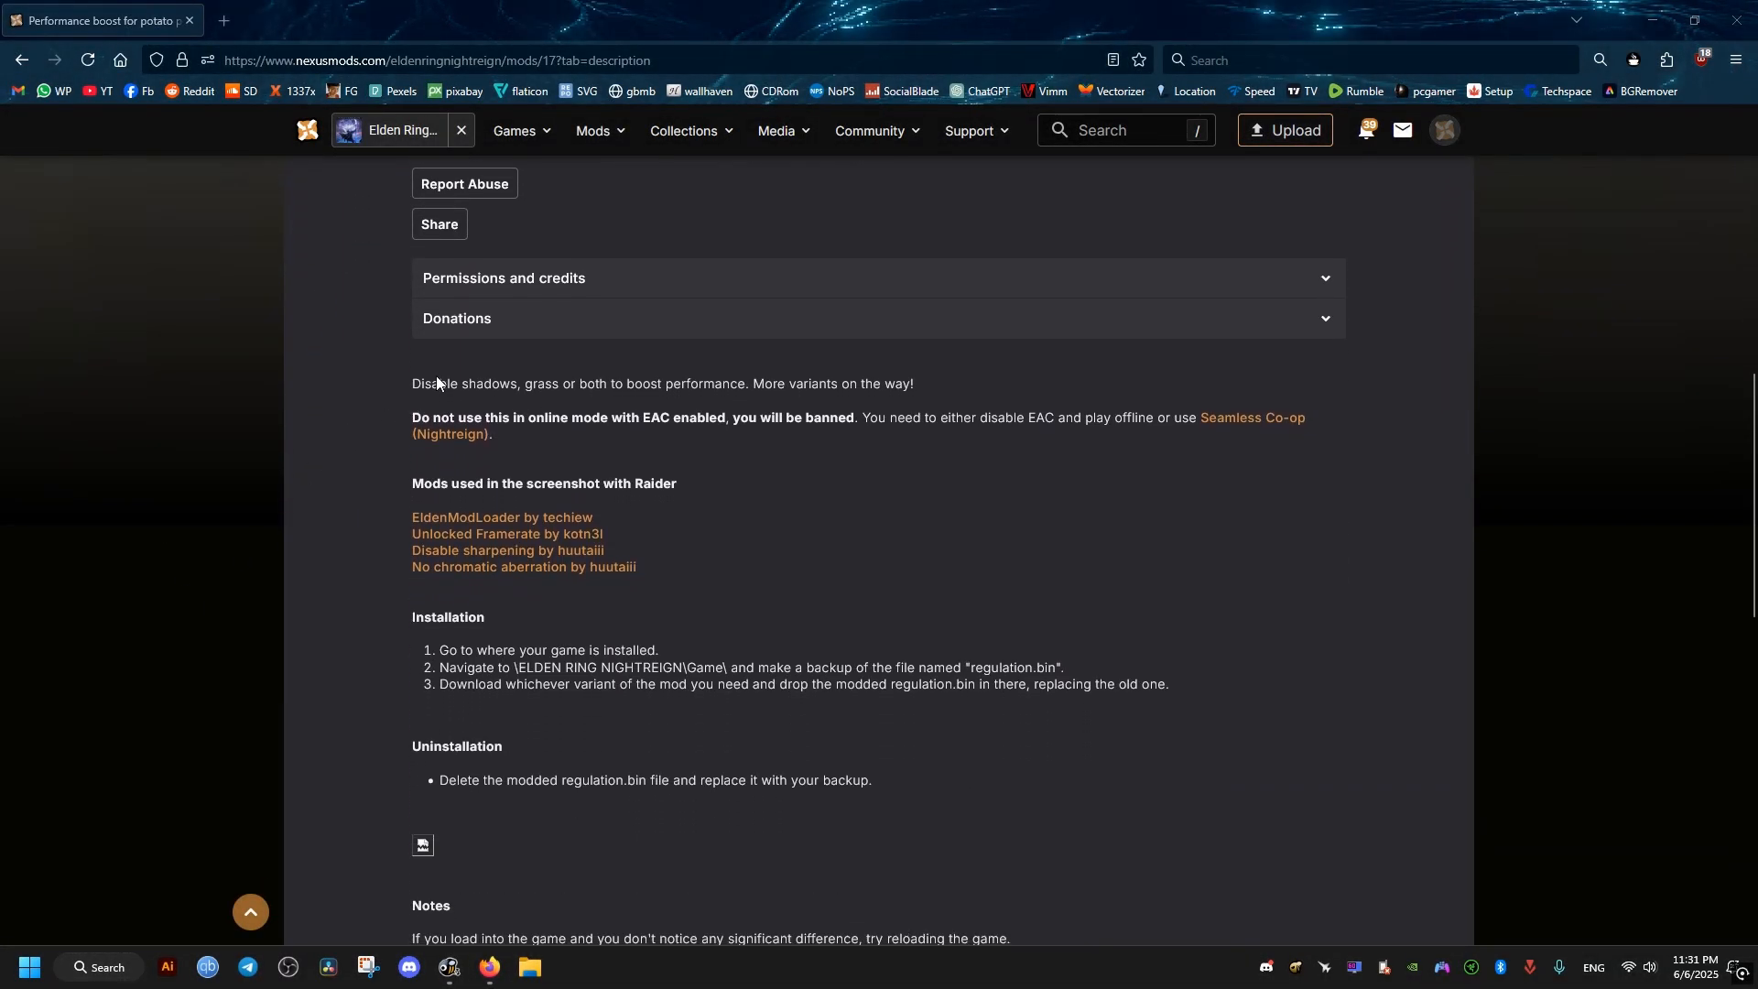
mouse_move(341, 577)
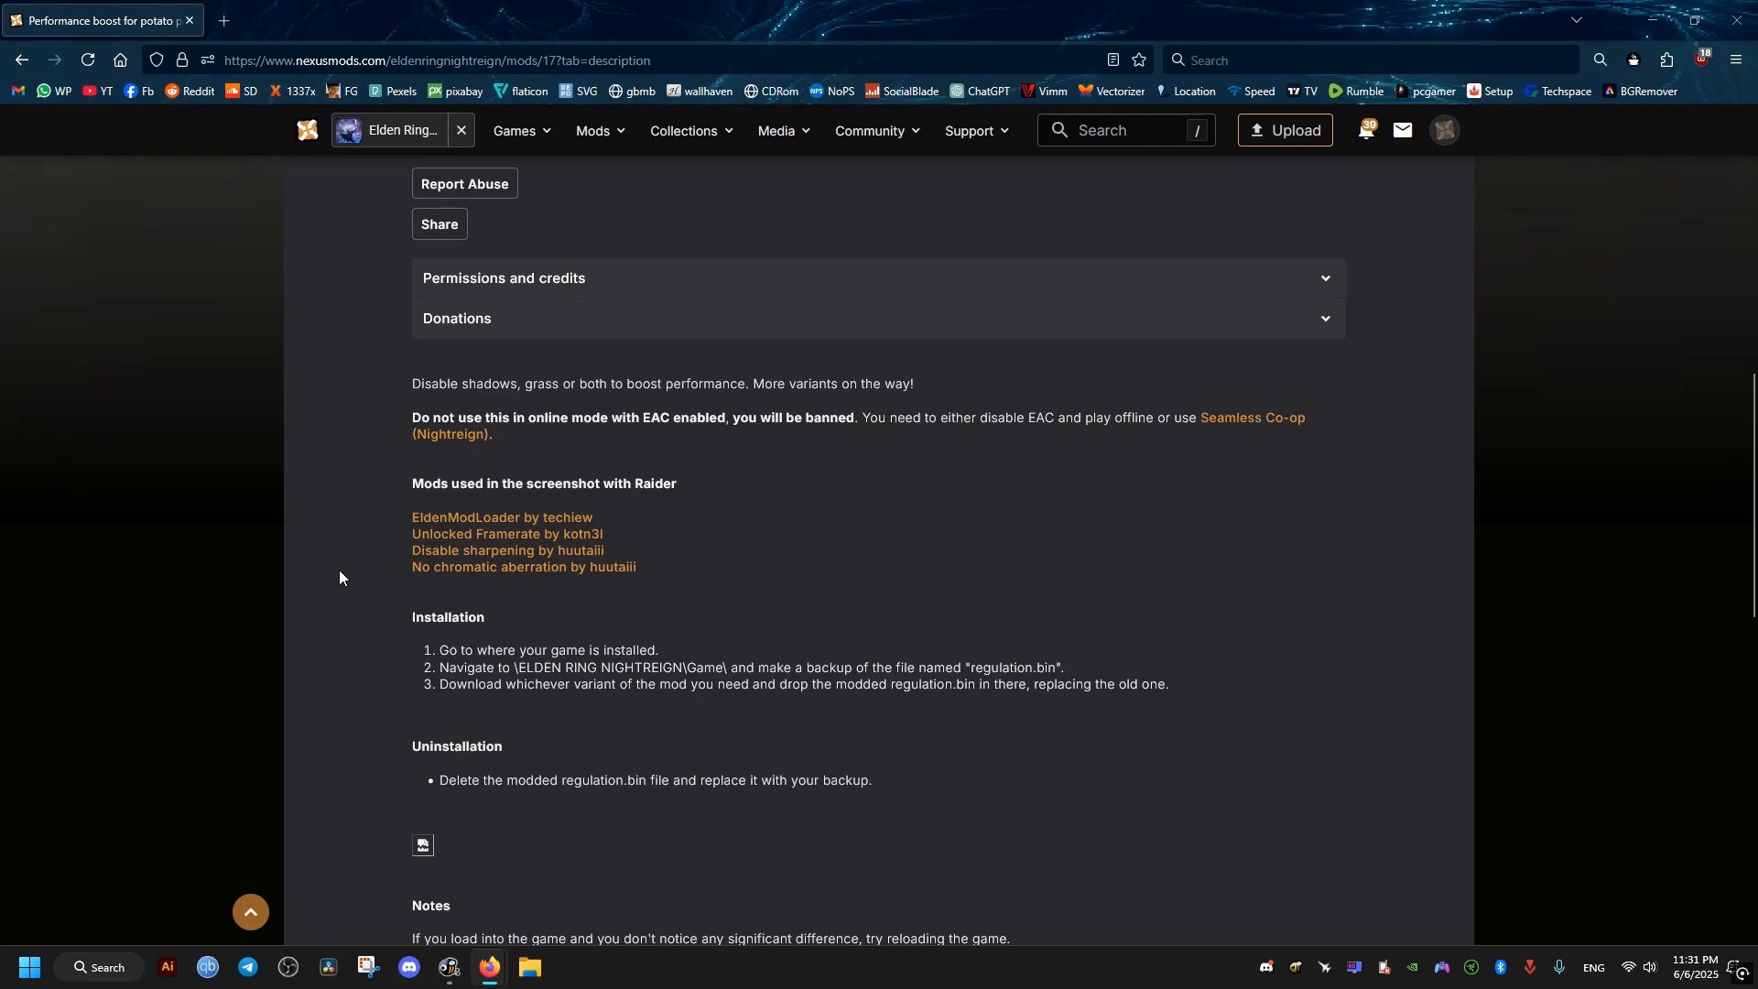
left_click(416, 569)
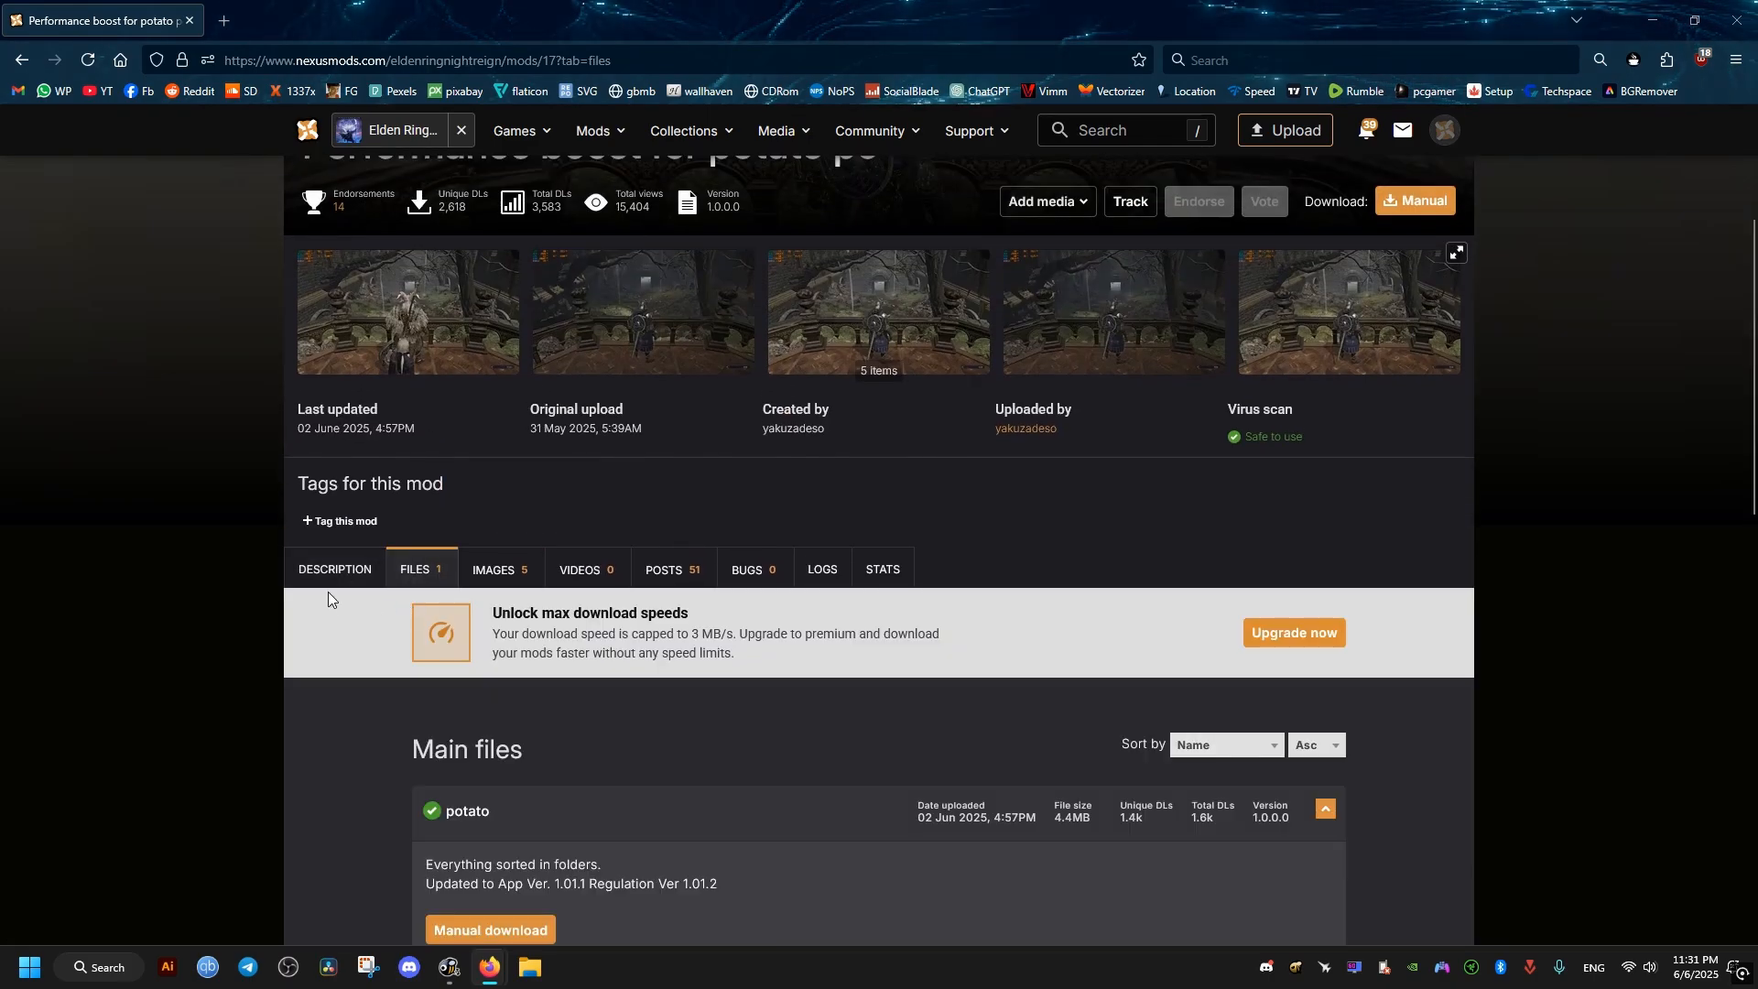
left_click(491, 930)
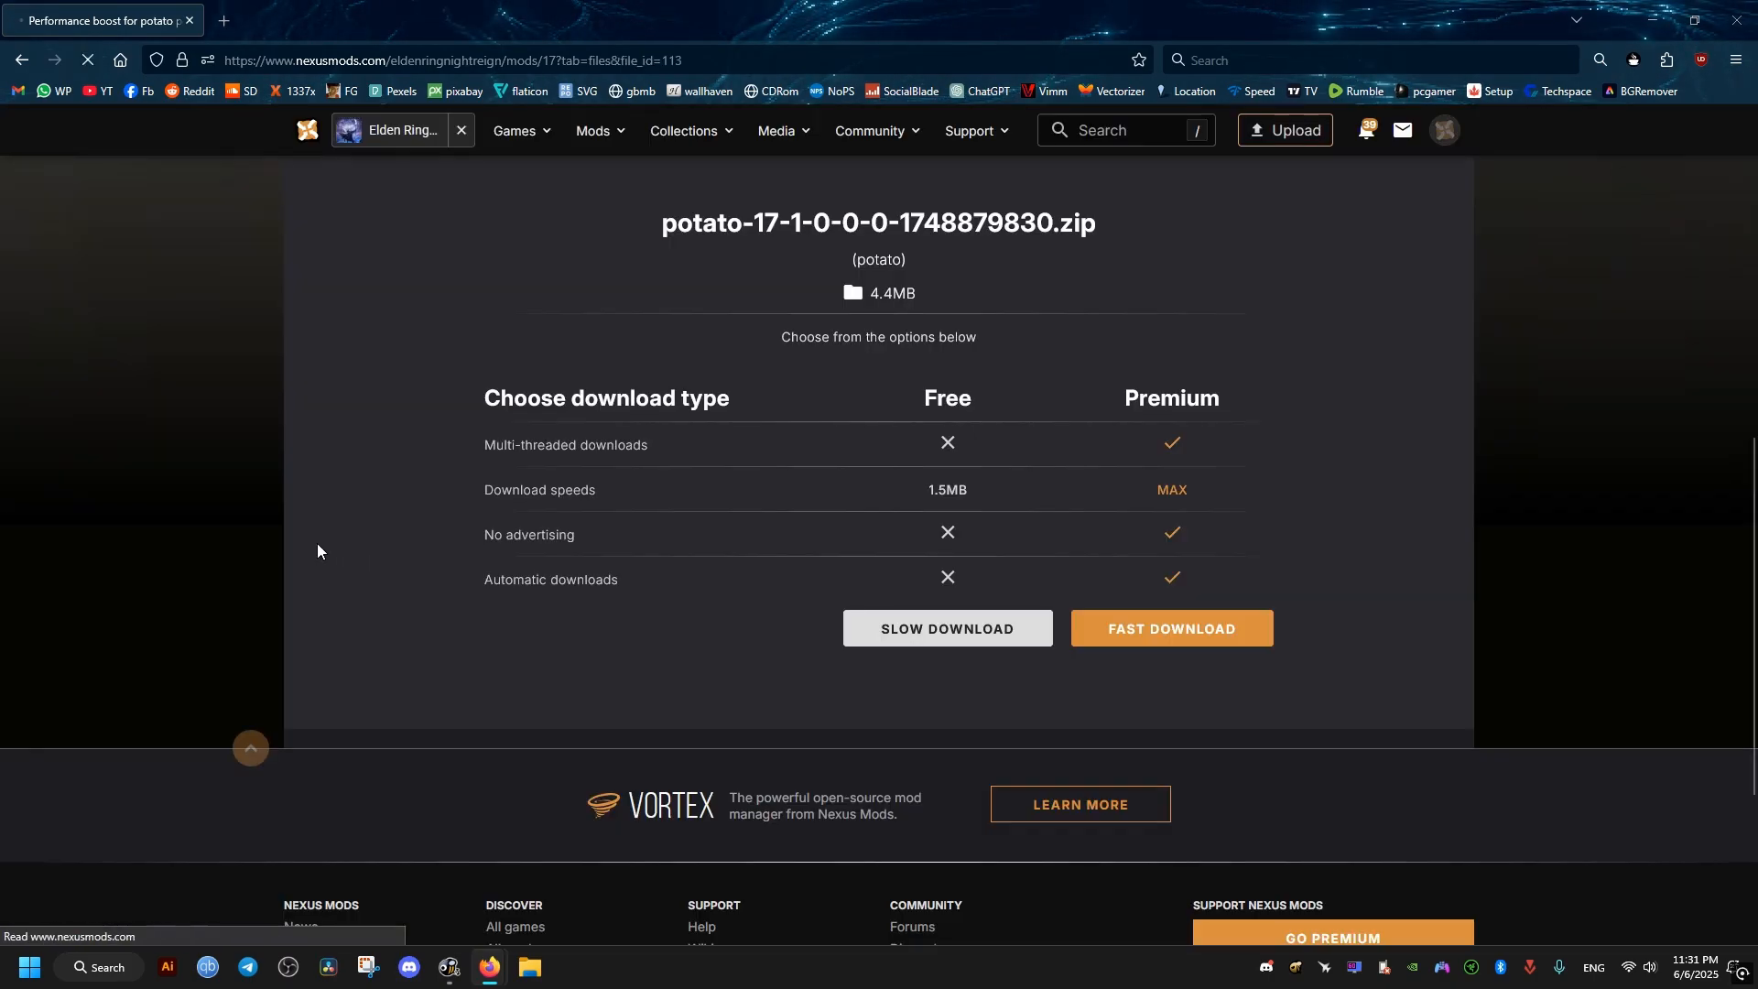
left_click(945, 628)
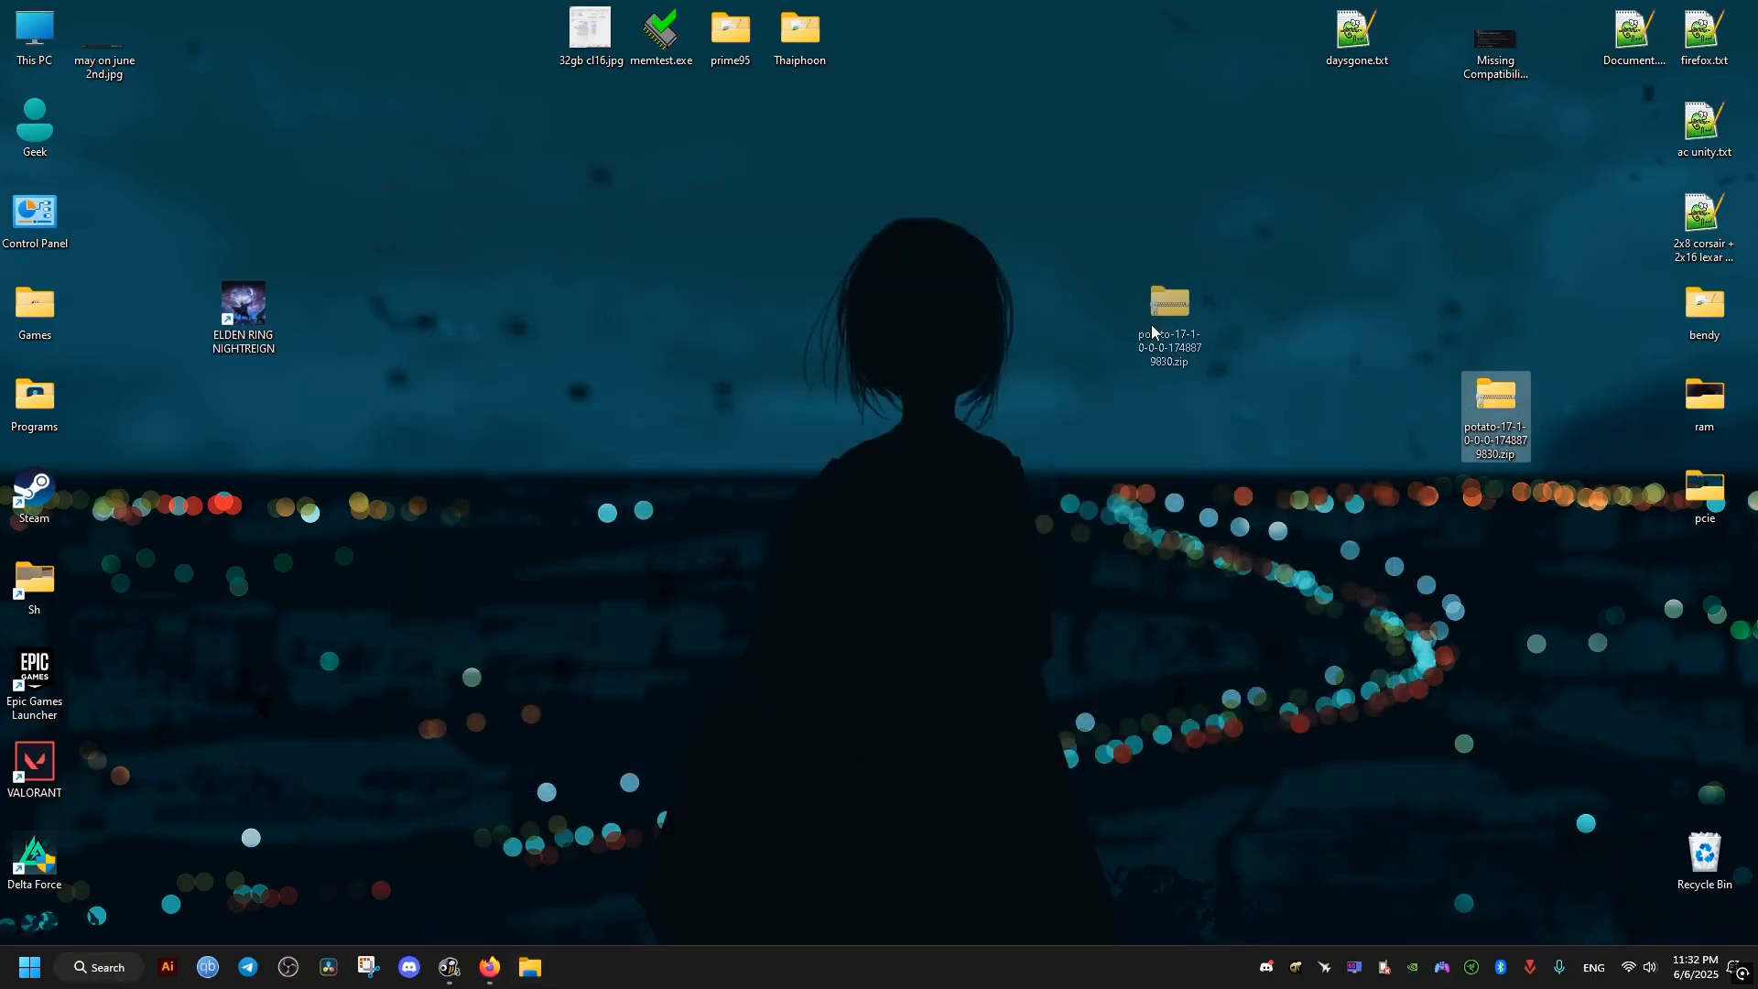
- Open the potato zip from the desktop and browse into its nograssnoshadows variant folder
double_click(1494, 403)
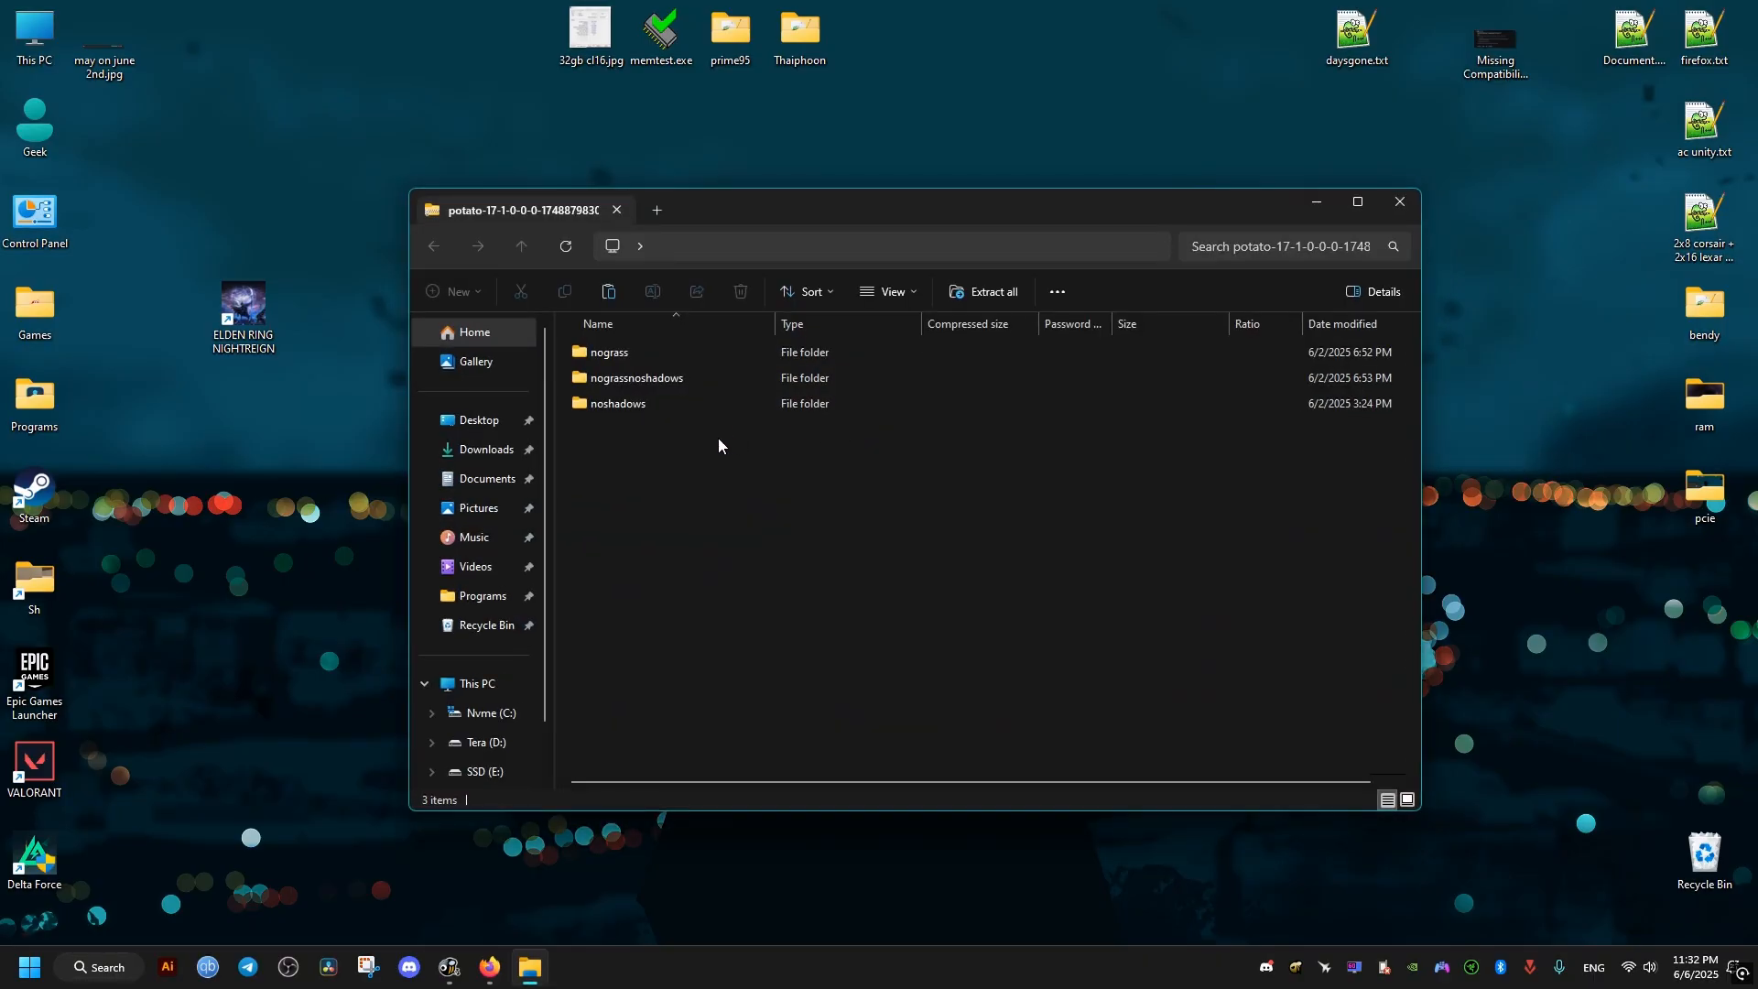
left_click(636, 377)
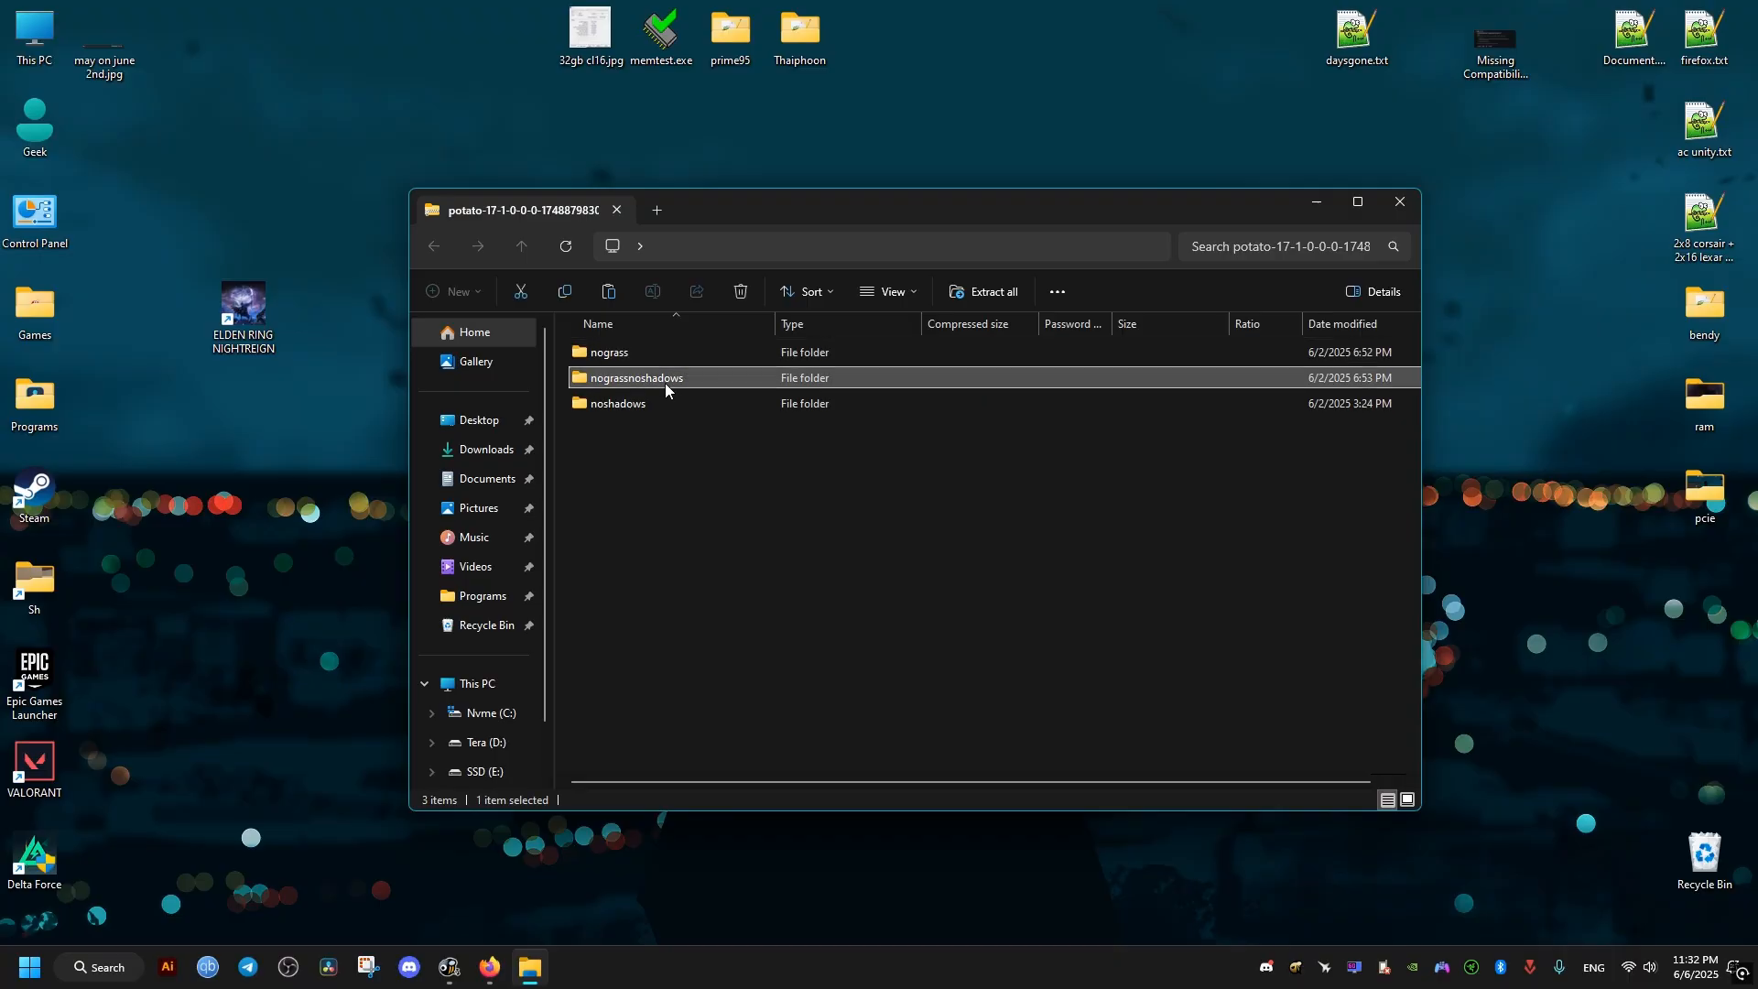
left_click(619, 403)
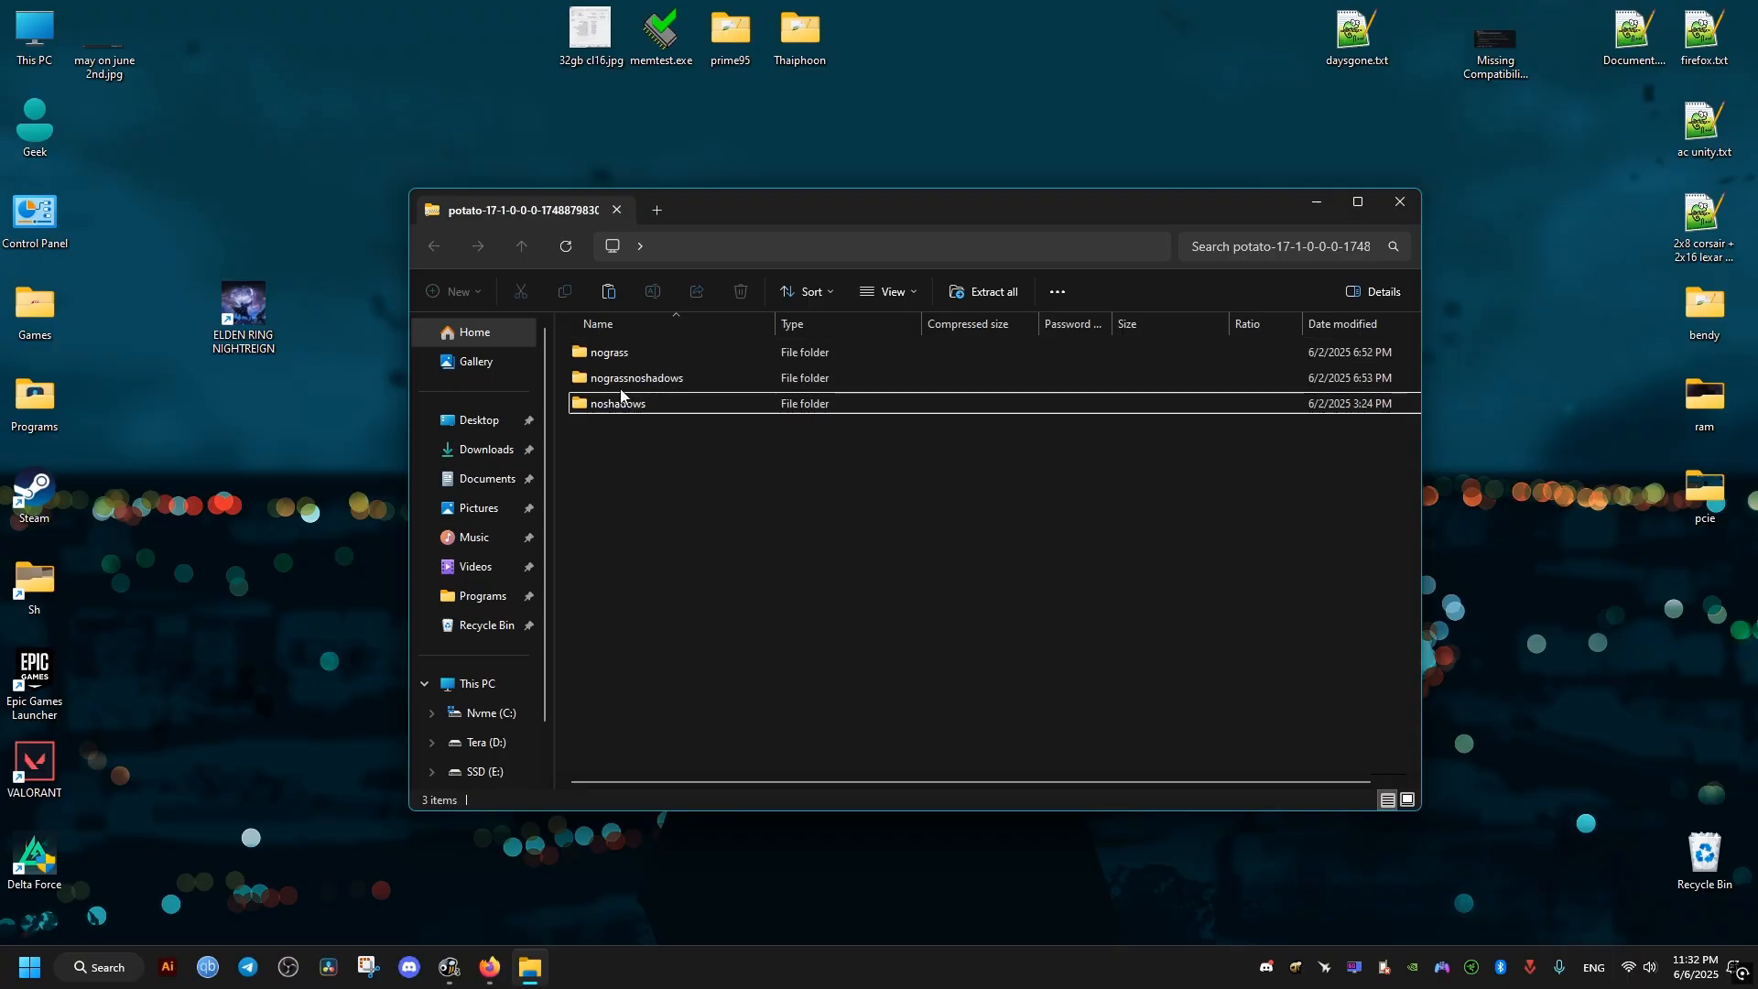
double_click(635, 377)
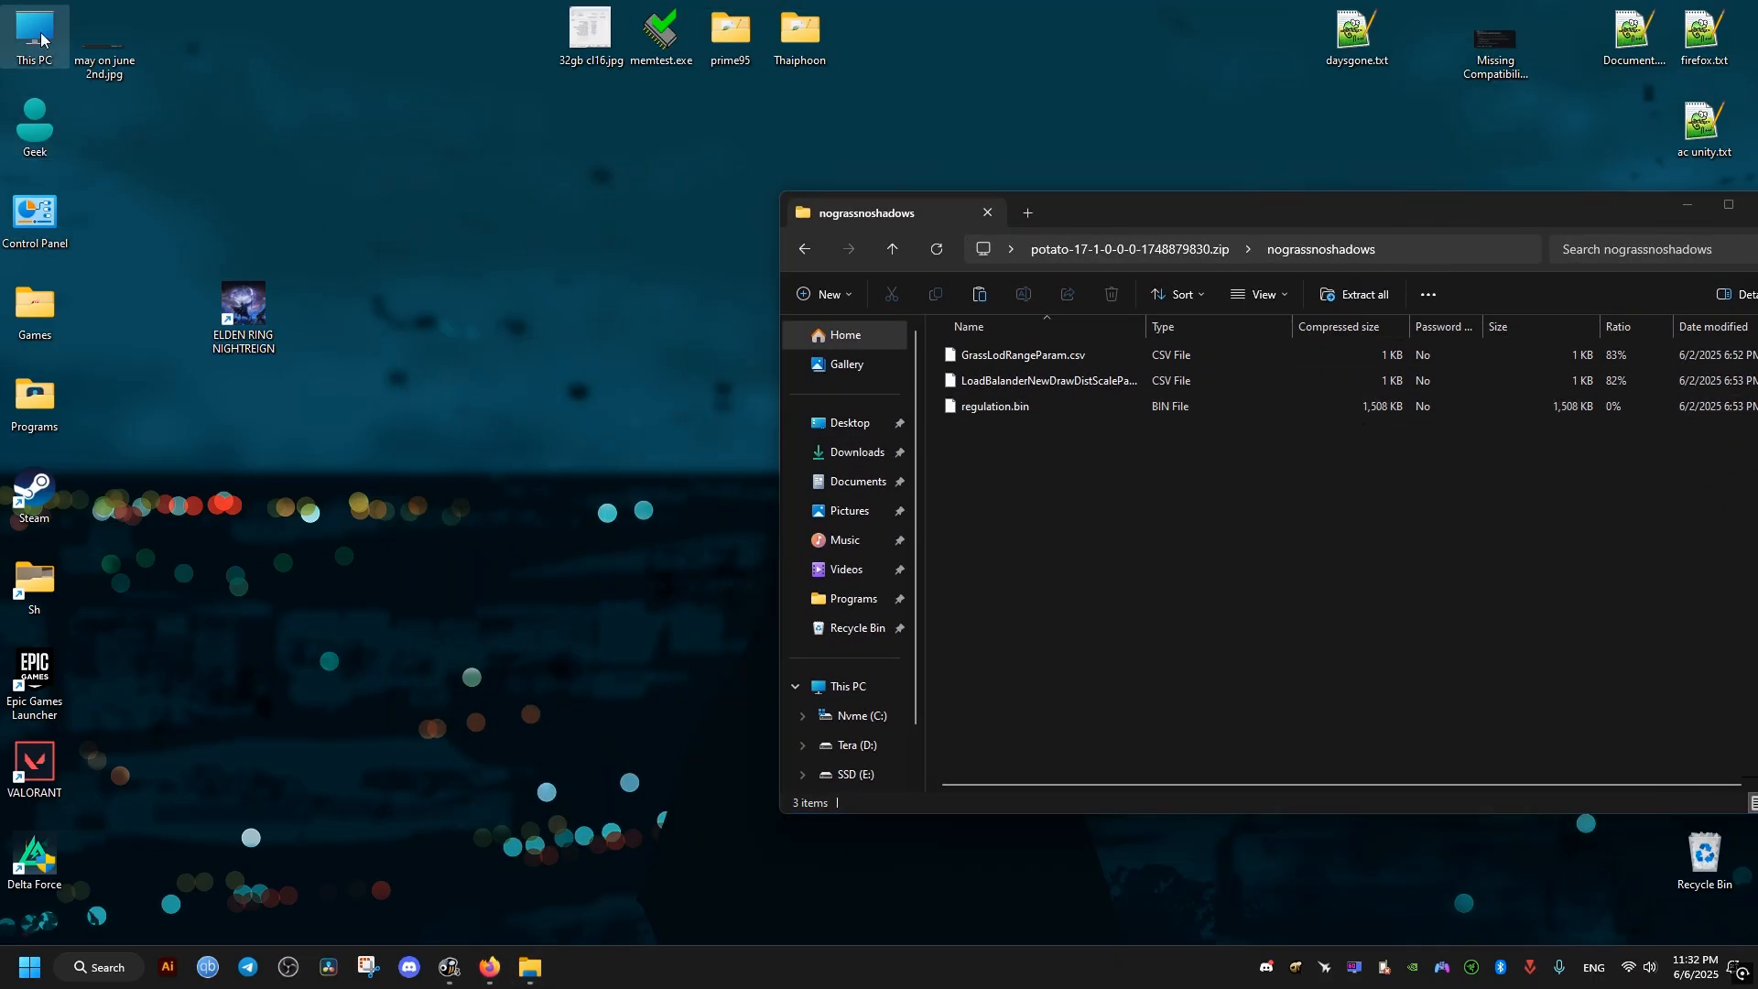
mouse_move(53, 39)
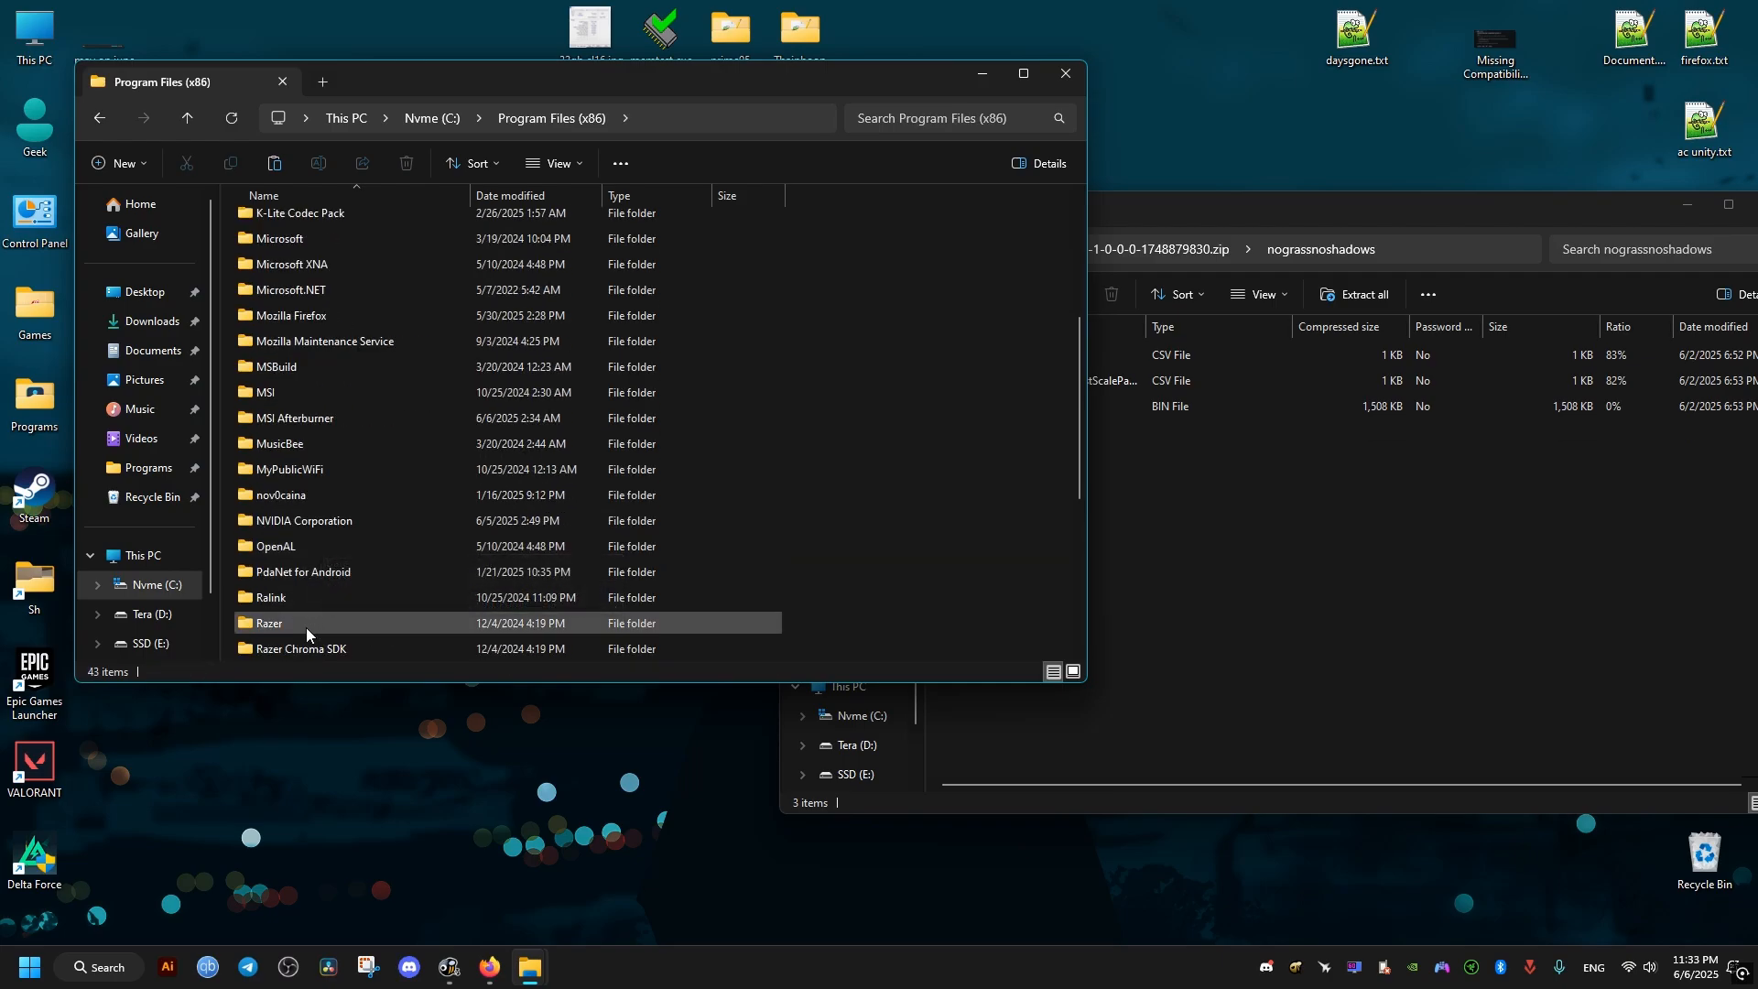
- Navigate the new Explorer window to Tera (D:) > Games > ELDEN RING NIGHTREIGN
double_click(270, 623)
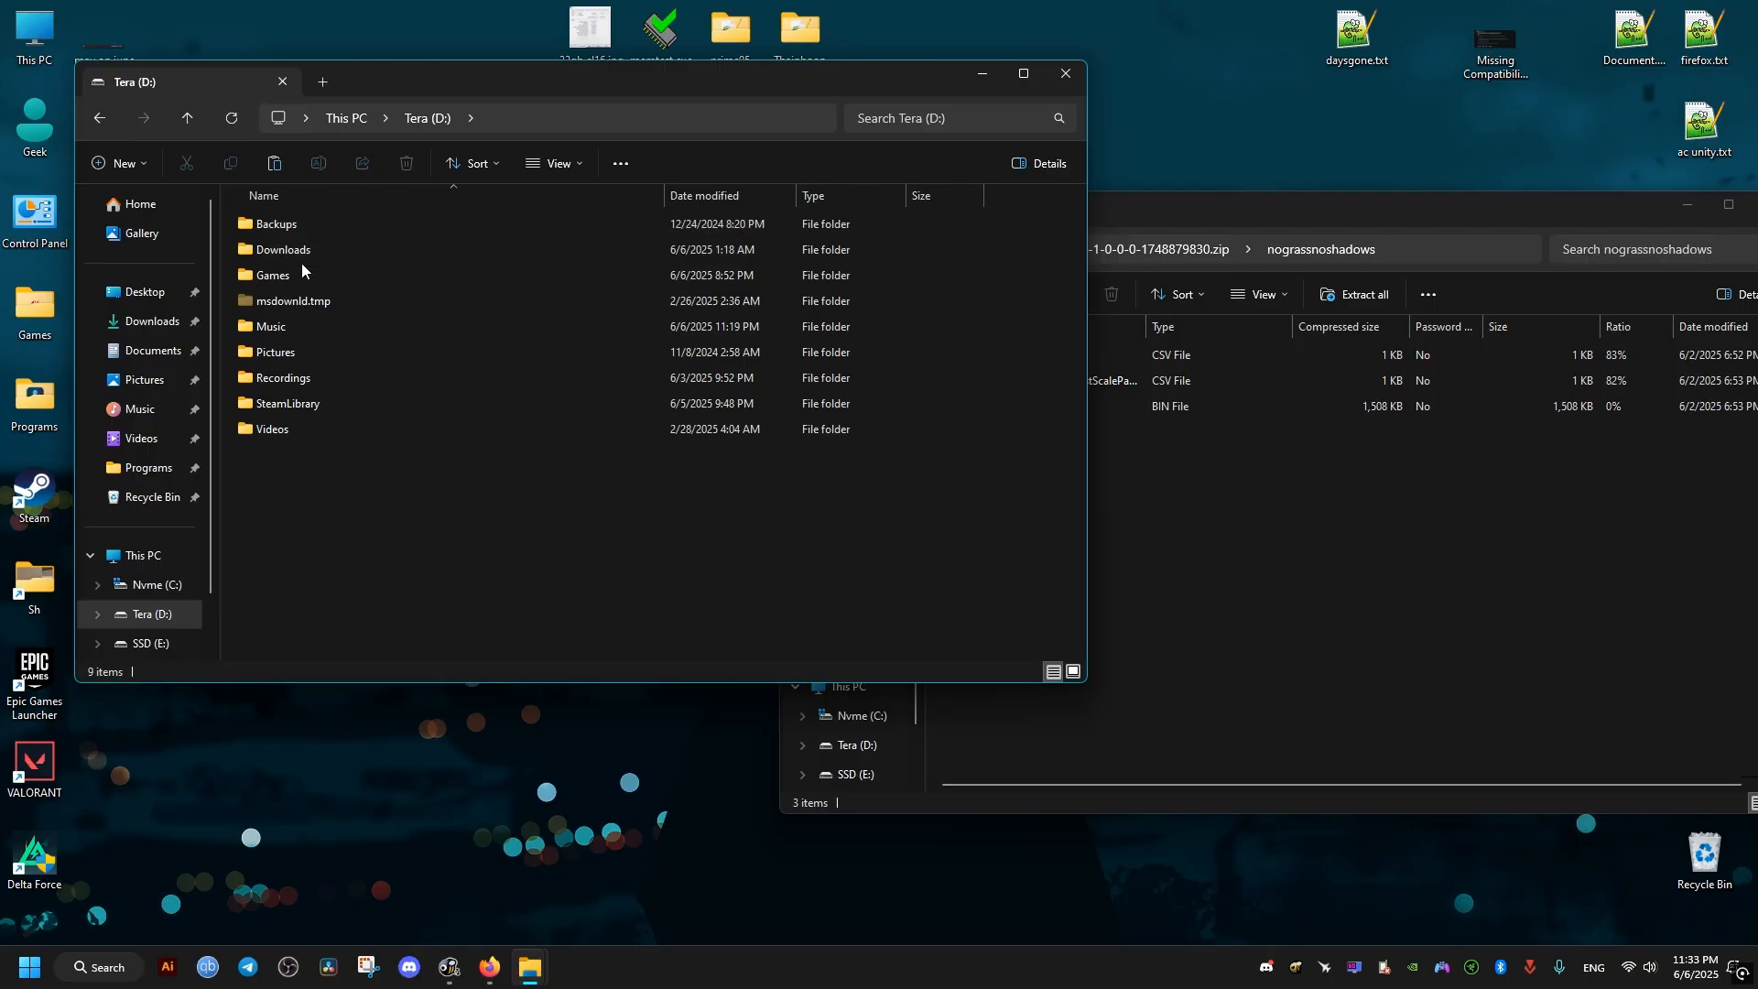
double_click(273, 275)
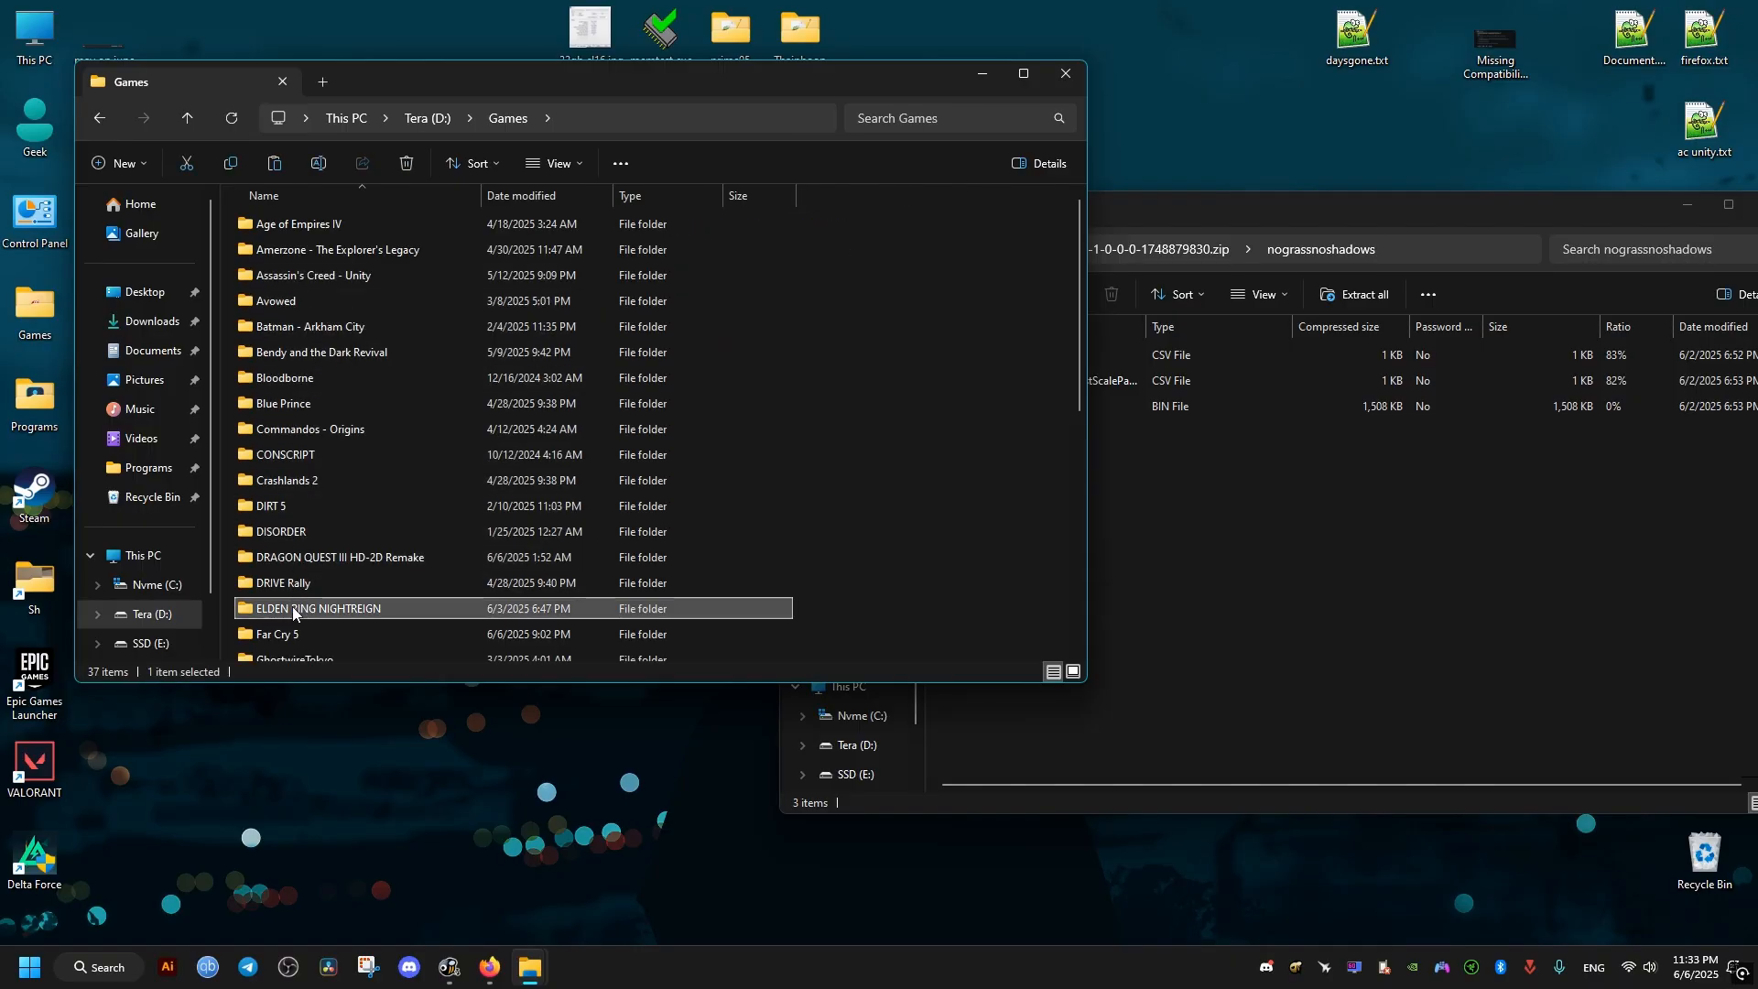
double_click(325, 608)
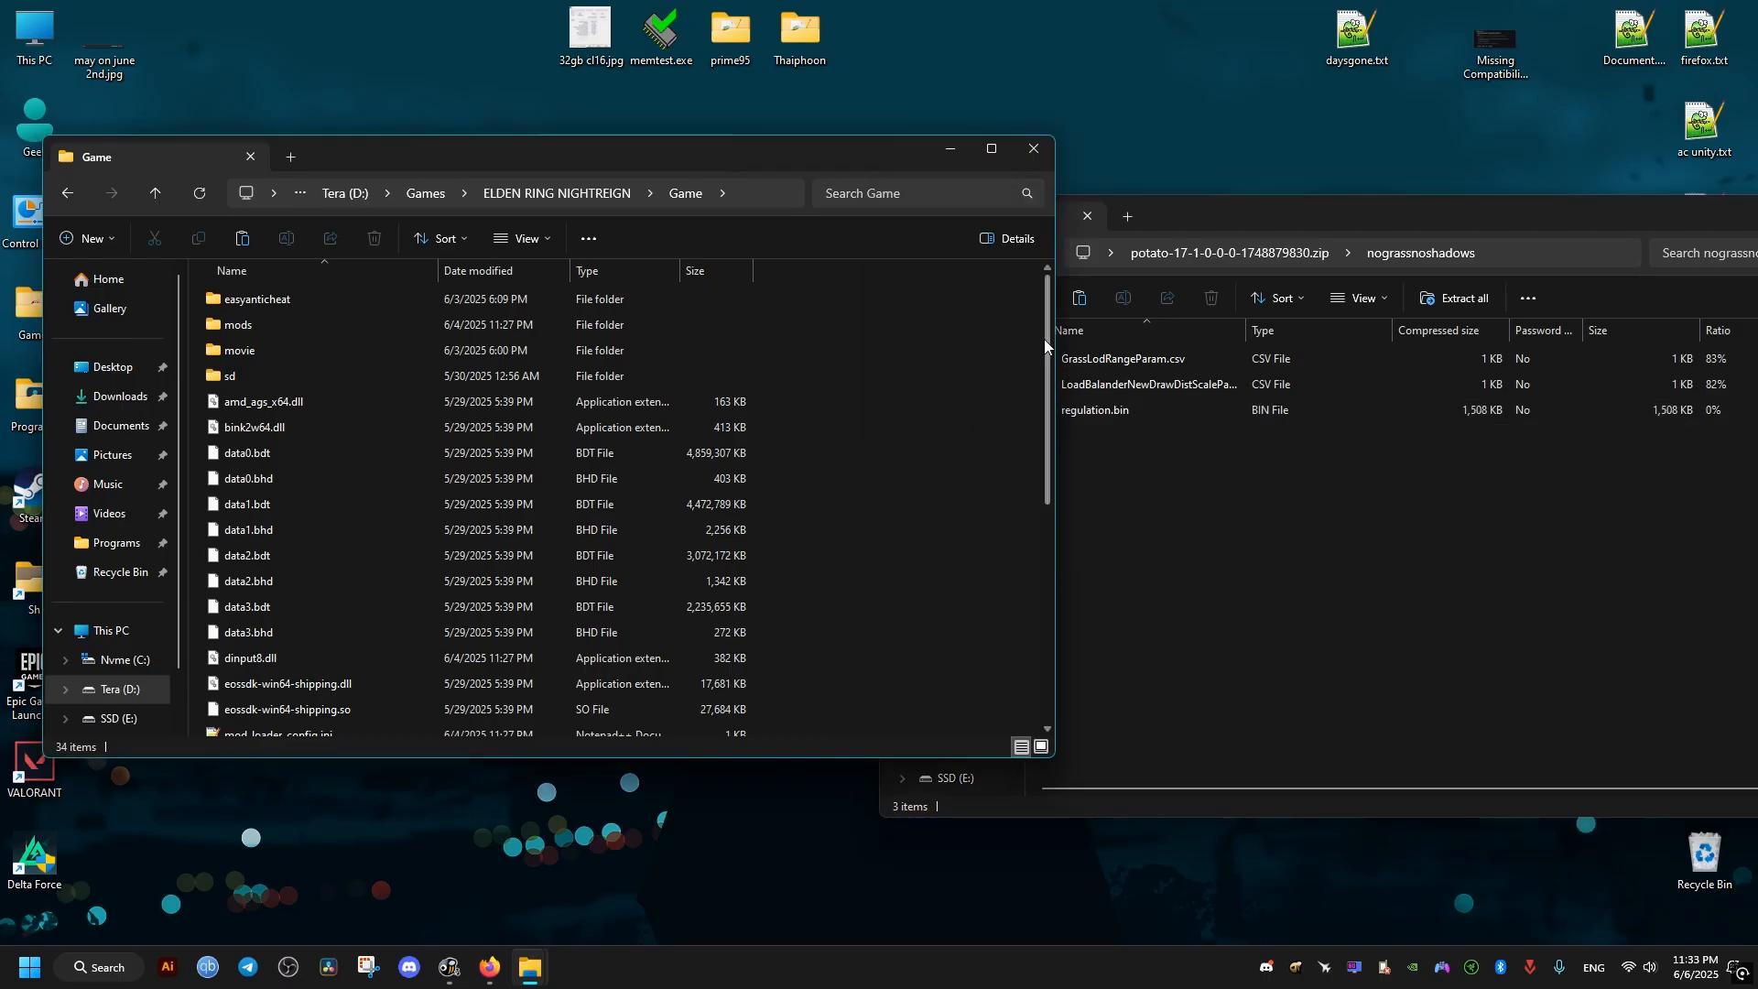
- Move the Game folder's original regulation.bin into a newly created backup folder
scroll("down", 3)
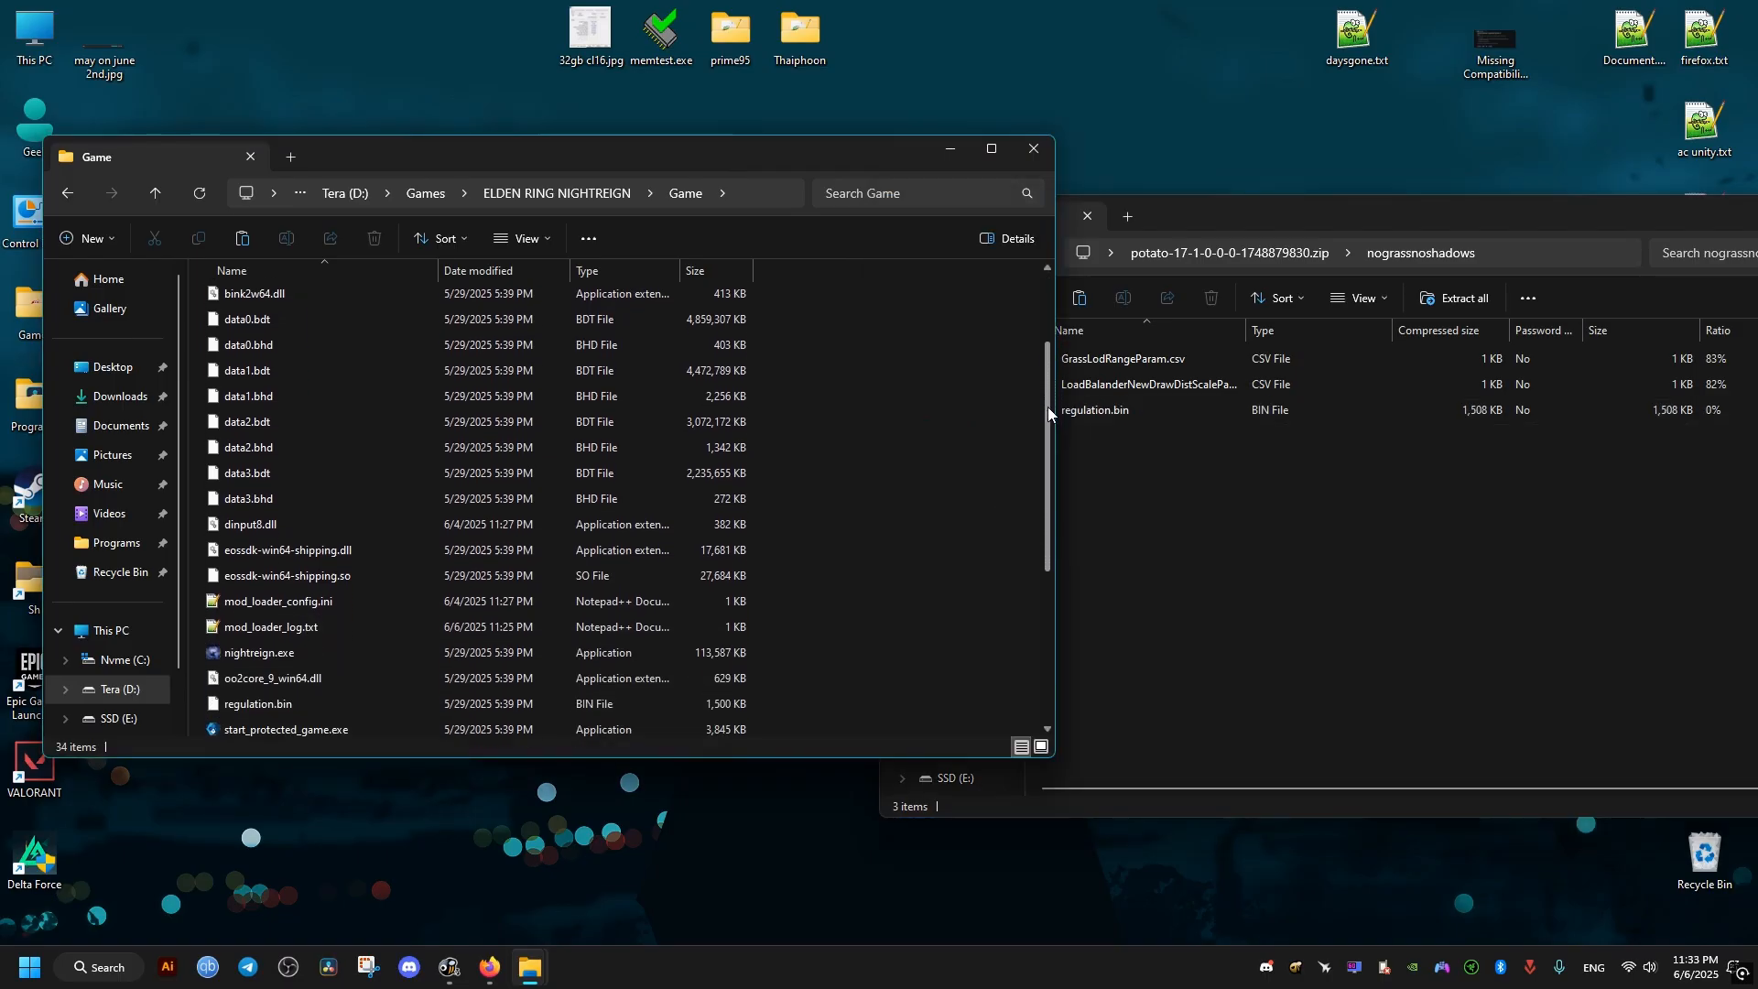
left_click(257, 683)
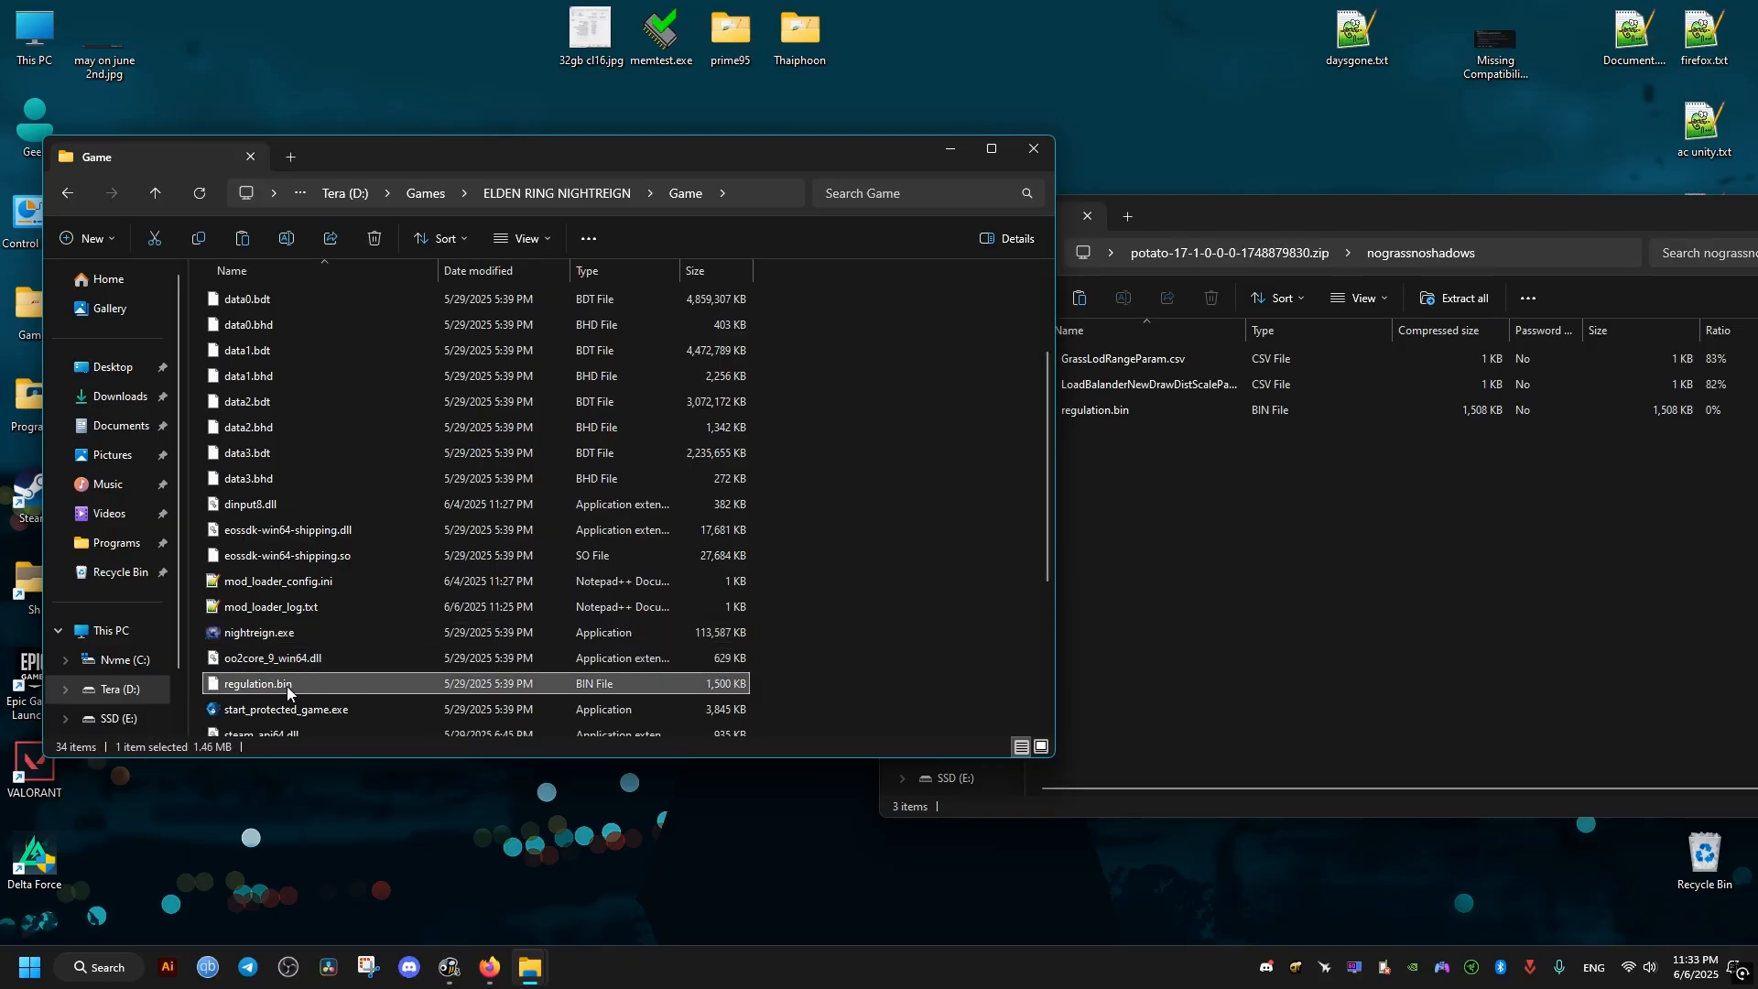
right_click(257, 683)
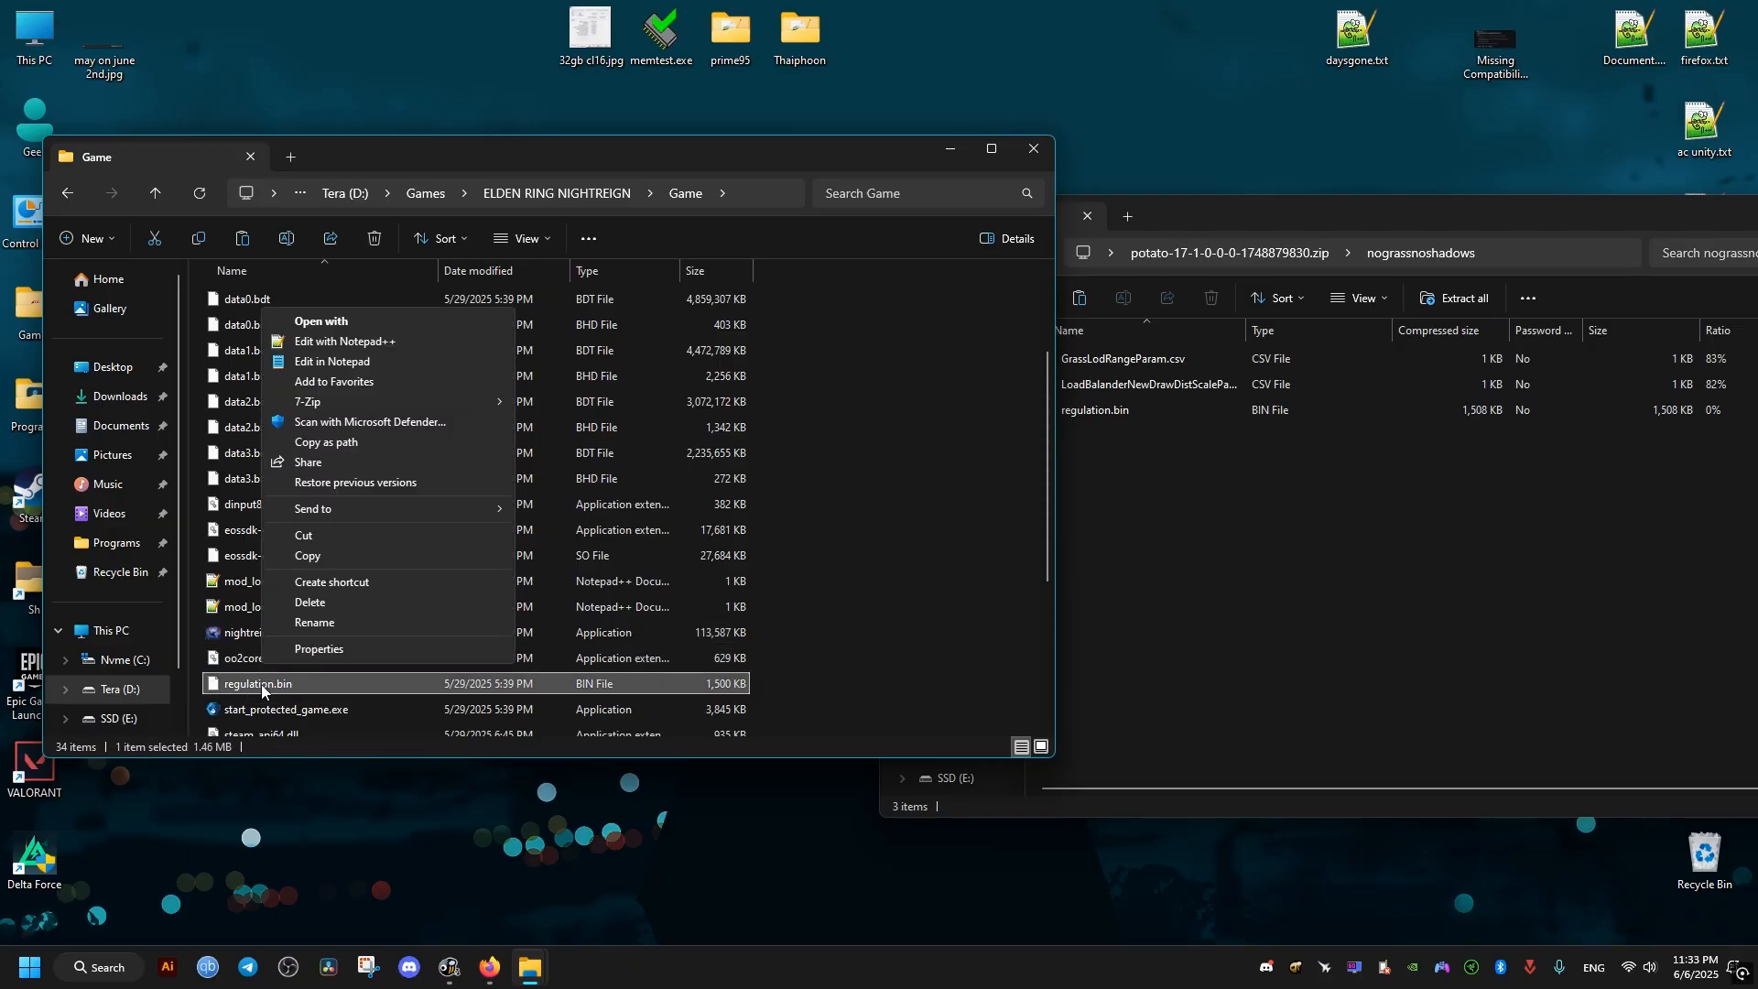
mouse_move(317, 548)
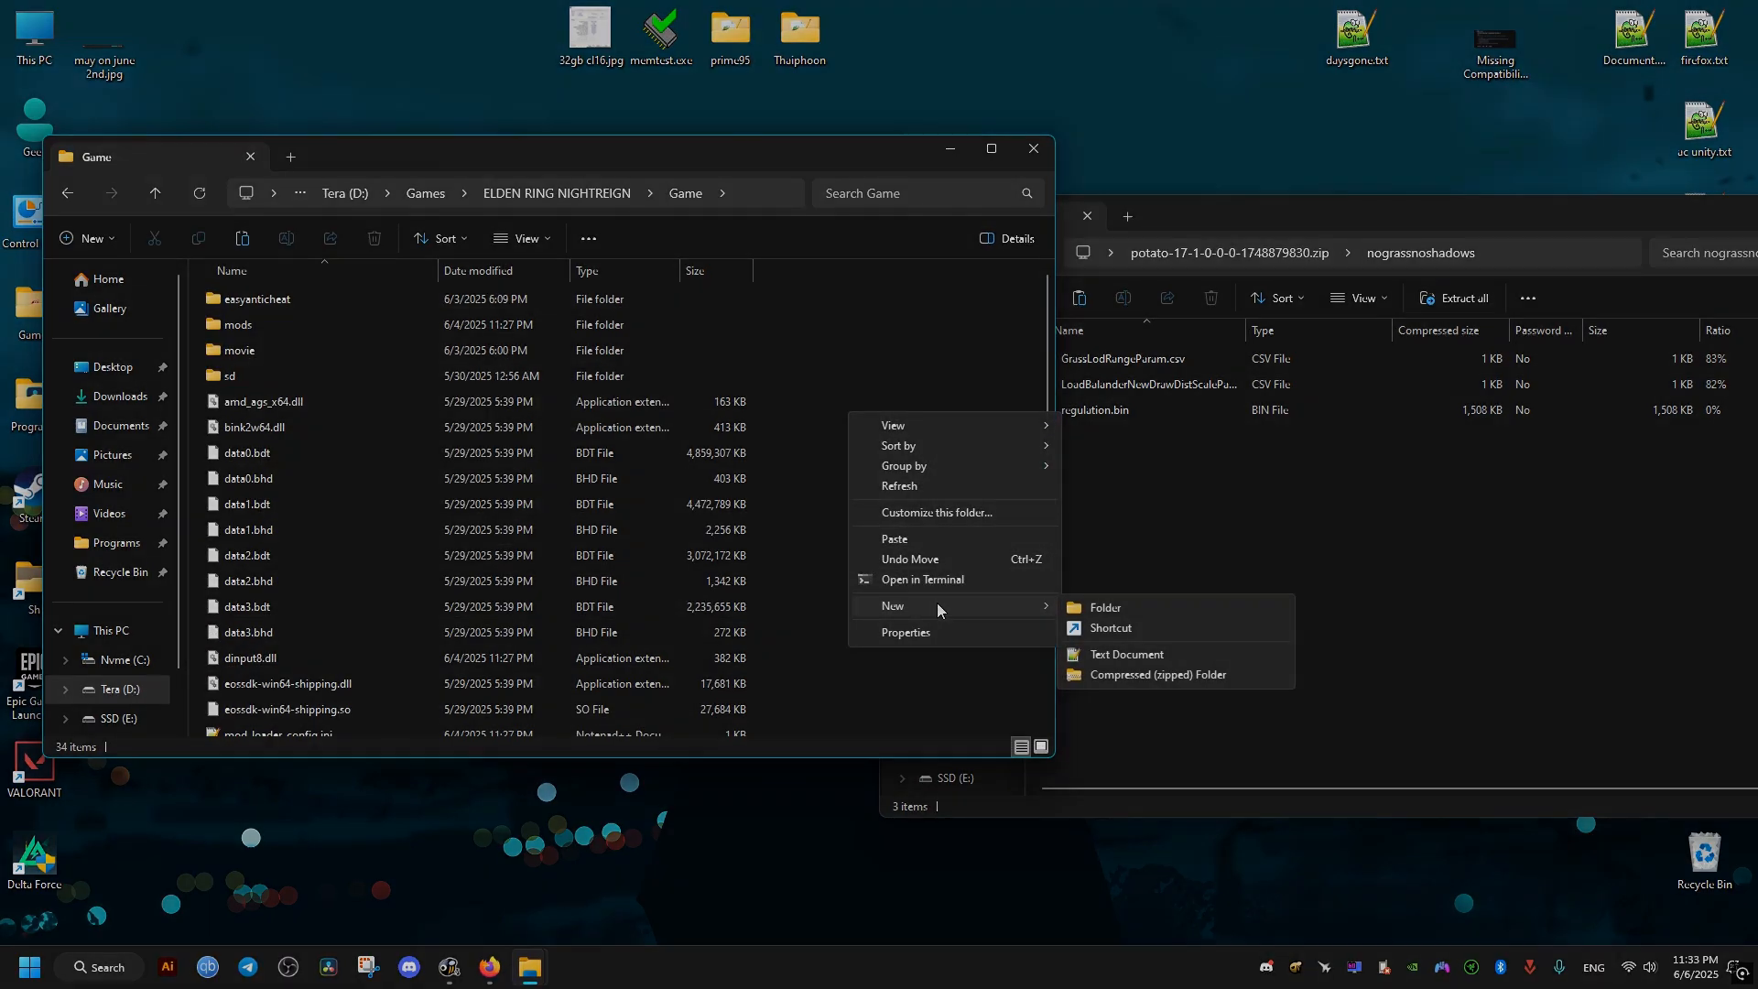
left_click(1103, 608)
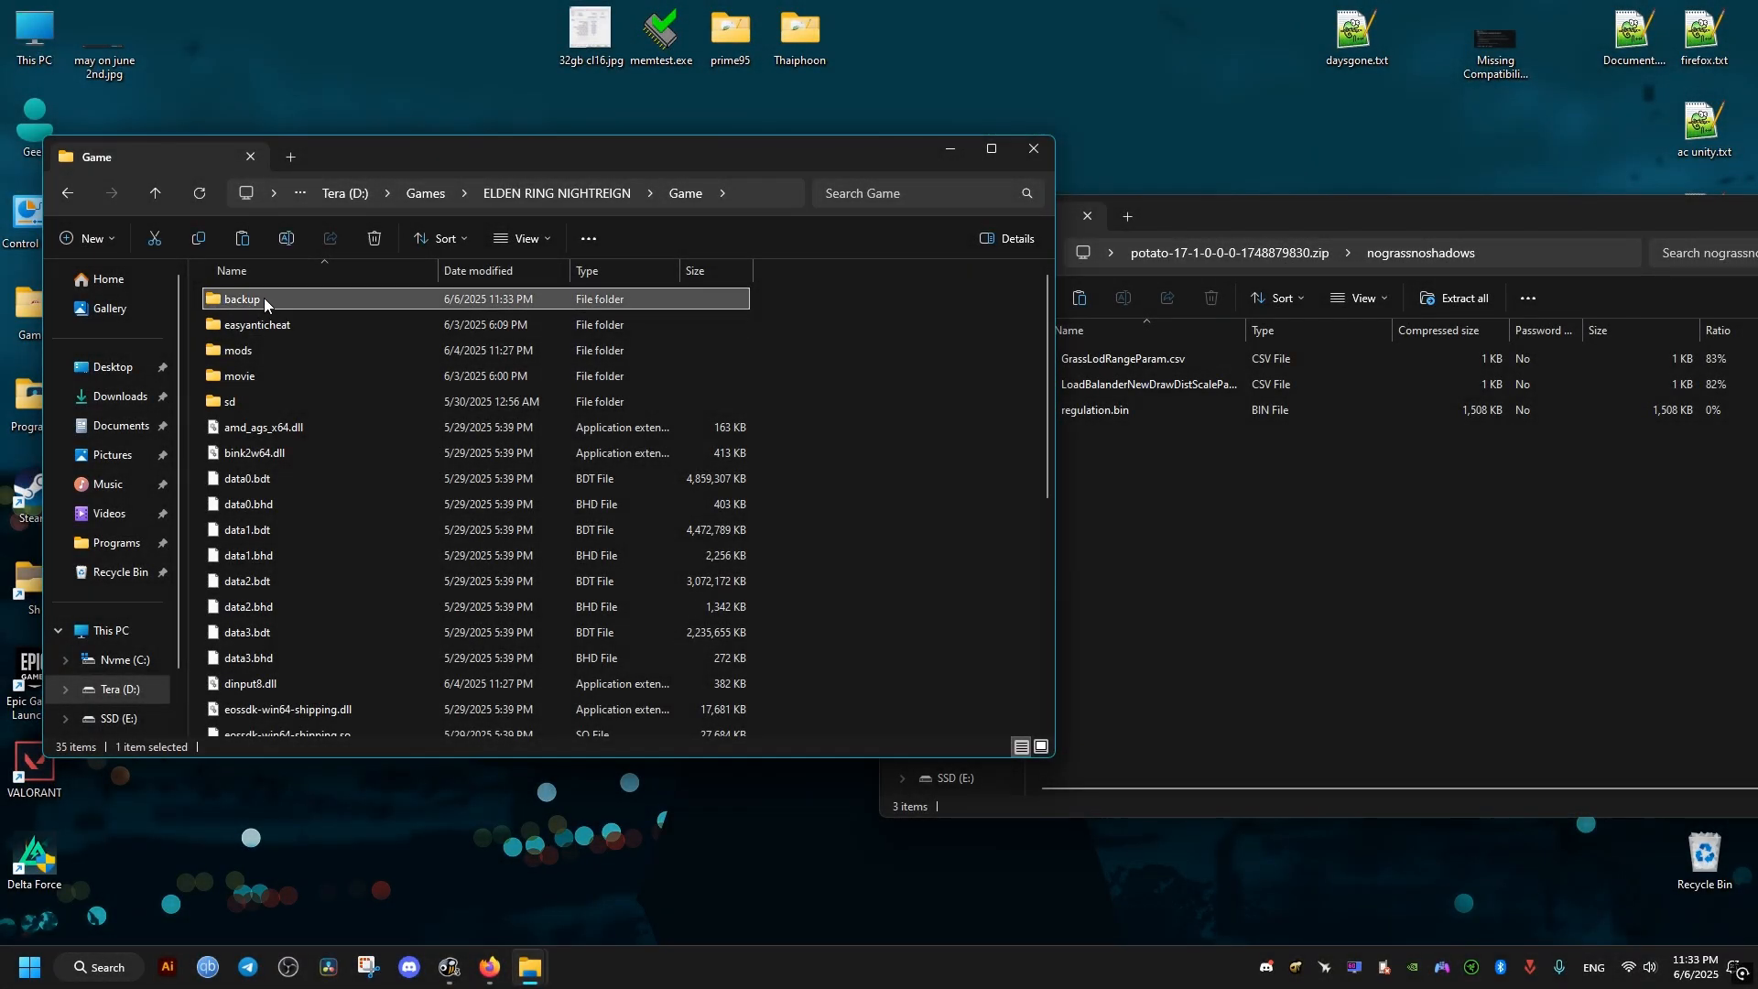
double_click(240, 299)
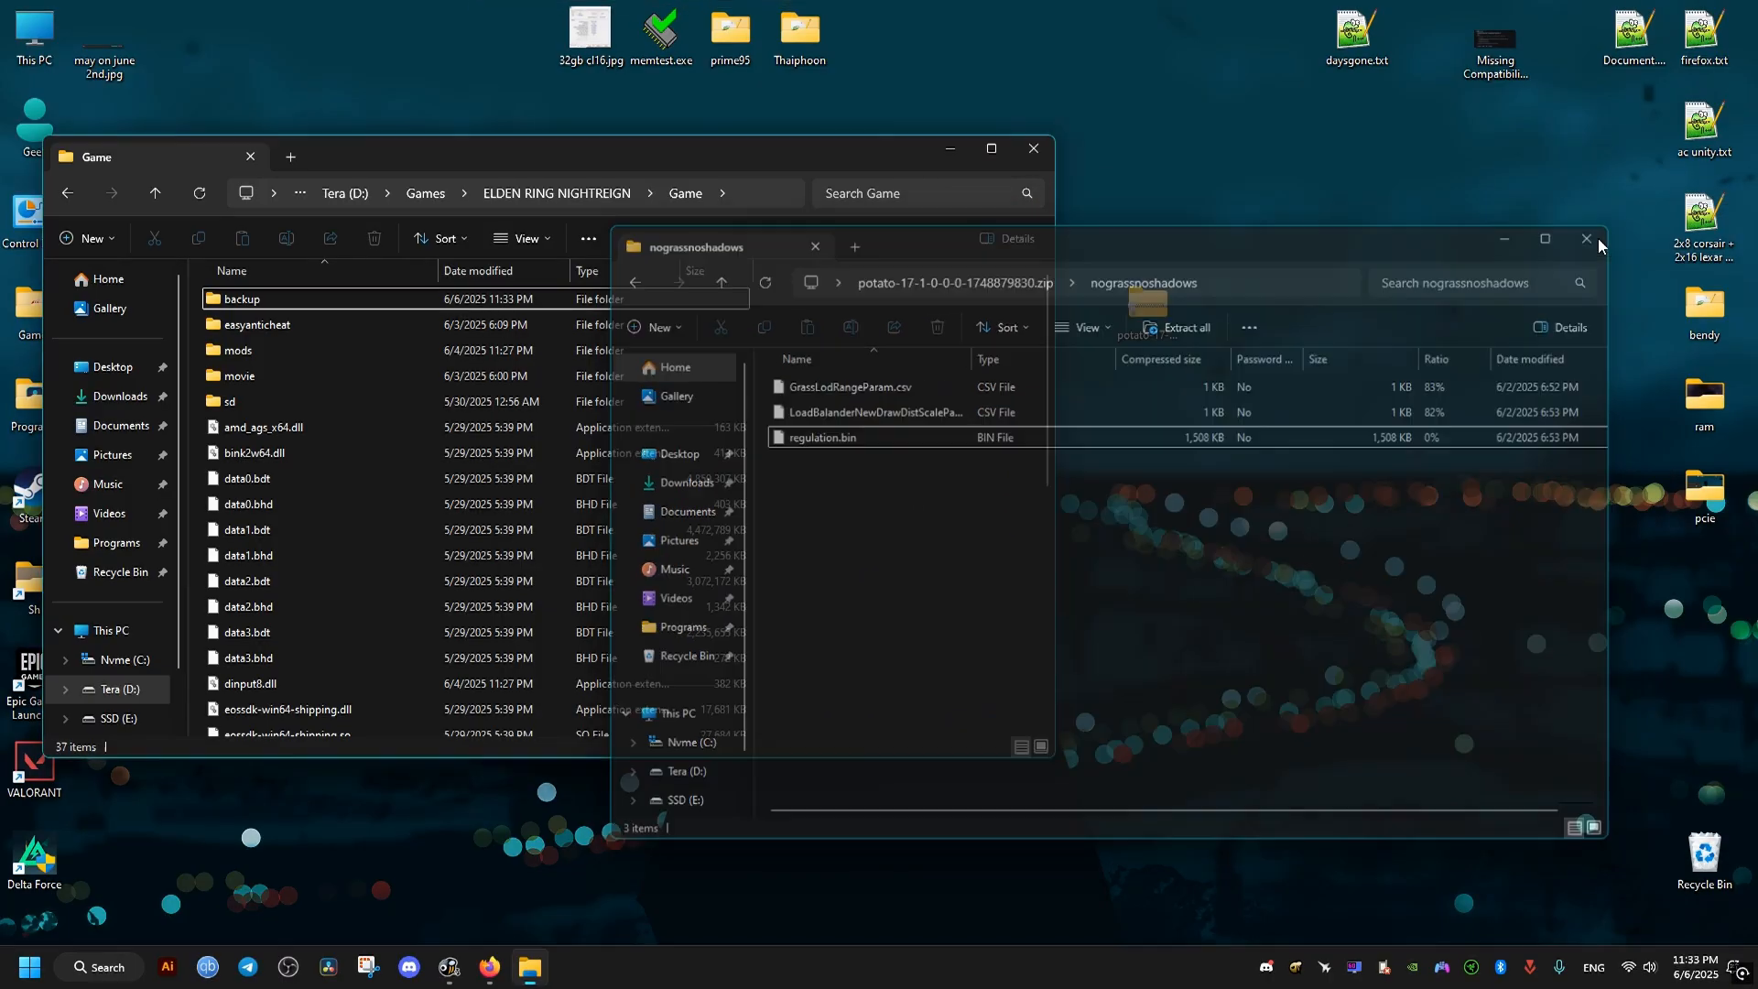
- Close the mod archive window after adding its files to the Game folder
left_click(1586, 238)
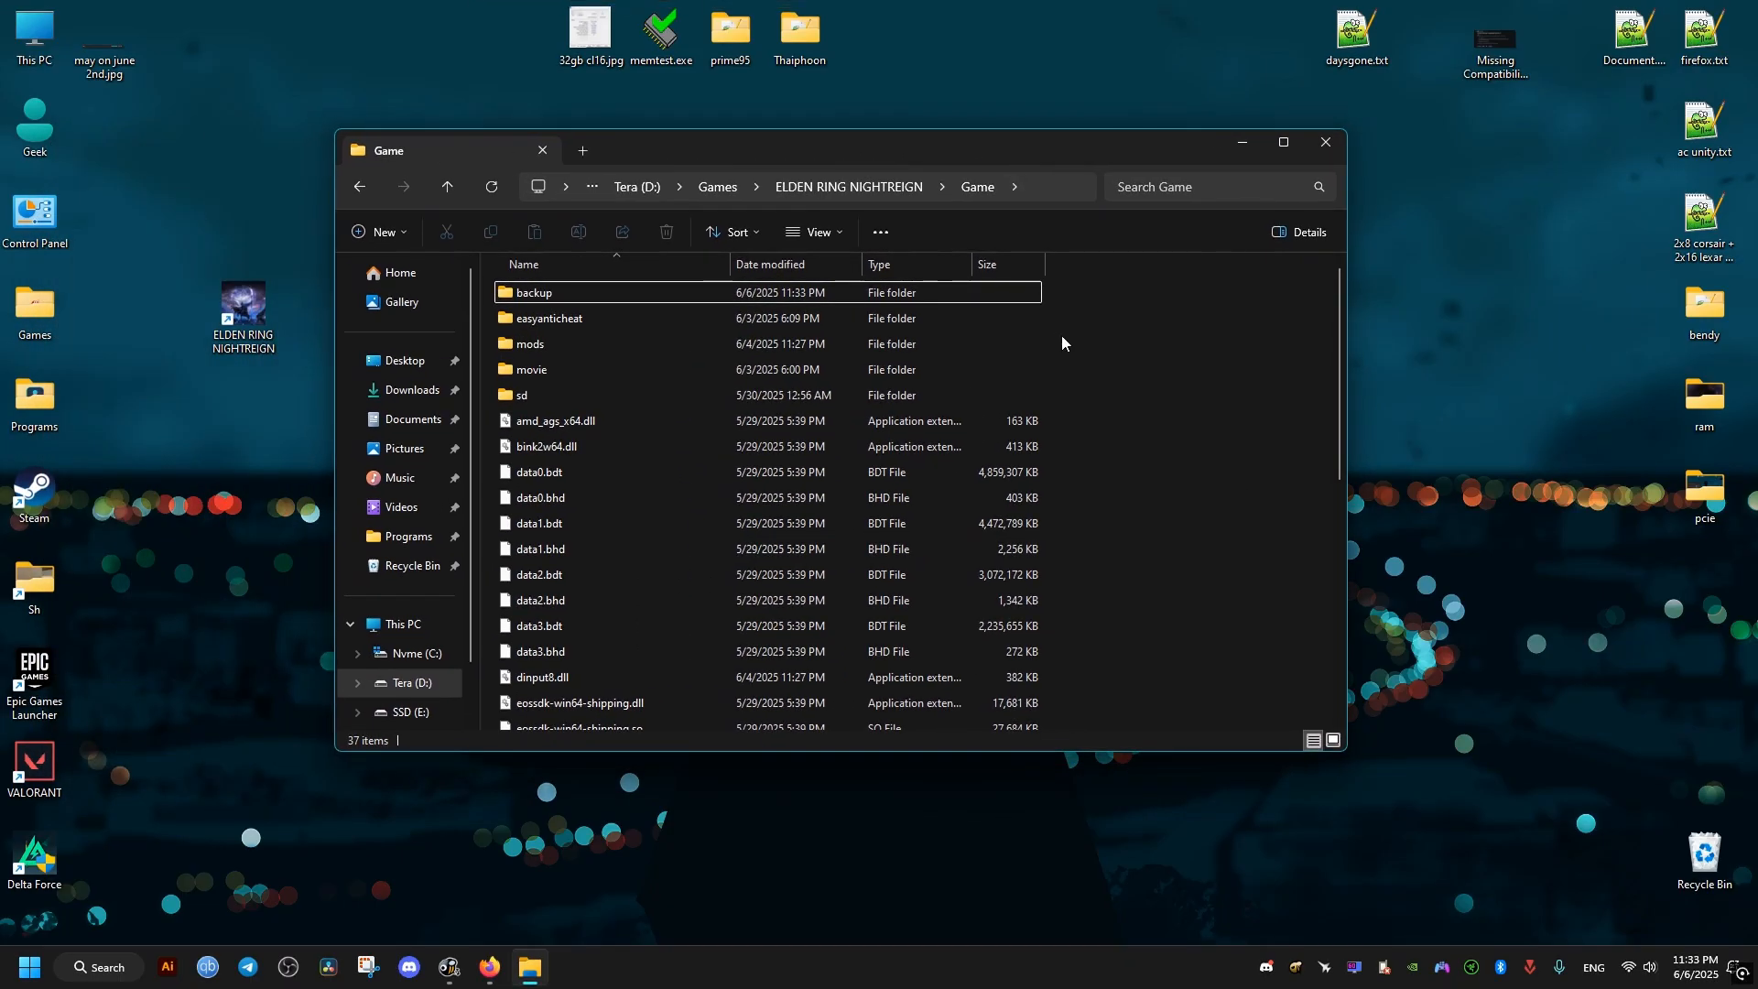
left_click(487, 973)
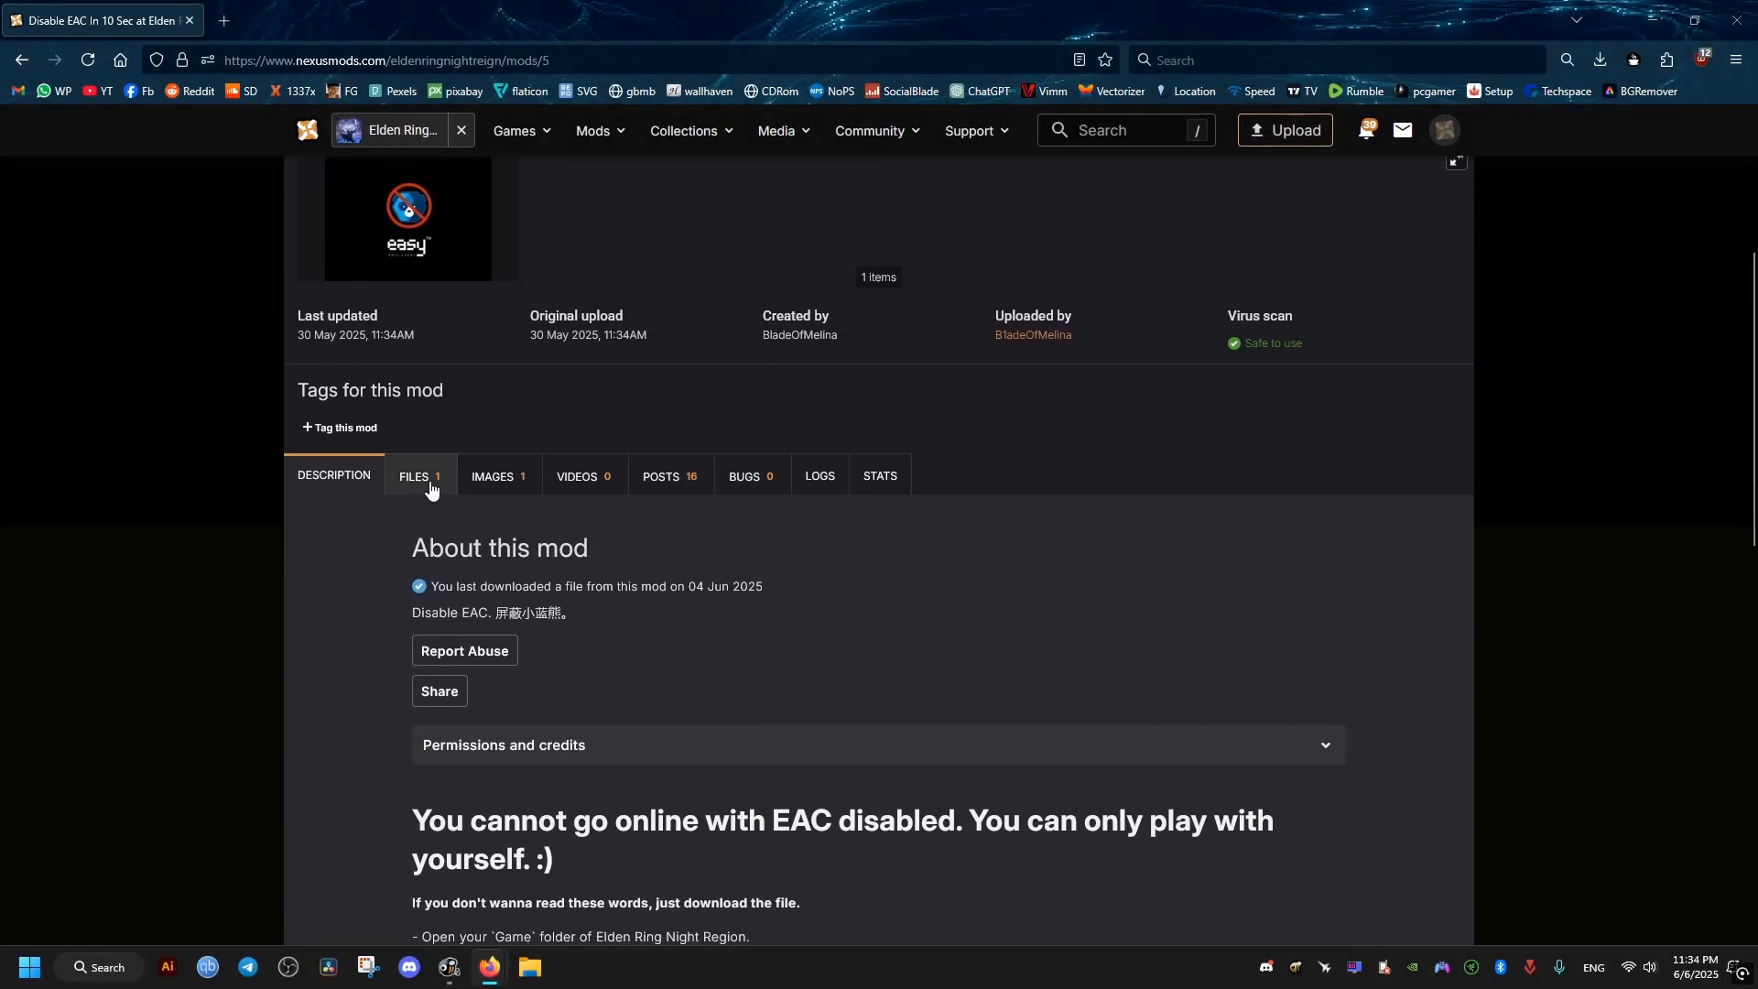
- Download the Disable EAC mod file via Manual download from its Files list
left_click(416, 476)
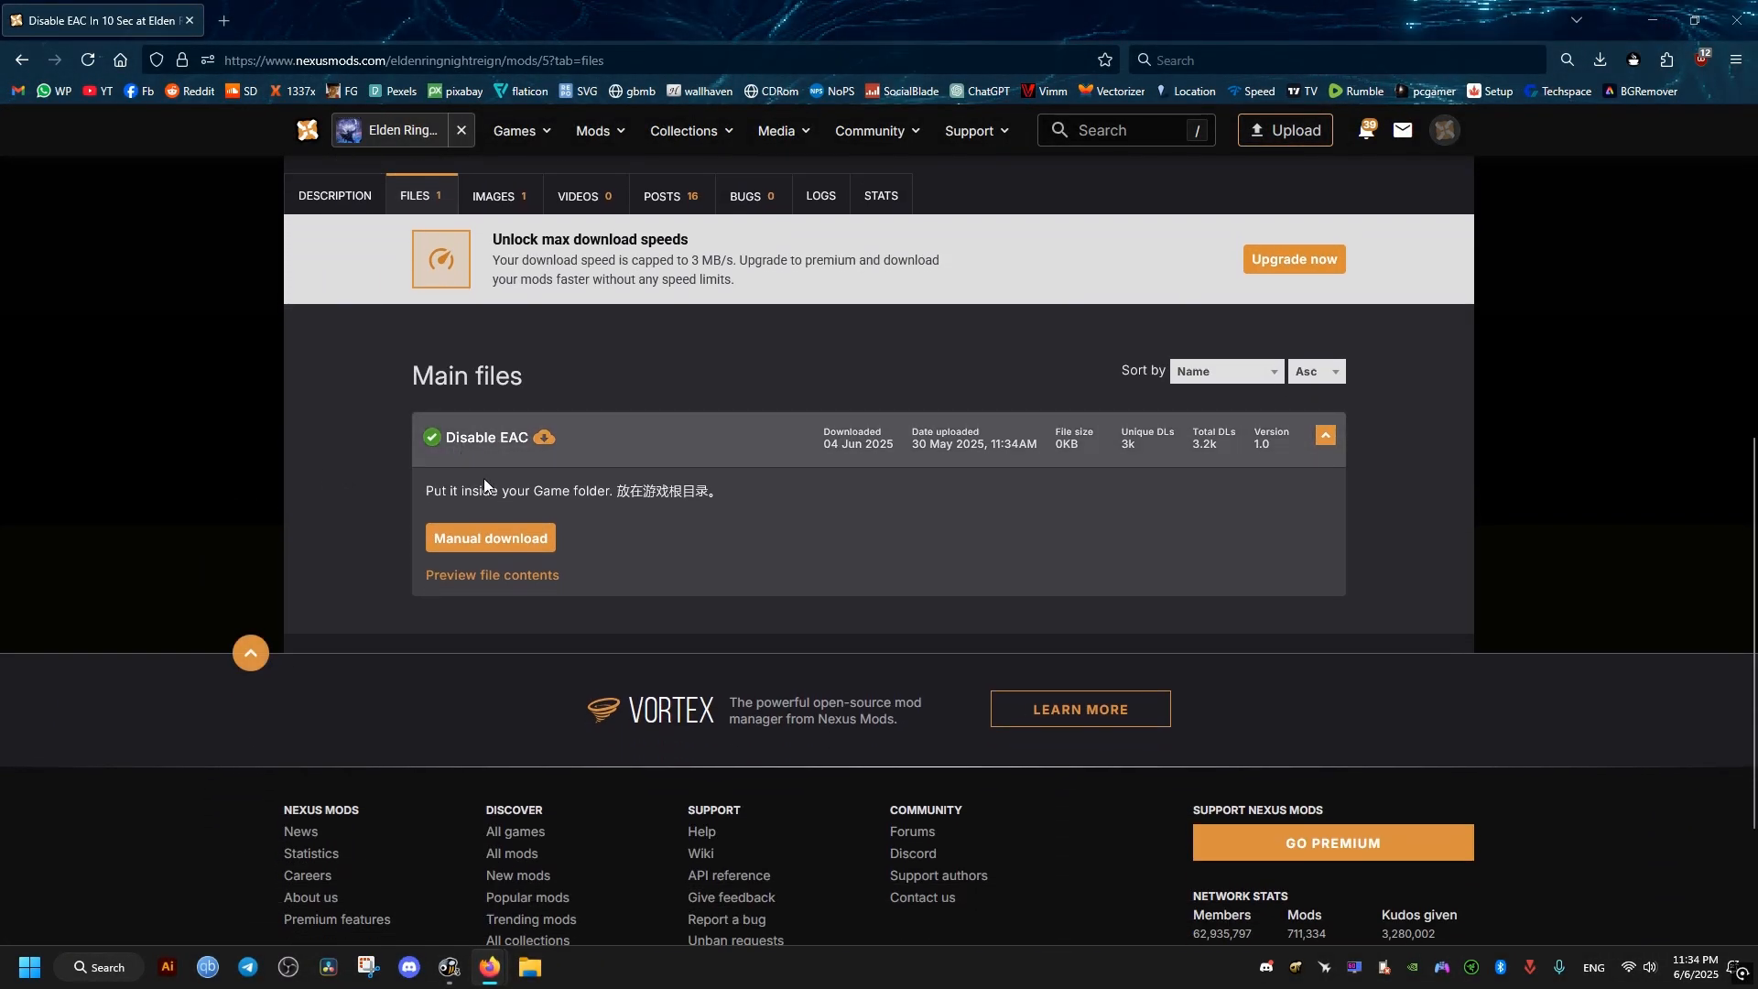
left_click(491, 538)
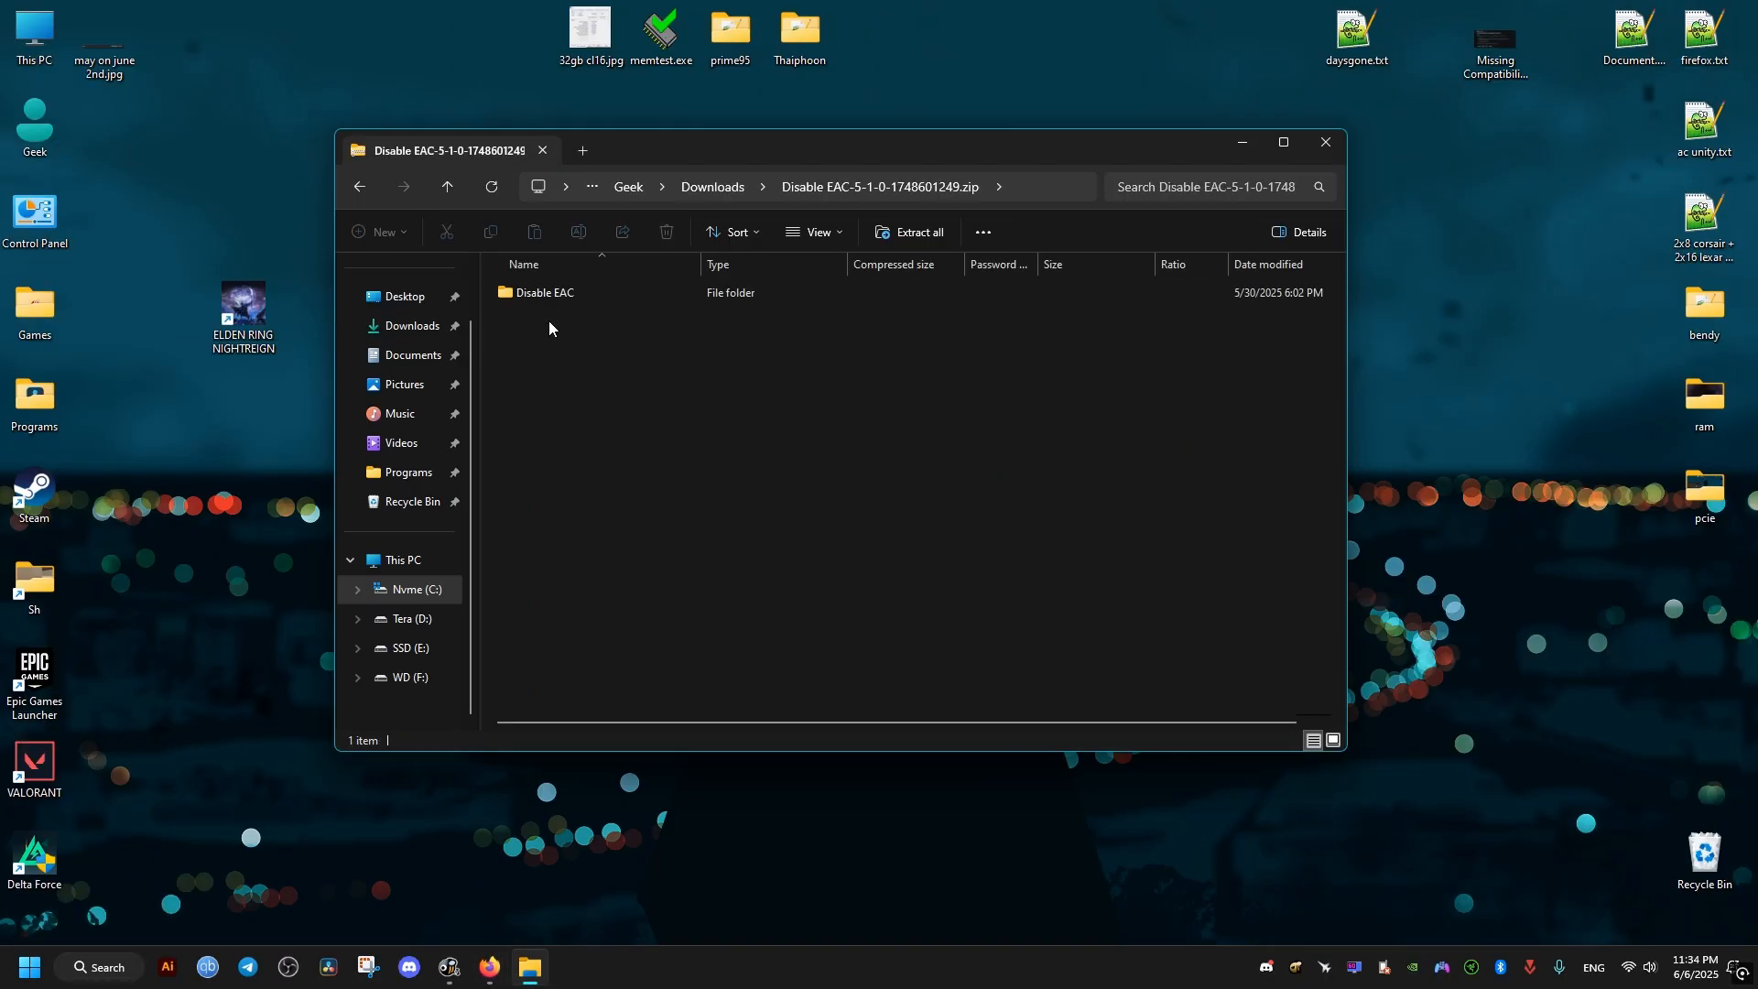
- Open the Disable EAC folder in the zip and the game's install folder from its shortcut
double_click(544, 291)
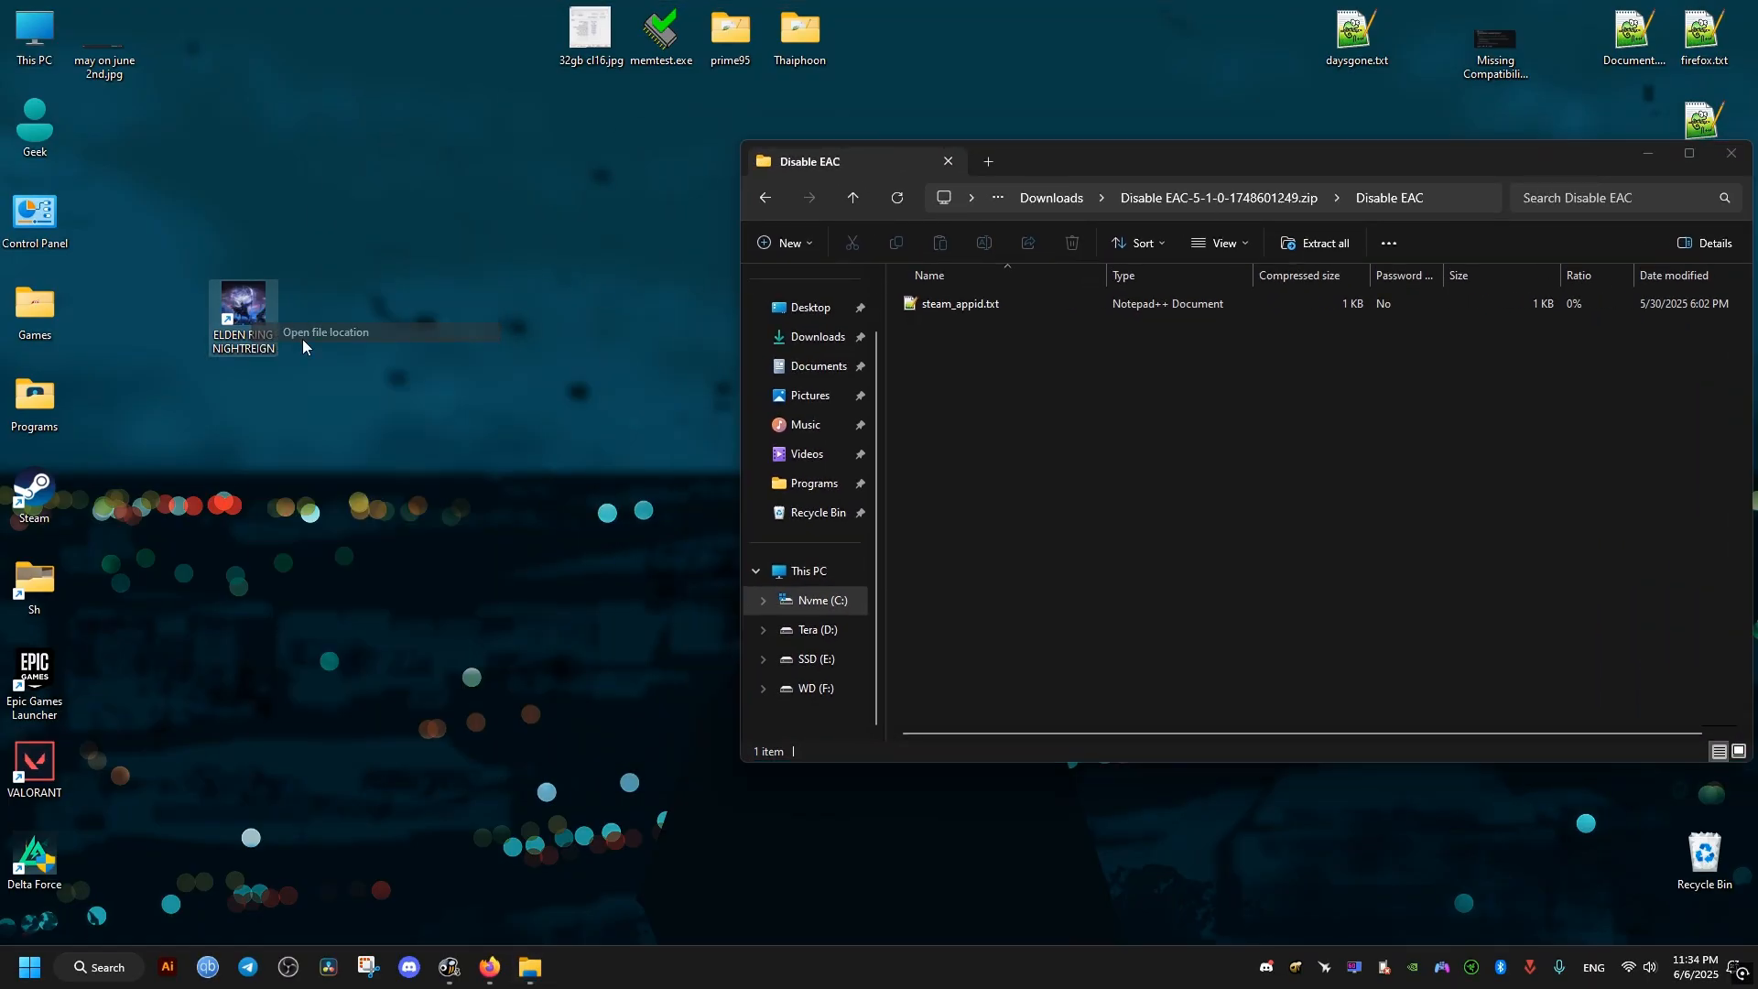
left_click(326, 332)
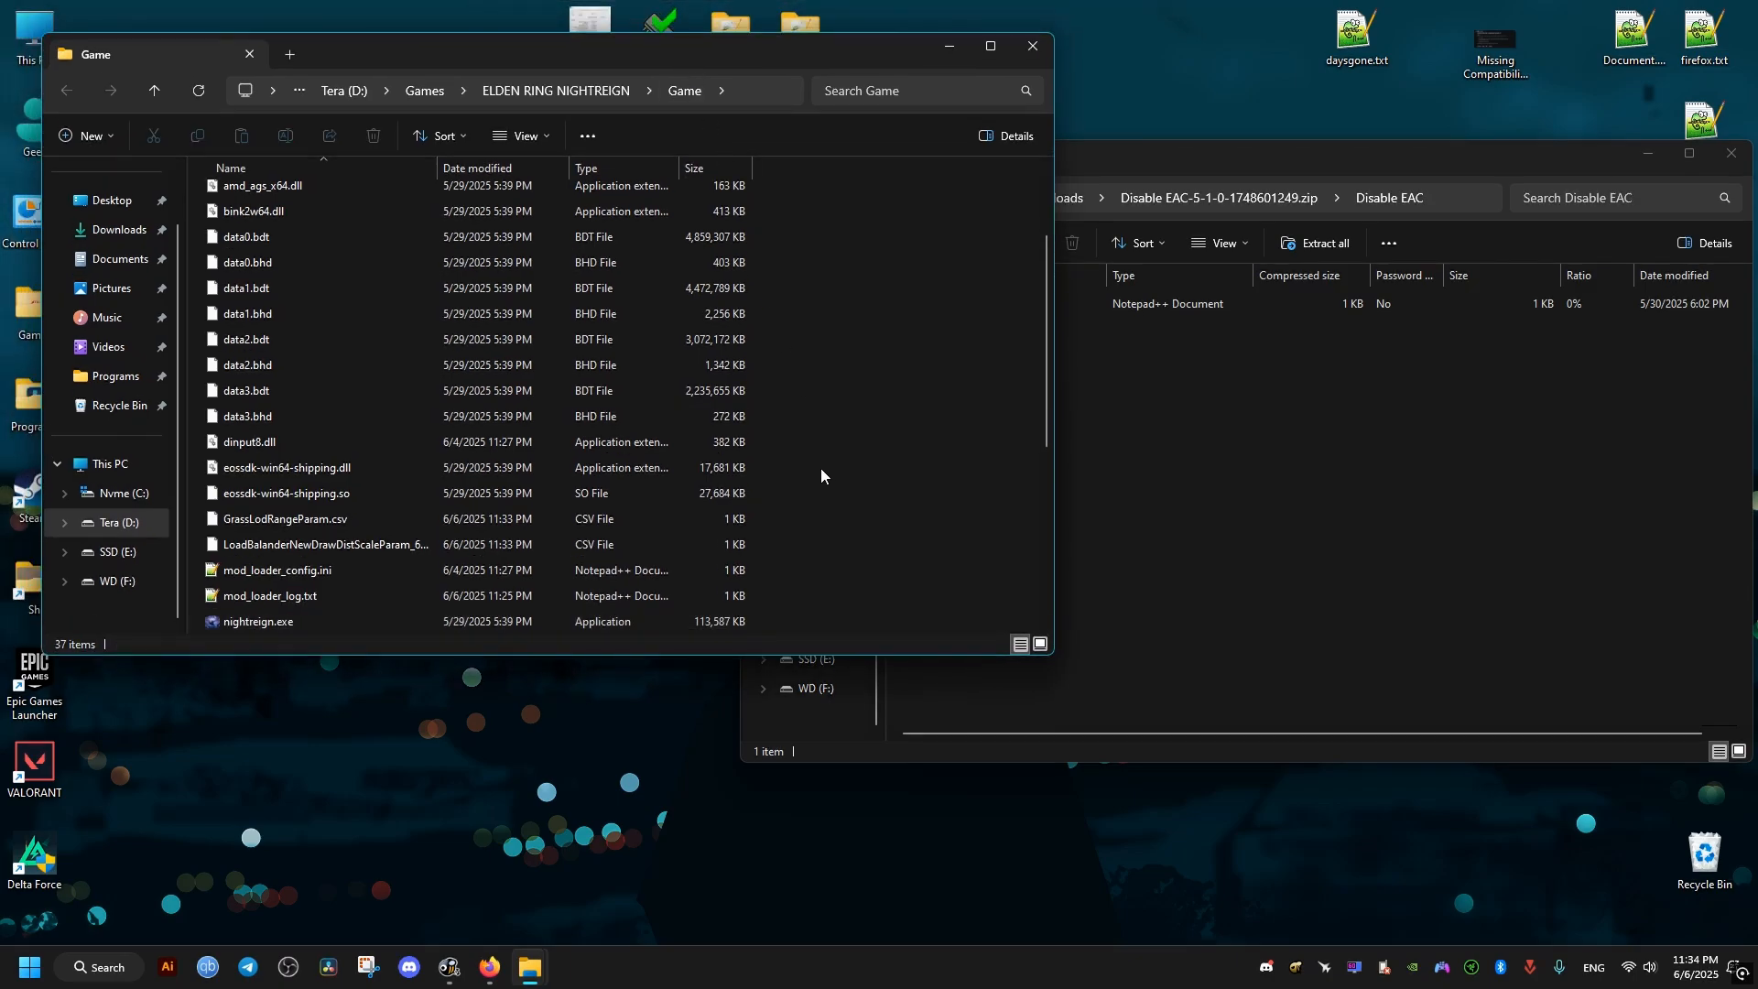
scroll("up", 3)
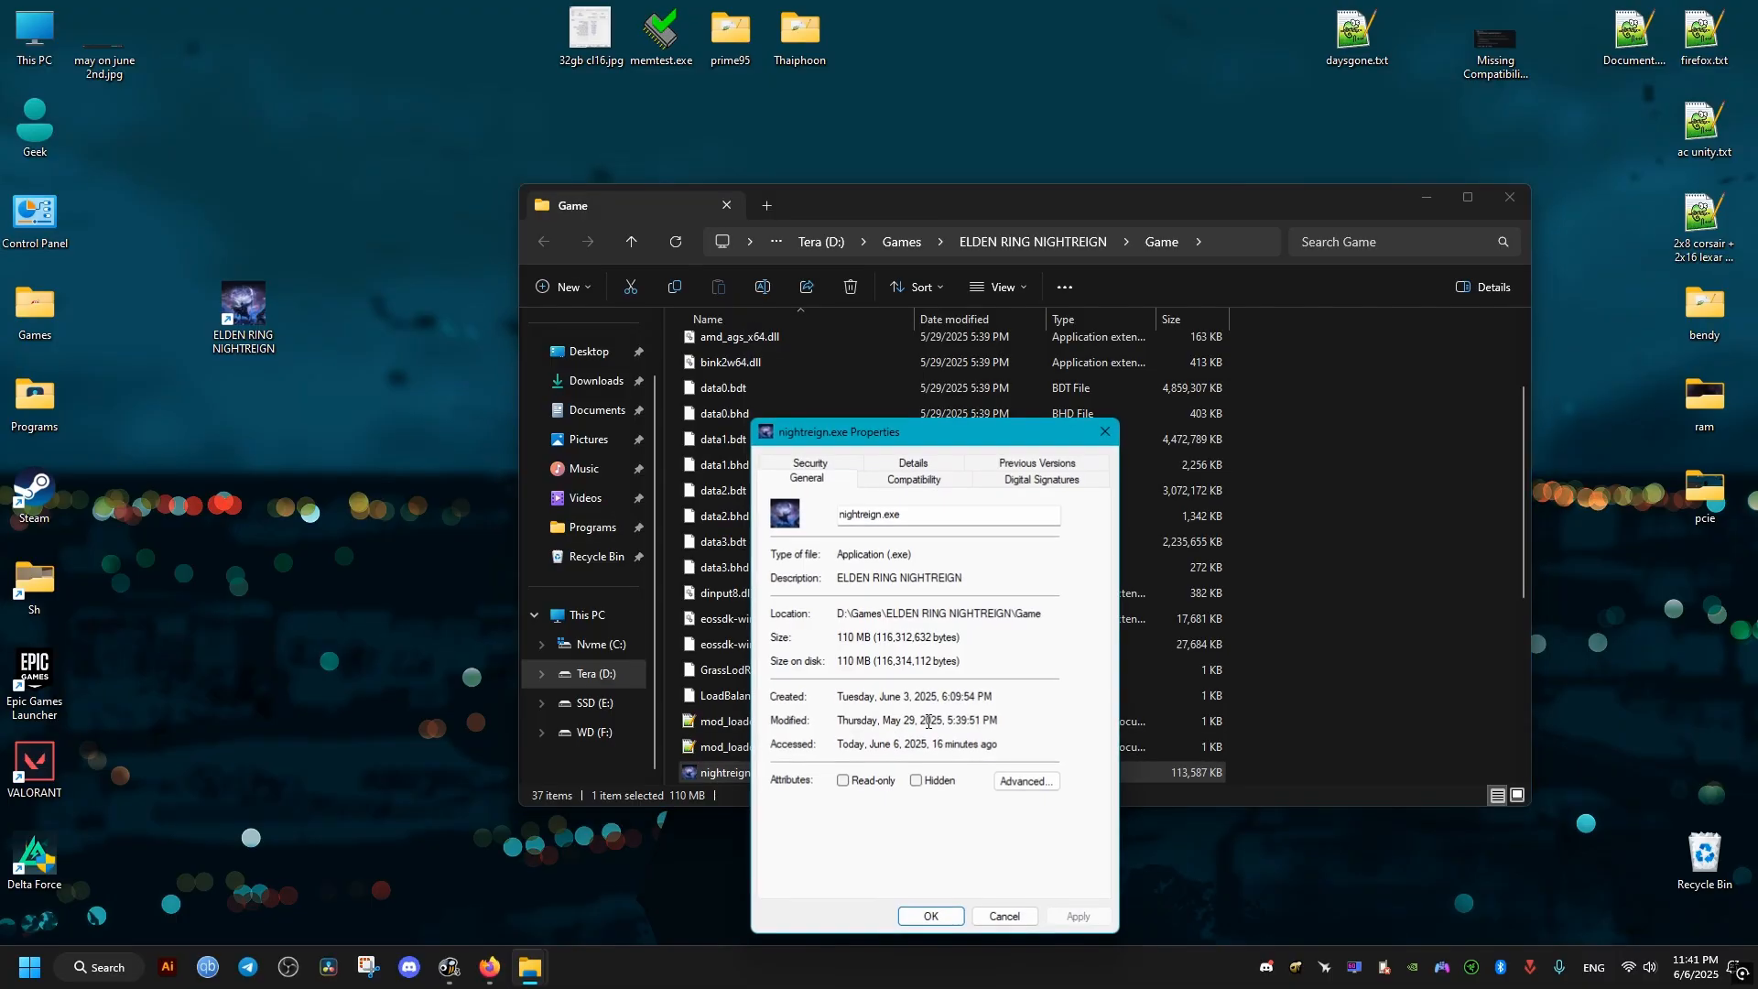
mouse_move(921, 497)
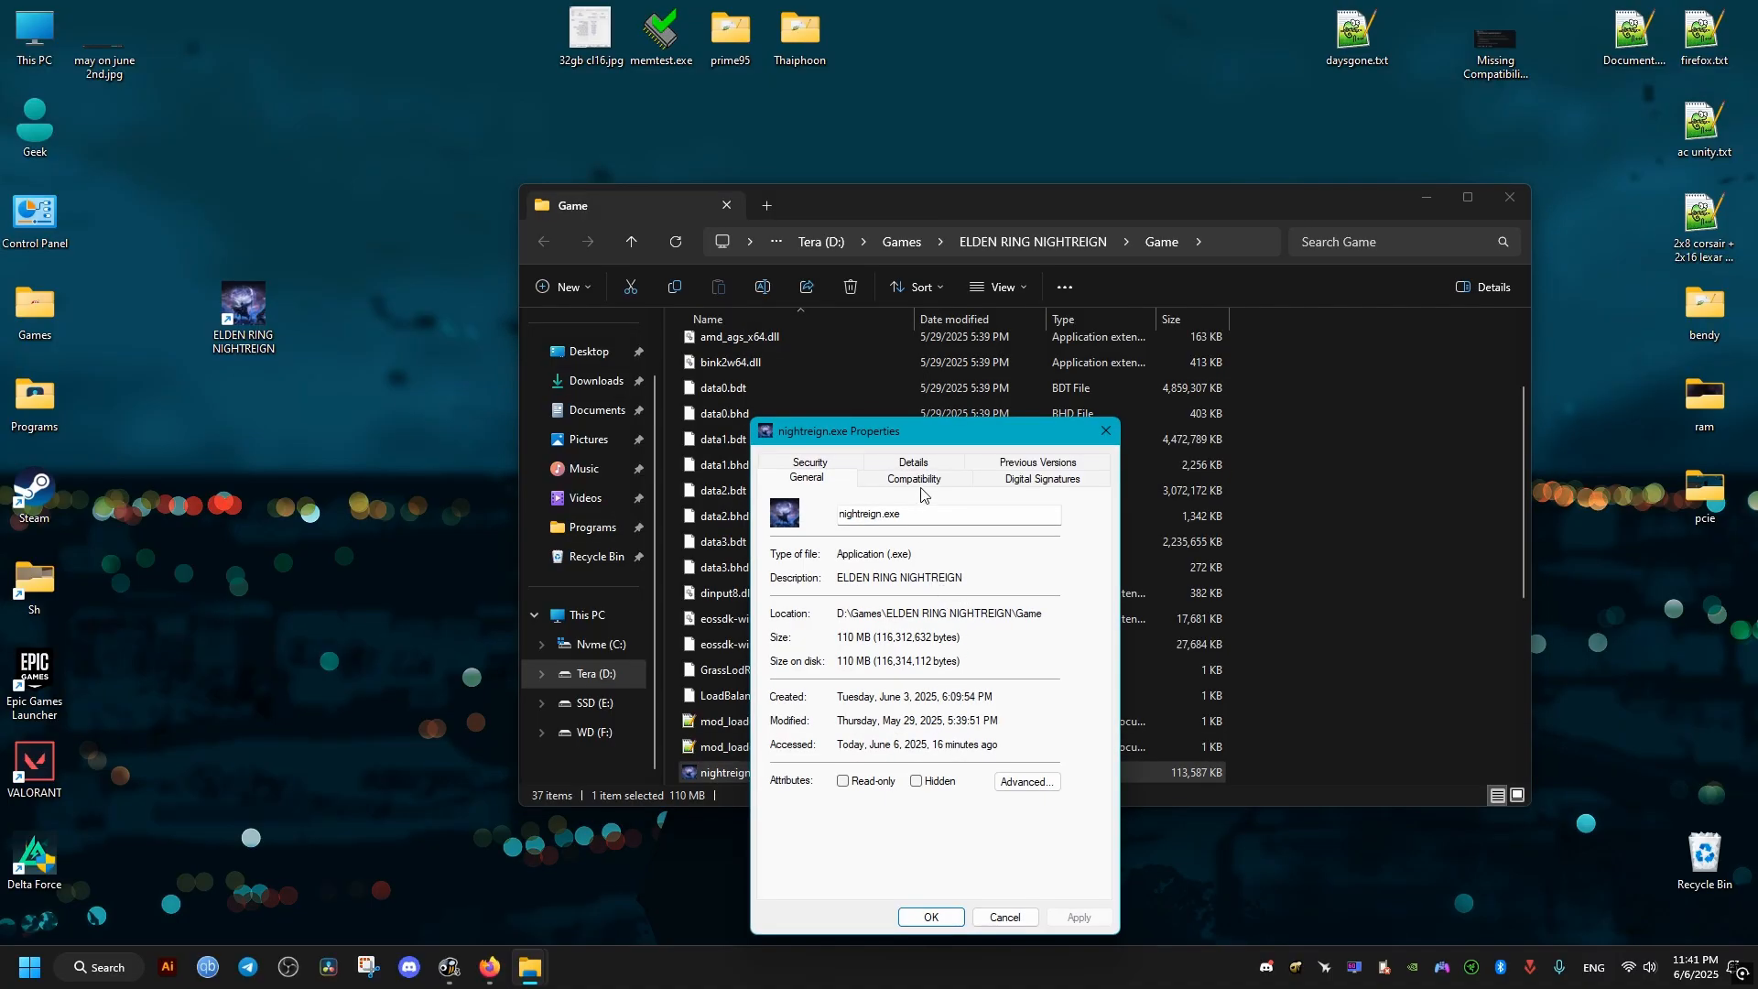
- In nightreign.exe's Compatibility settings, tick Disable fullscreen optimizations
left_click(912, 478)
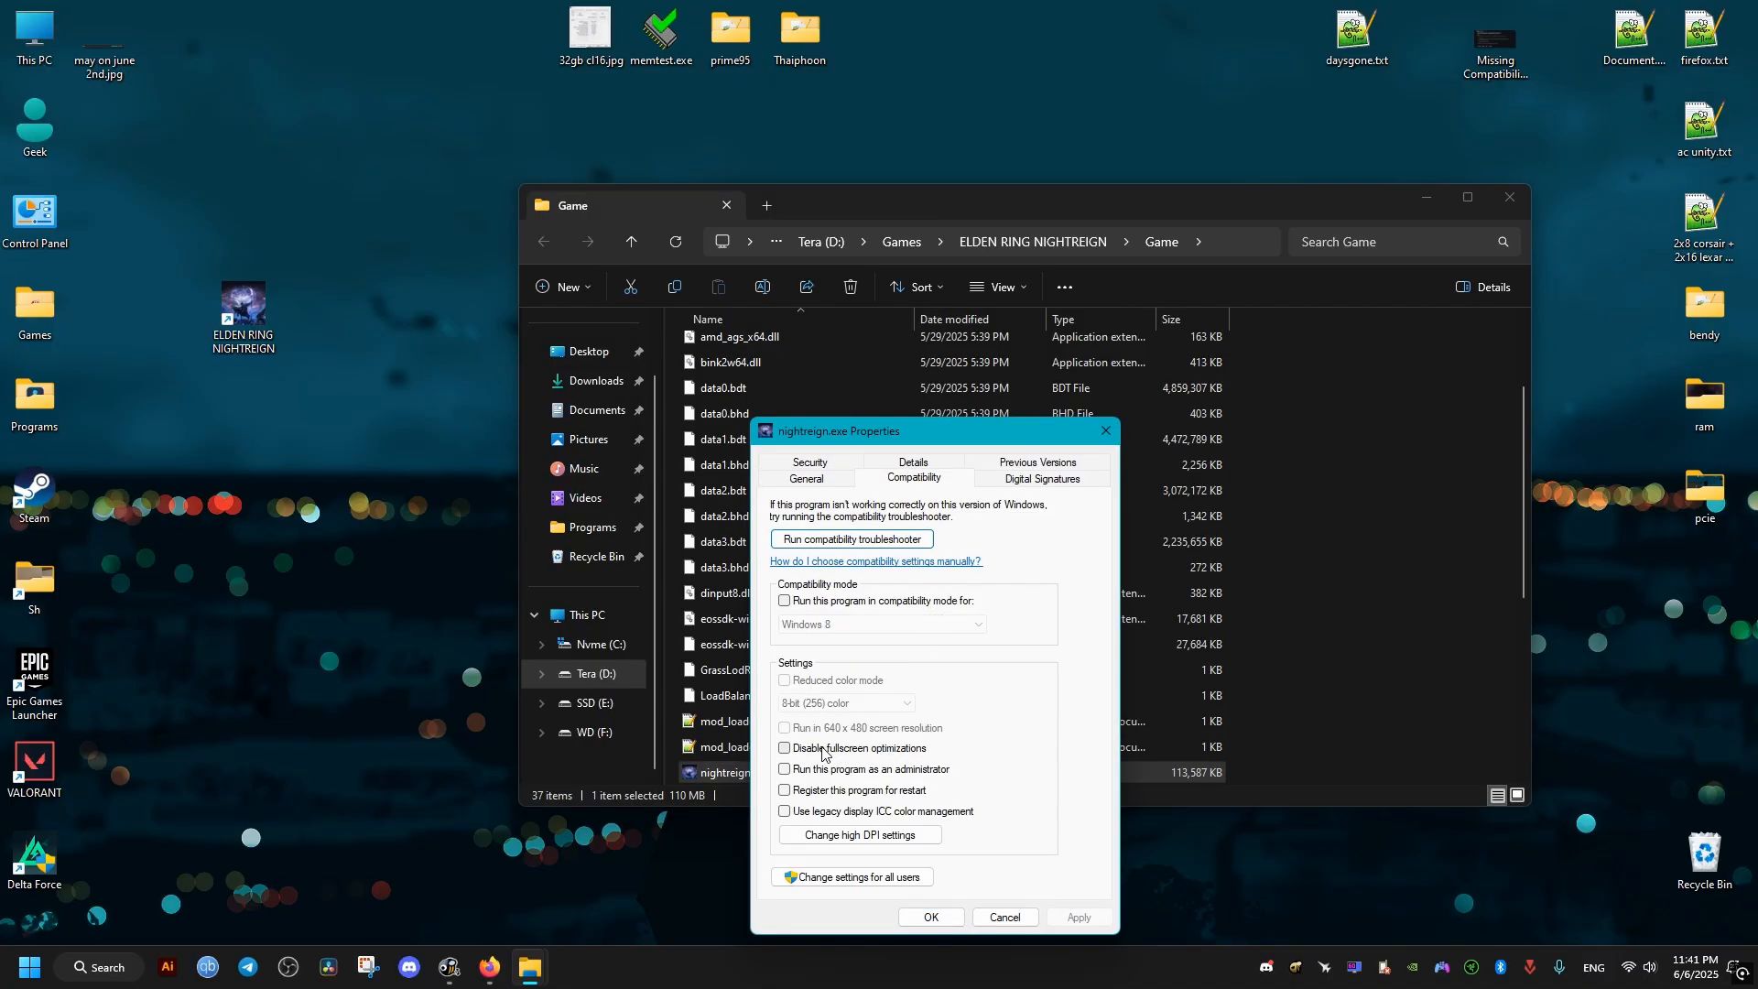
left_click(786, 748)
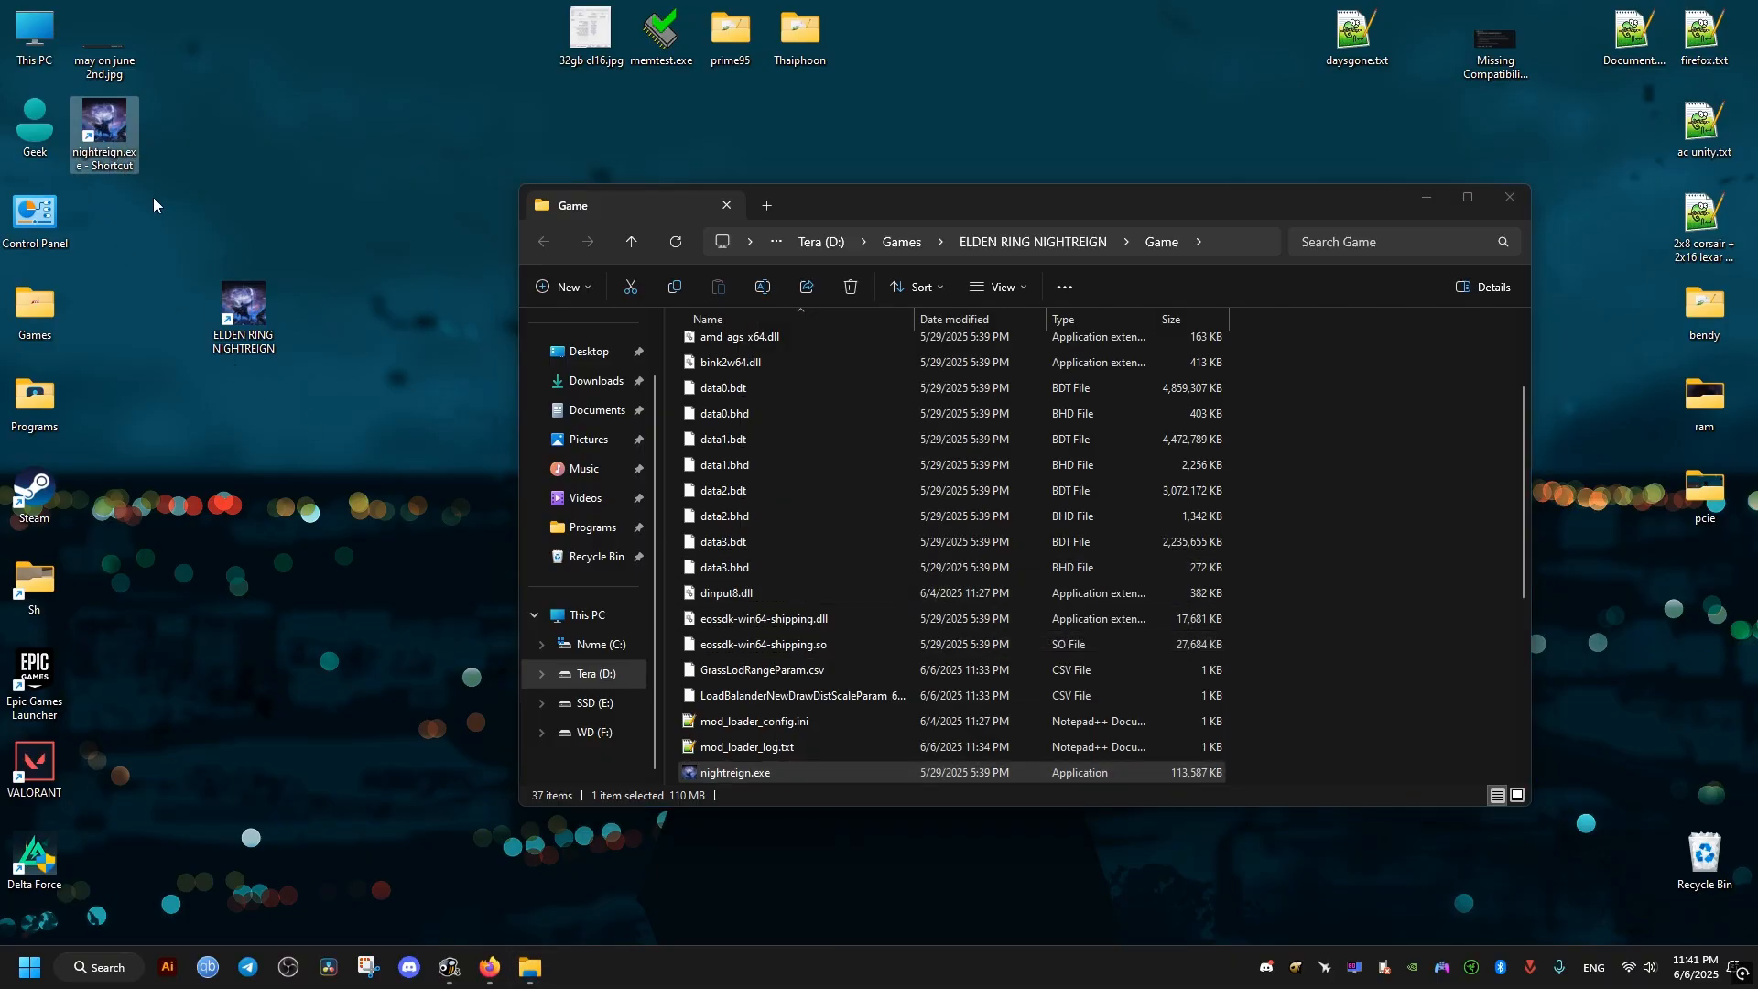
- Rename the desktop nightreign.exe shortcut to 'nightreign offline'
left_click(103, 128)
type("nightreign offline")
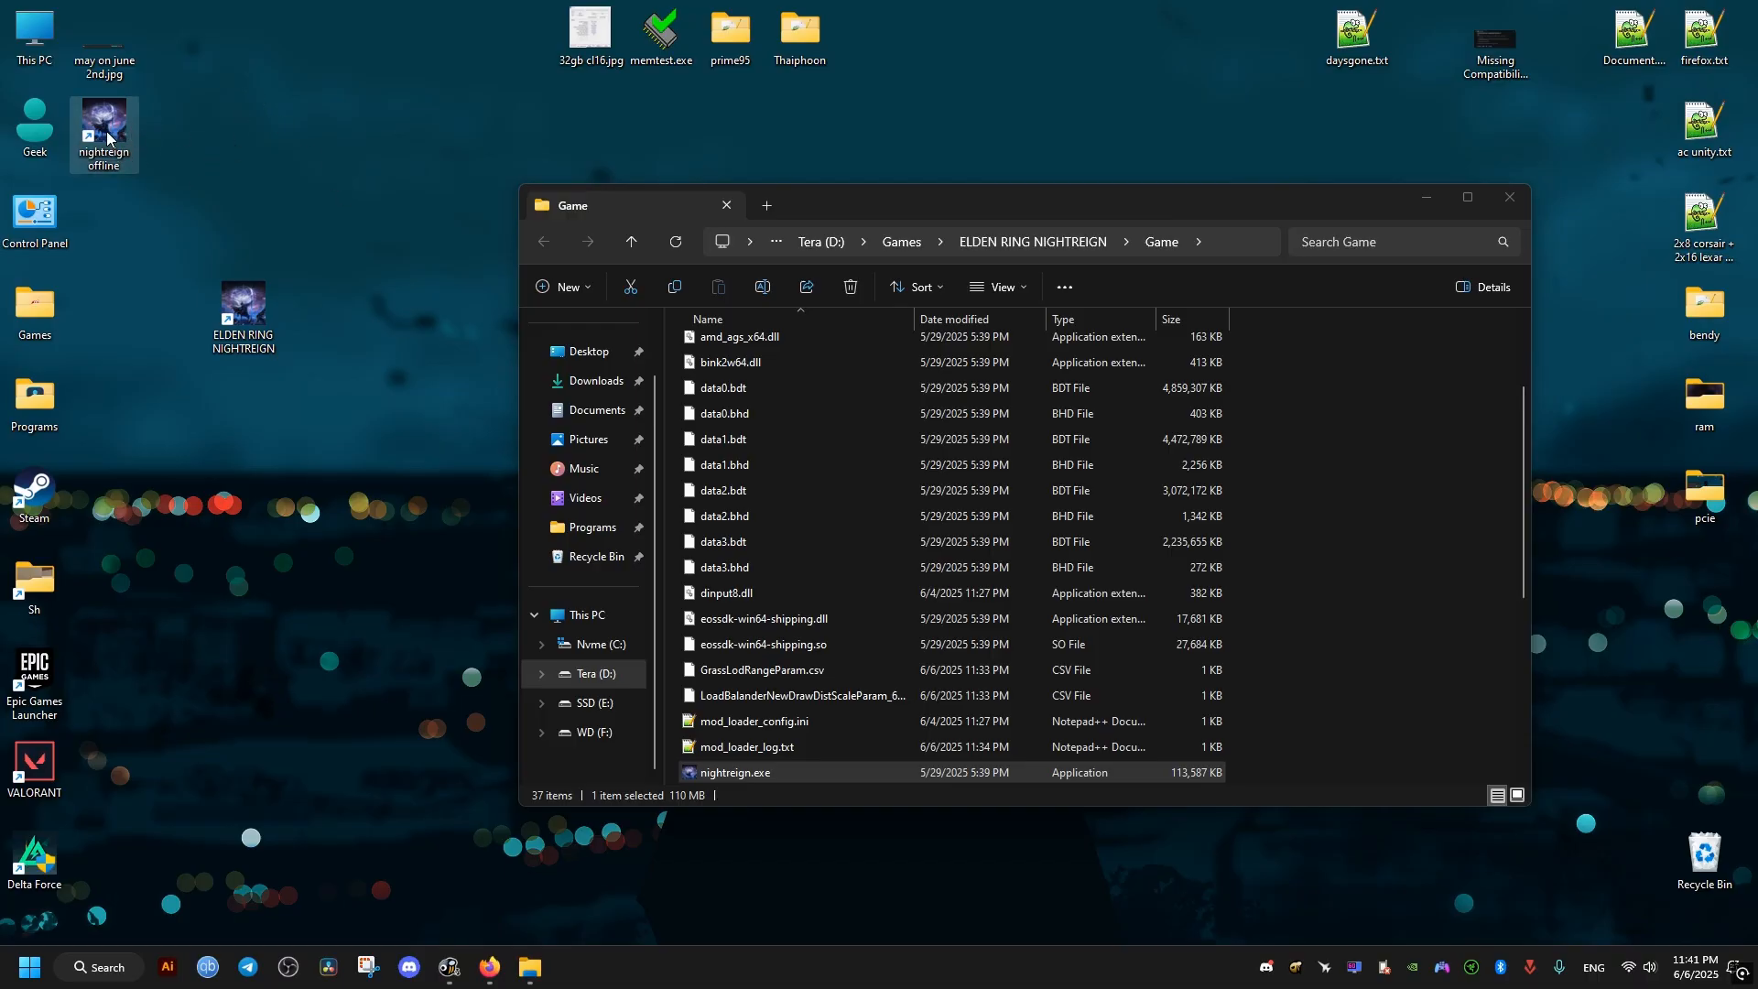
mouse_move(1509, 198)
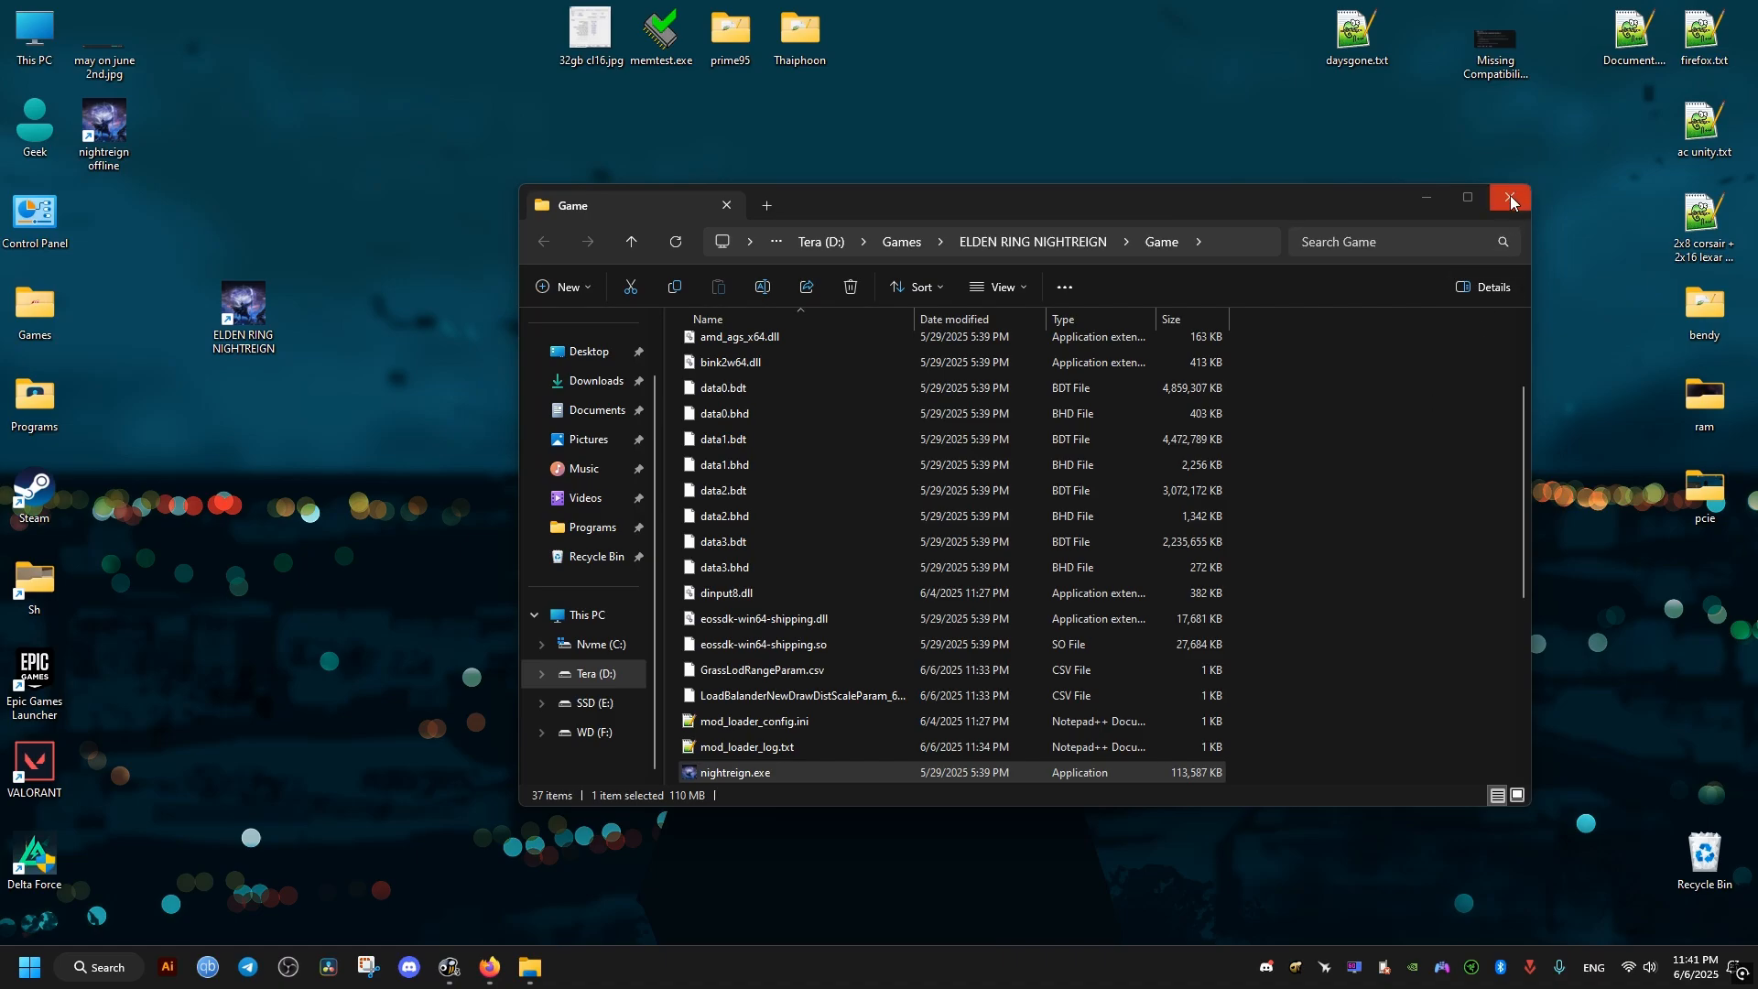
- Close the game folder window and launch NVIDIA Control Panel from the tray icon
left_click(1511, 198)
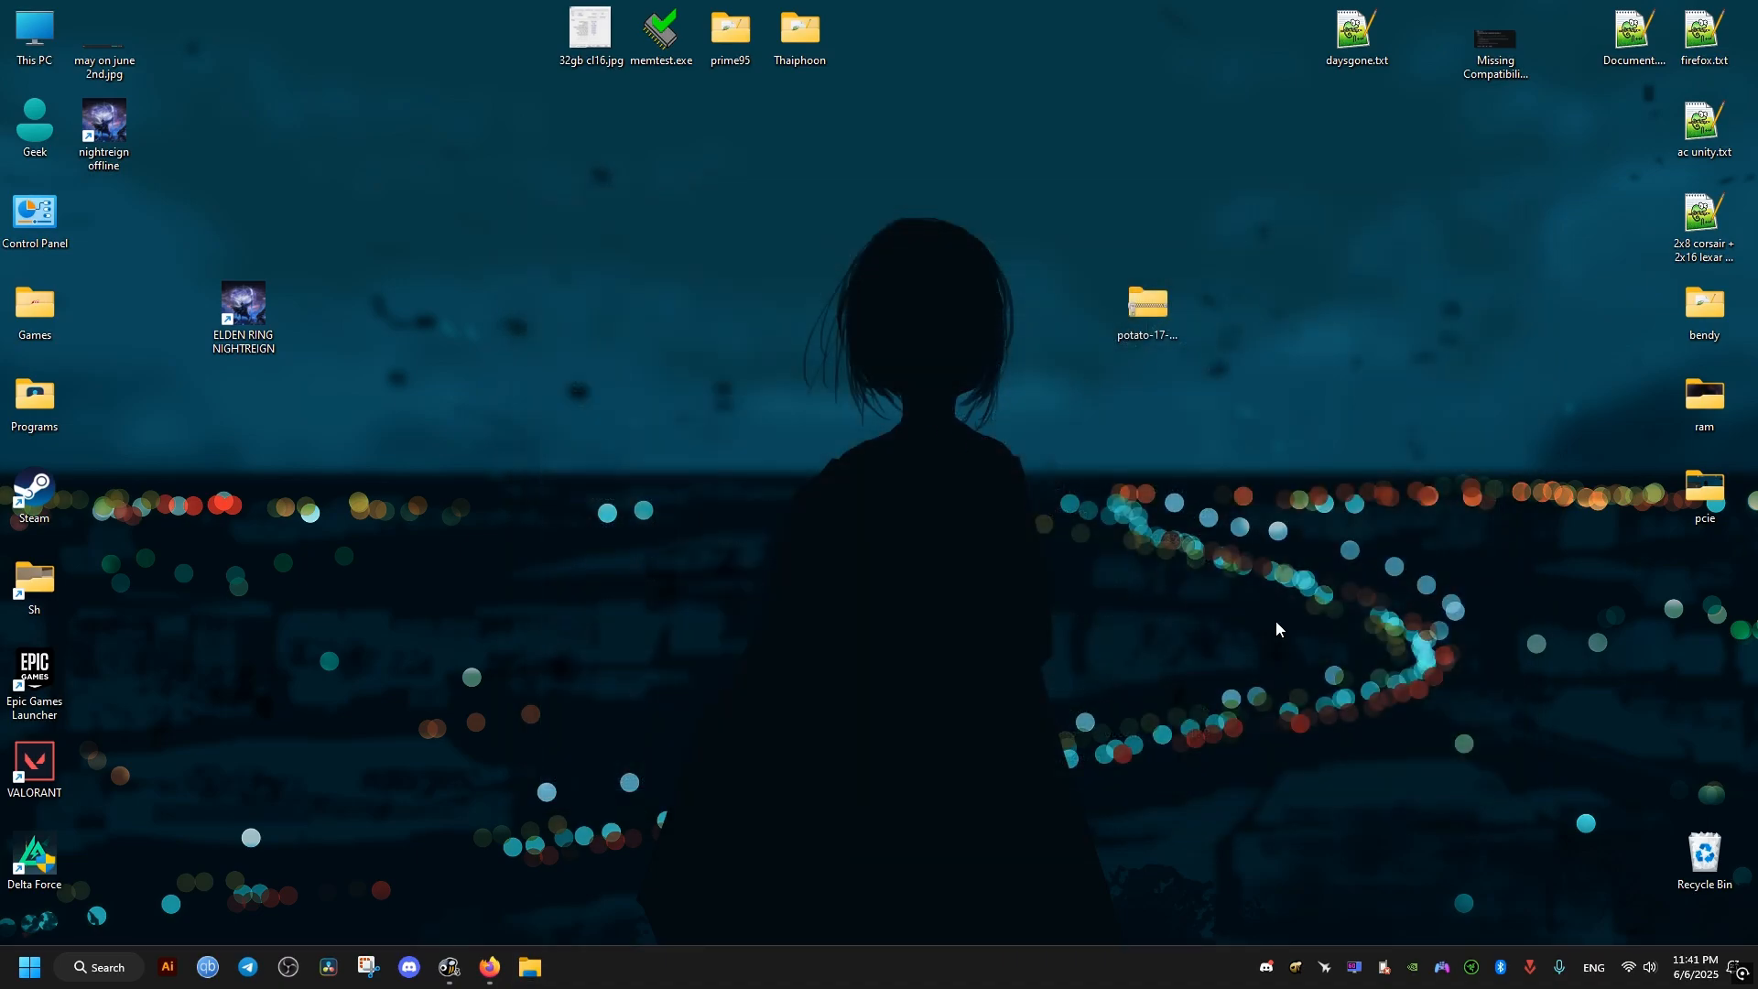
right_click(1443, 967)
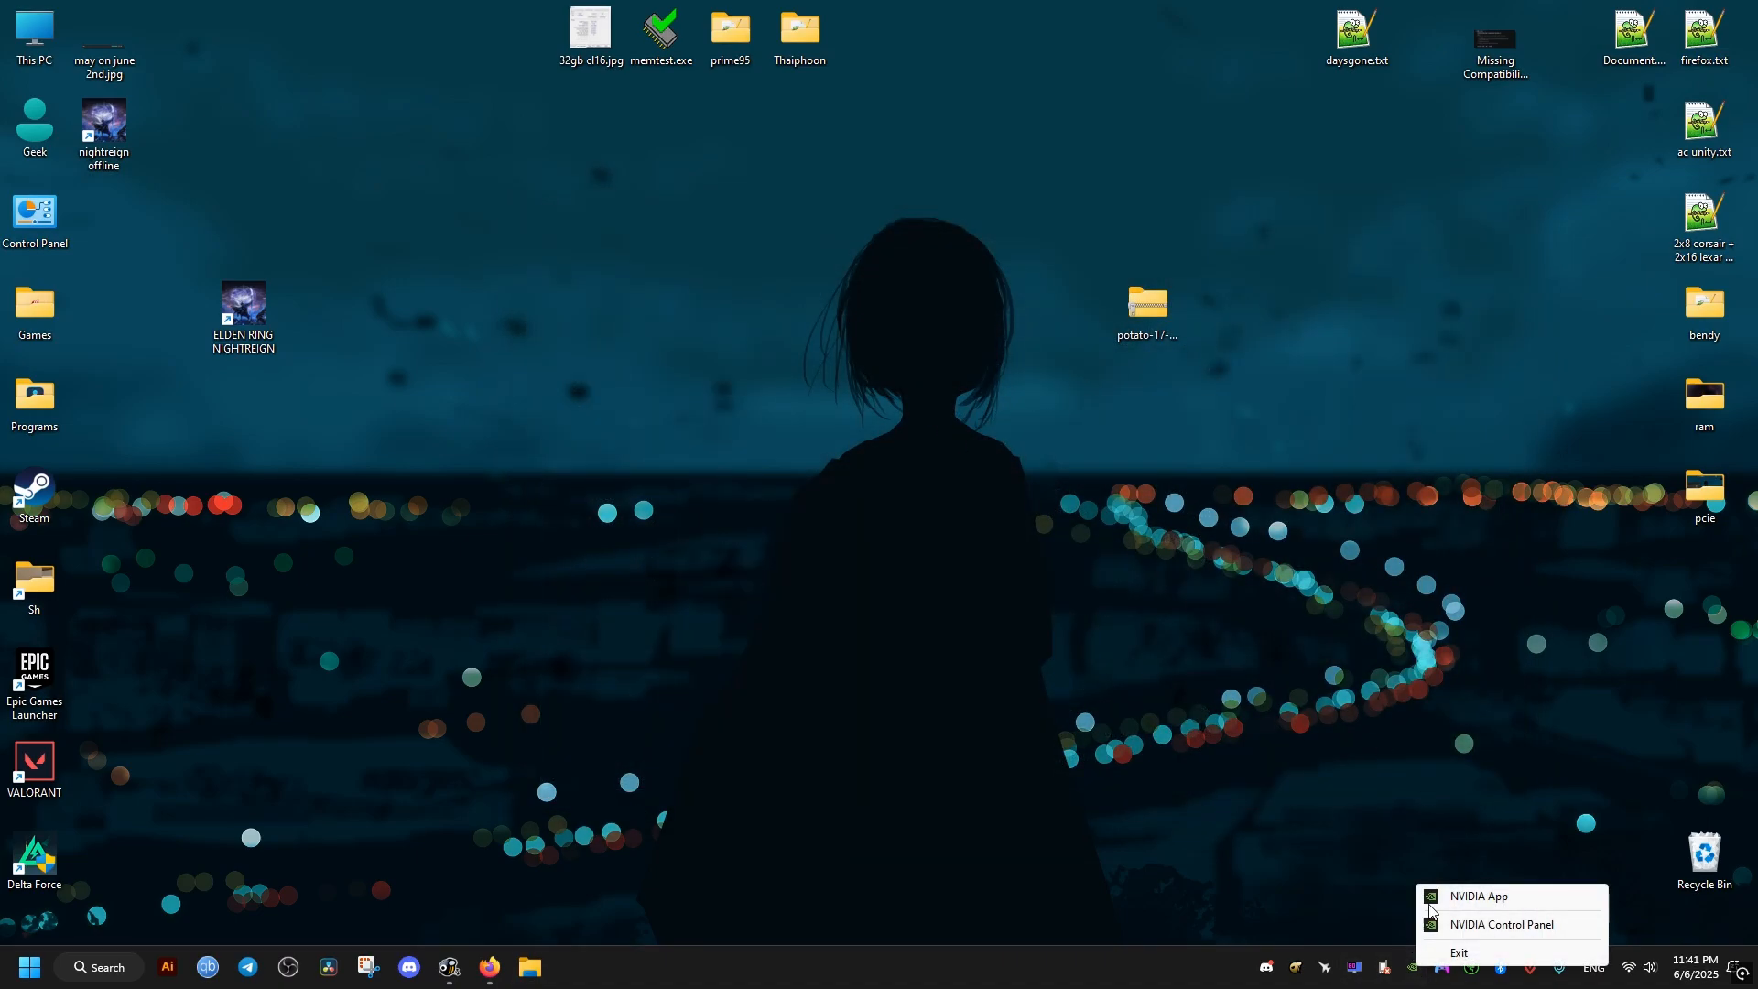
left_click(1502, 923)
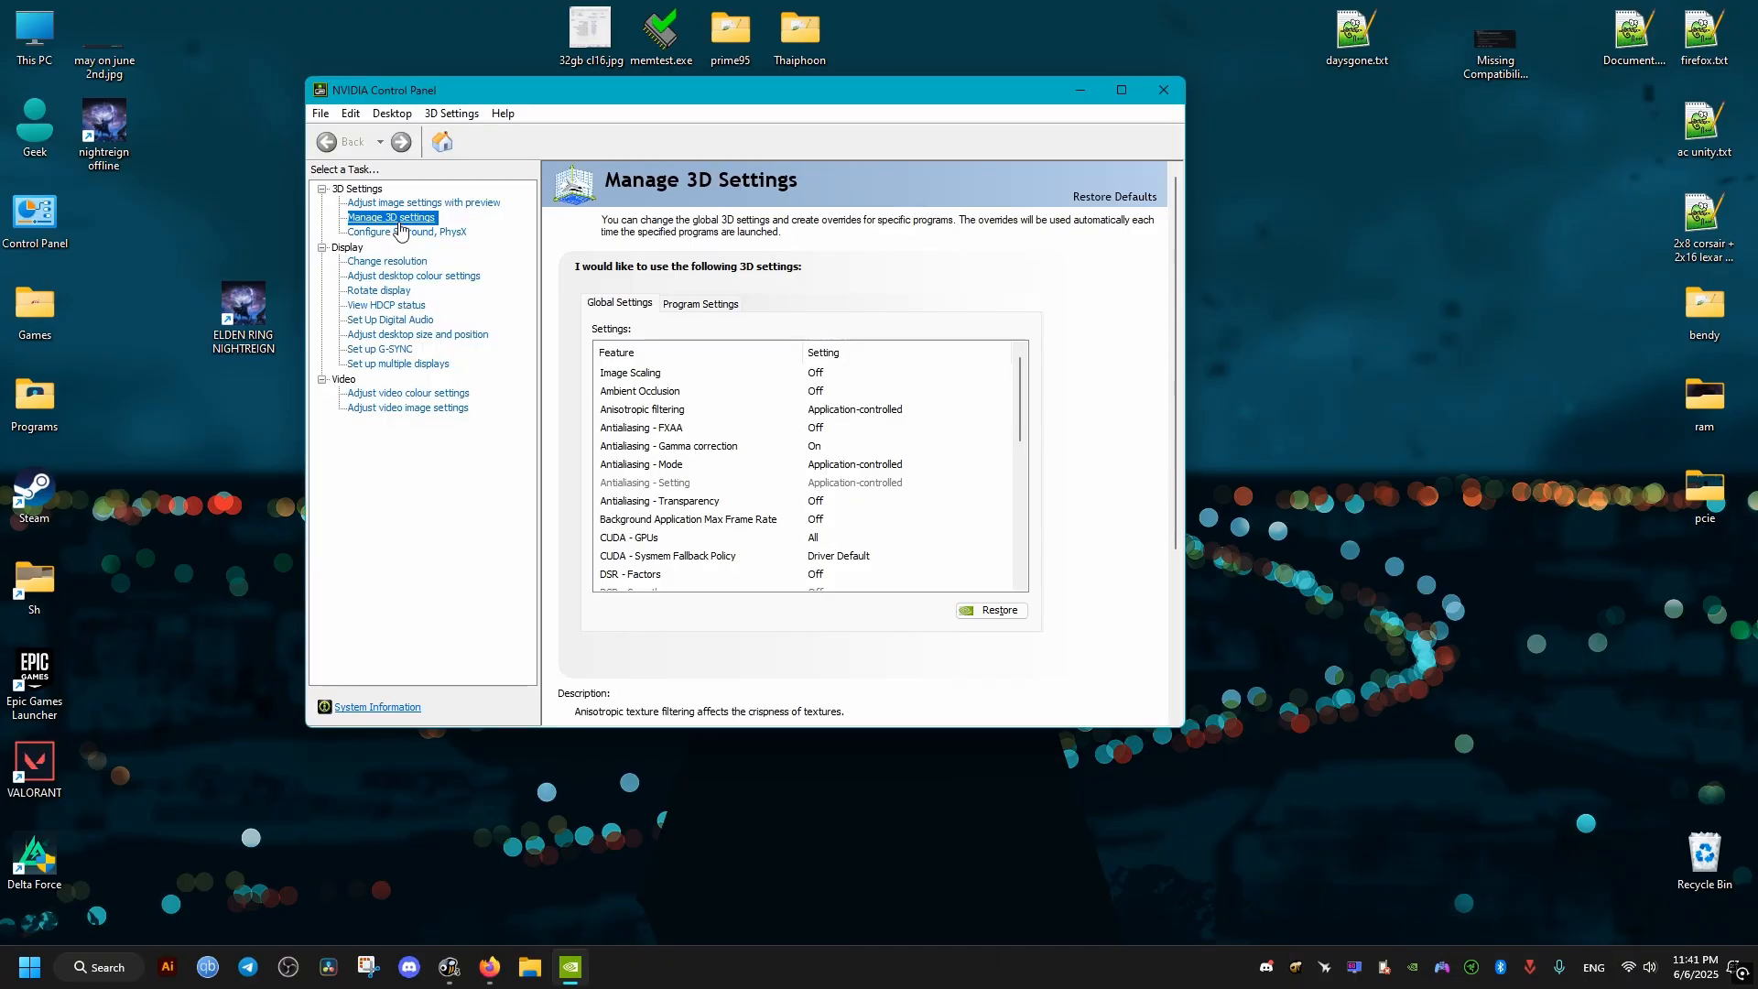
- Switch Manage 3D Settings to Program Settings and peek at the program dropdown without choosing
left_click(699, 302)
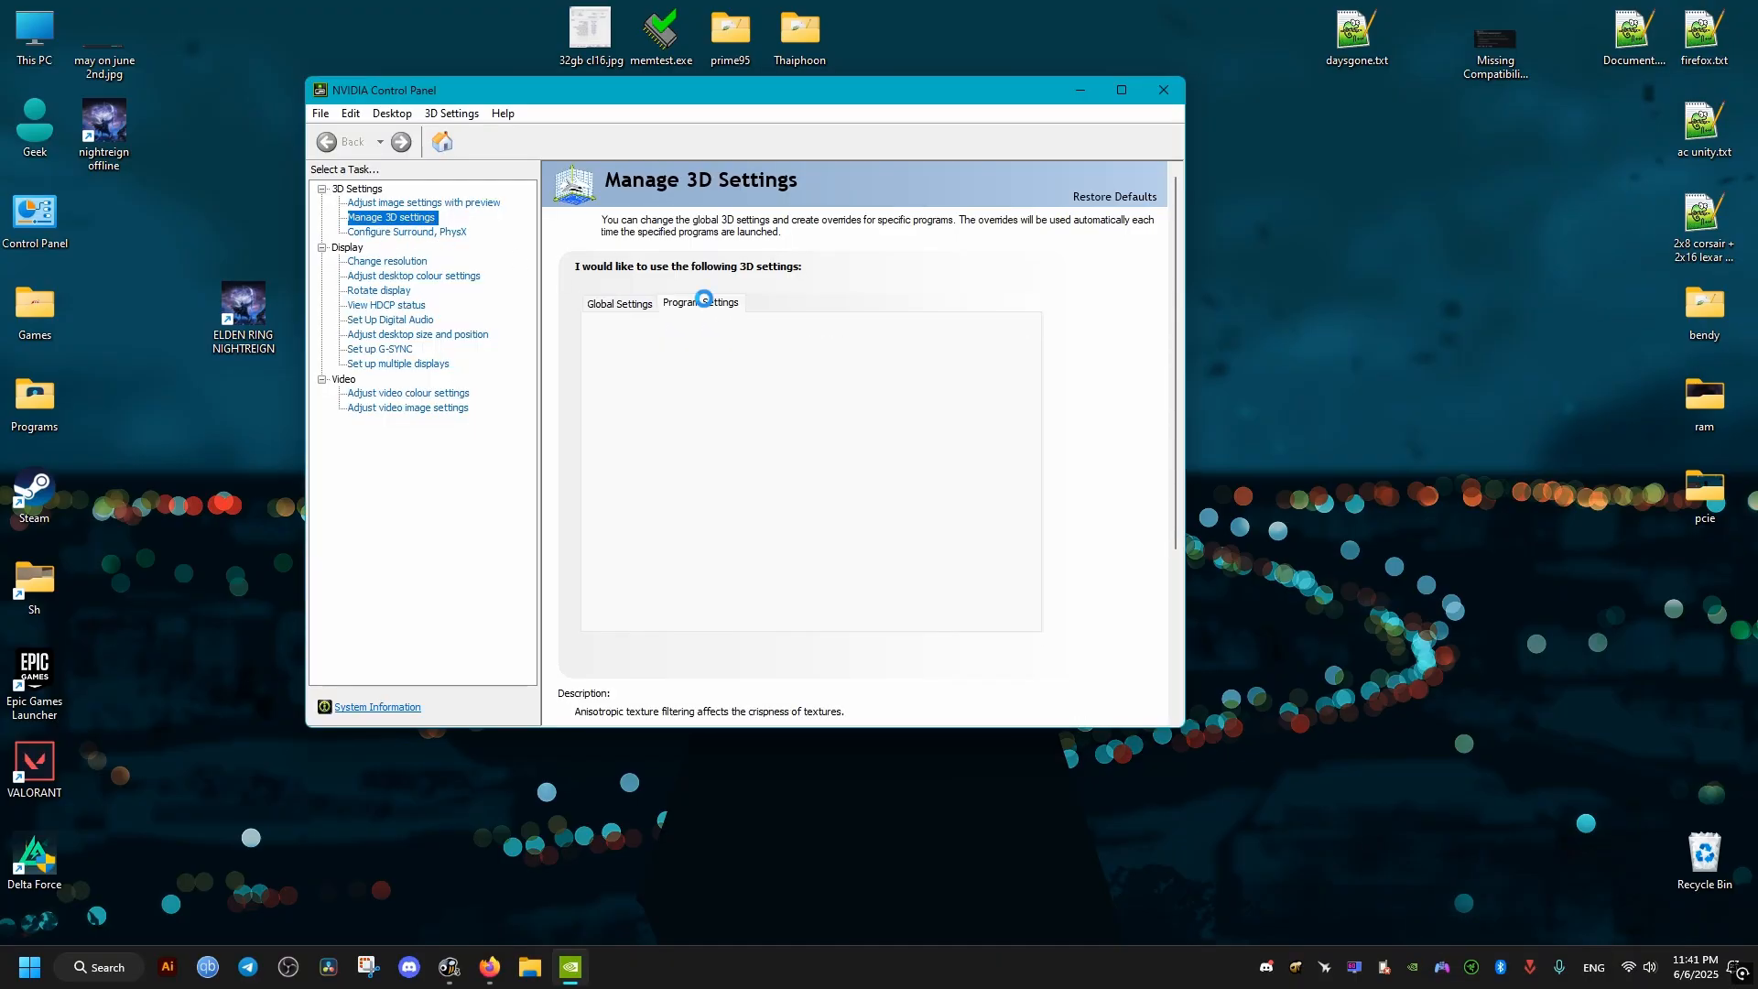
left_click(700, 302)
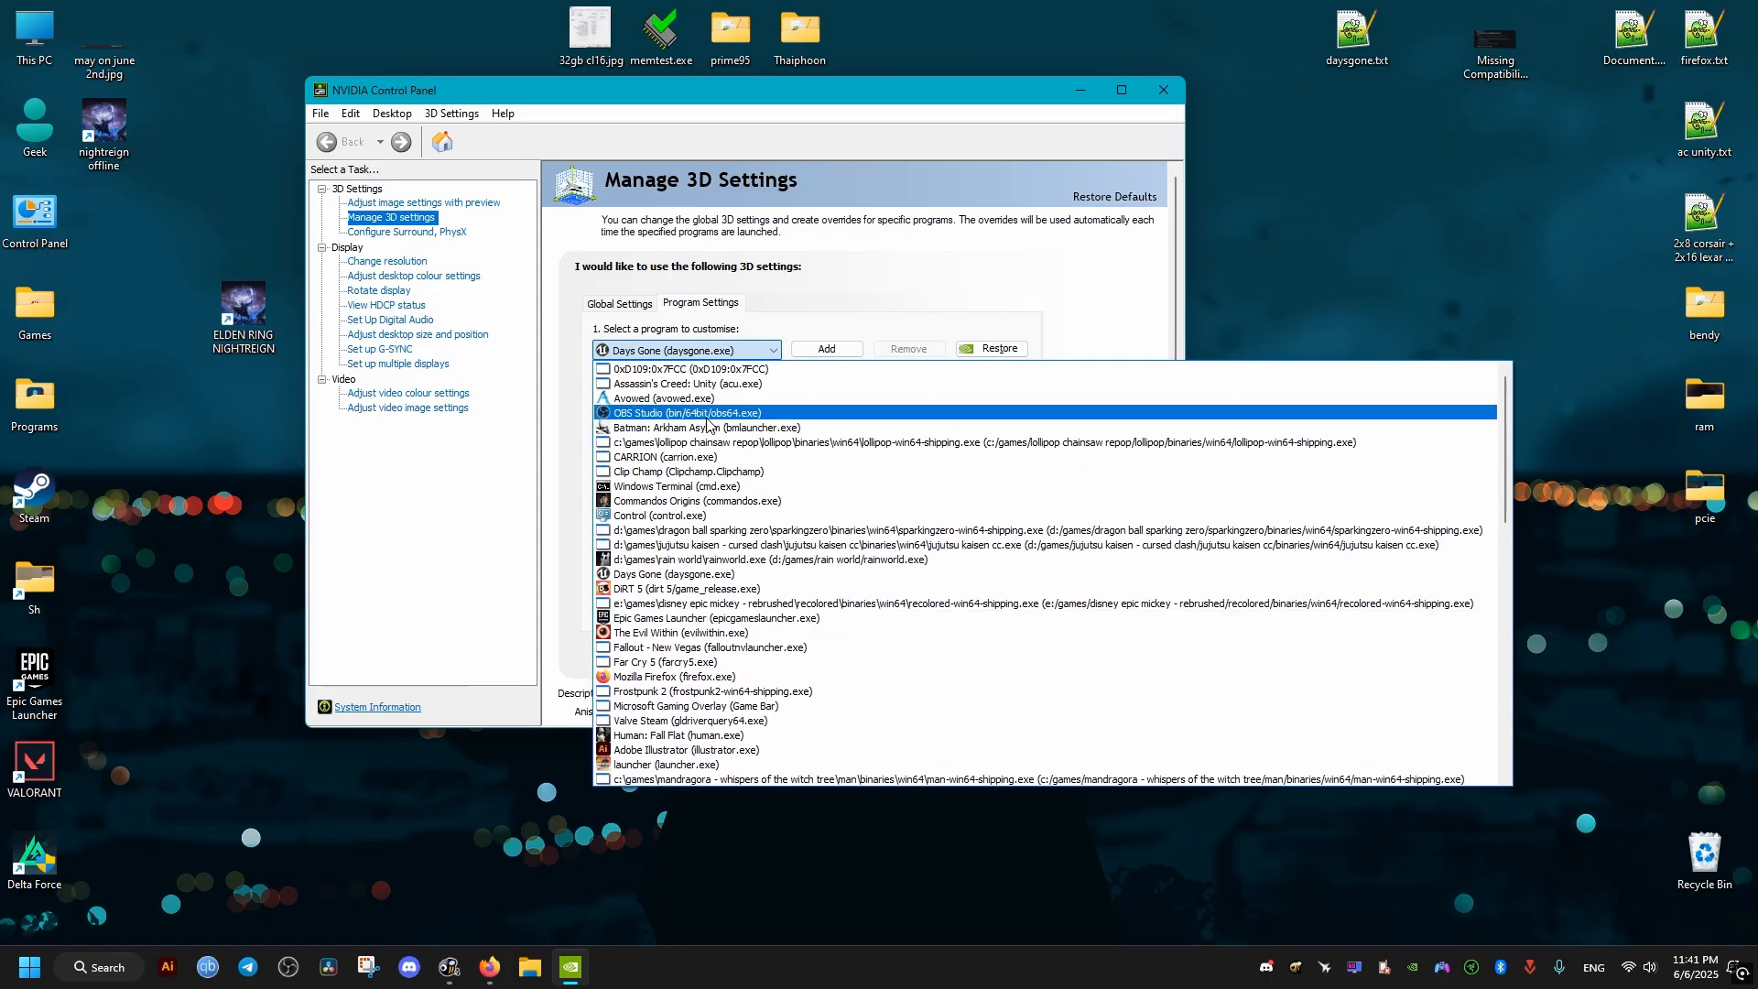
left_click(762, 559)
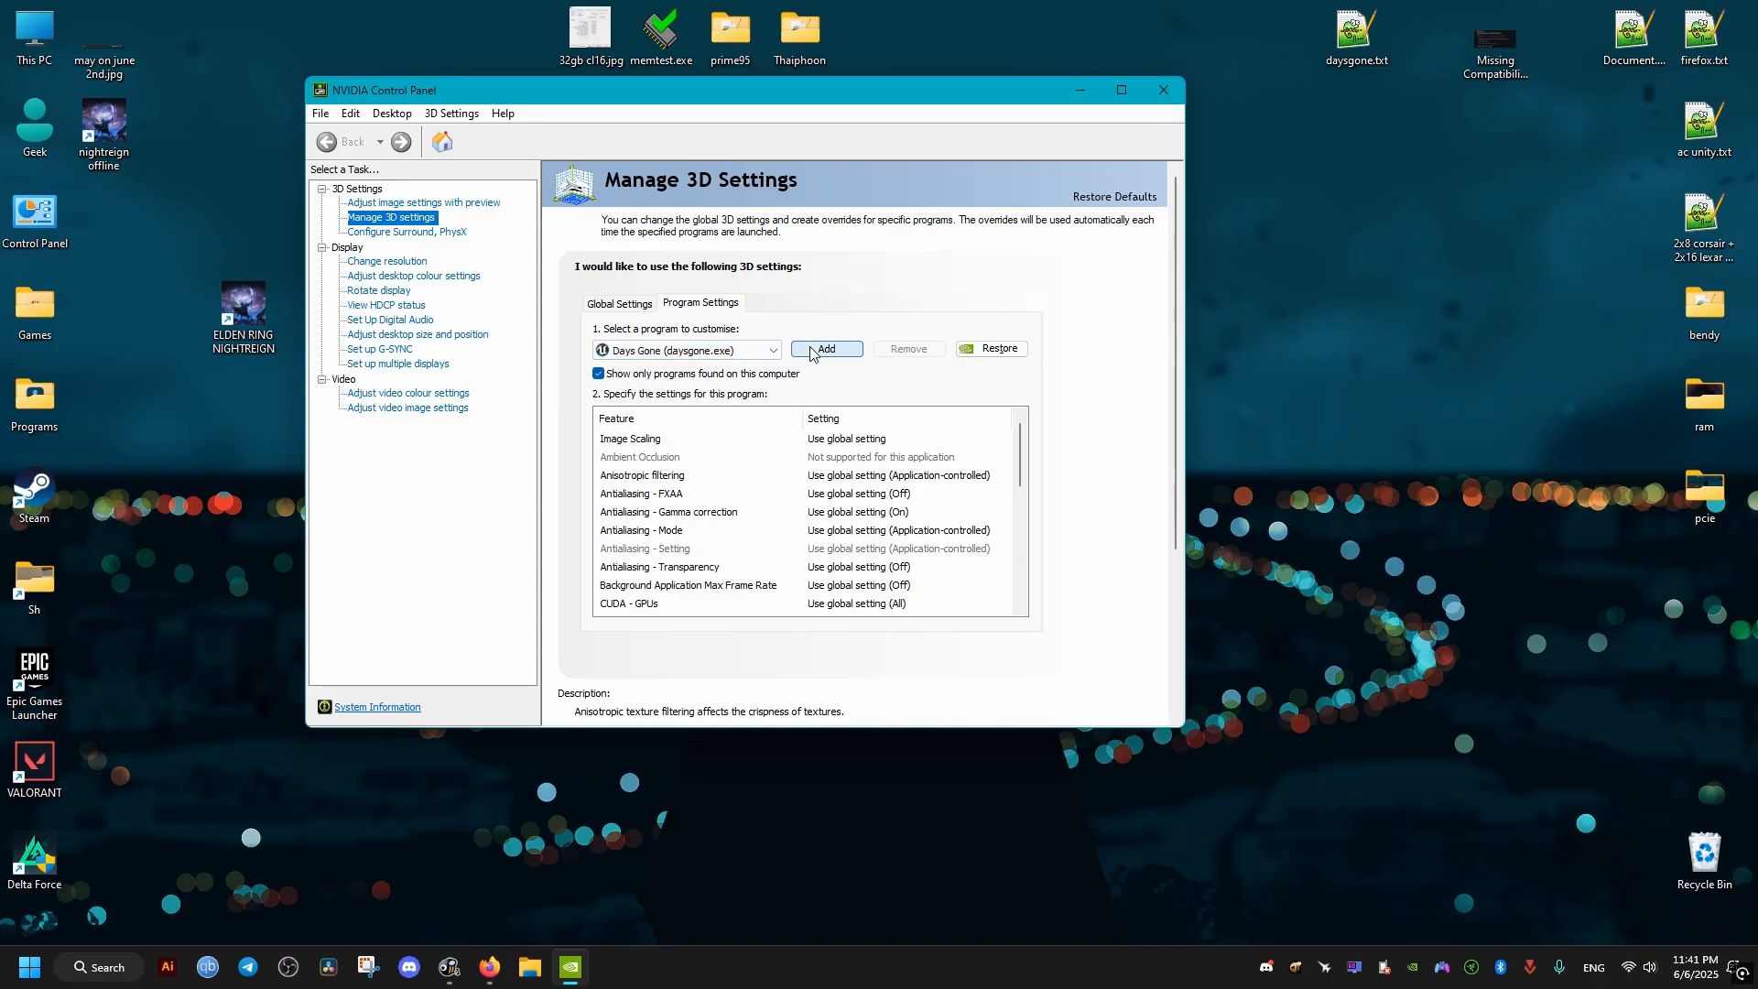
- Add ELDEN RING NIGHTREIGN as a program profile and scroll toward its Low Latency Mode setting
left_click(826, 348)
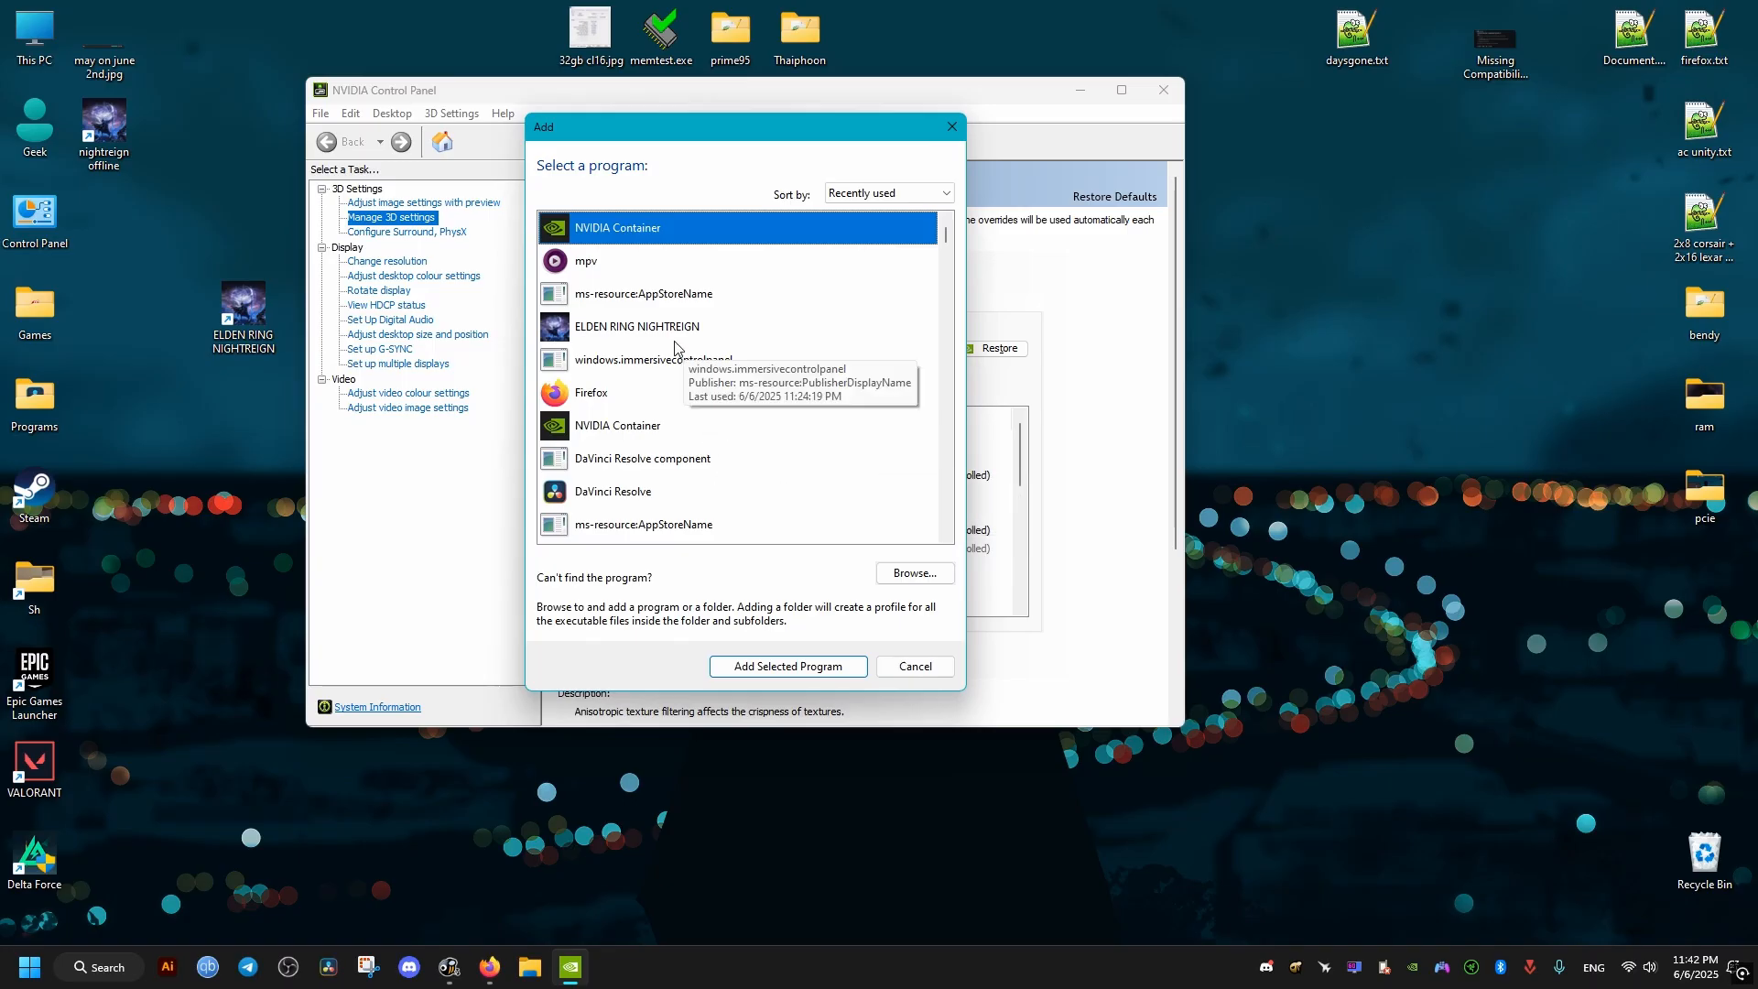
left_click(788, 667)
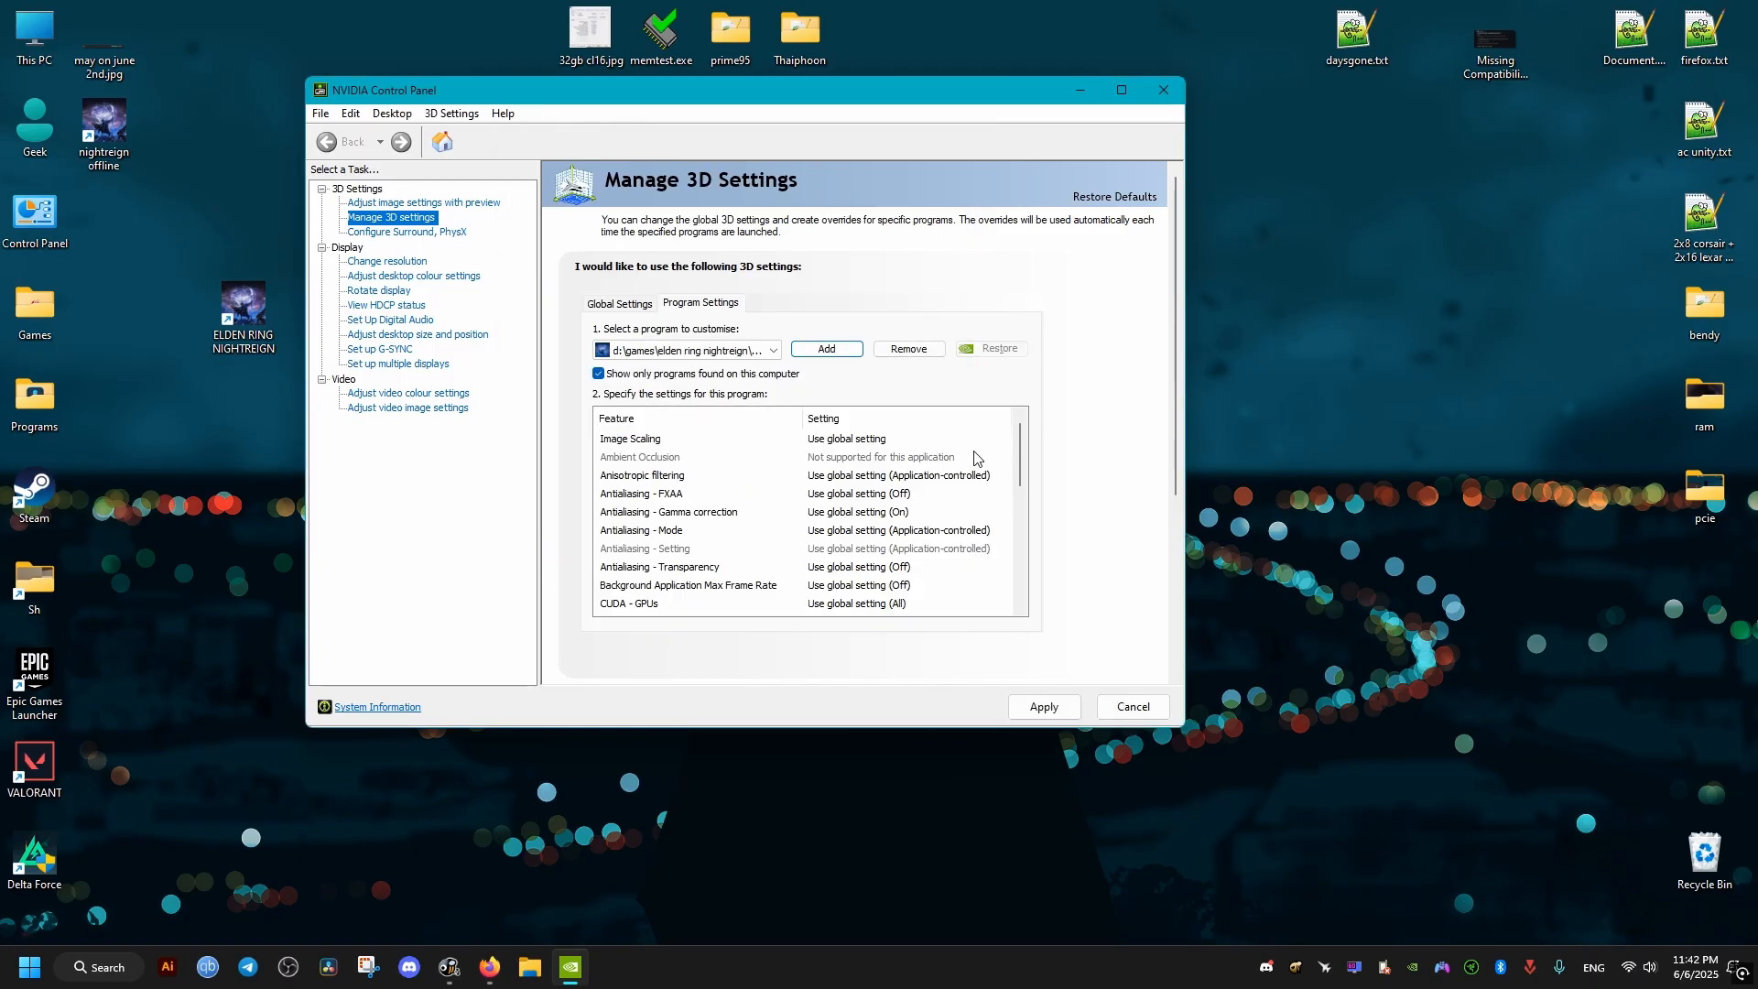
scroll("down", 3)
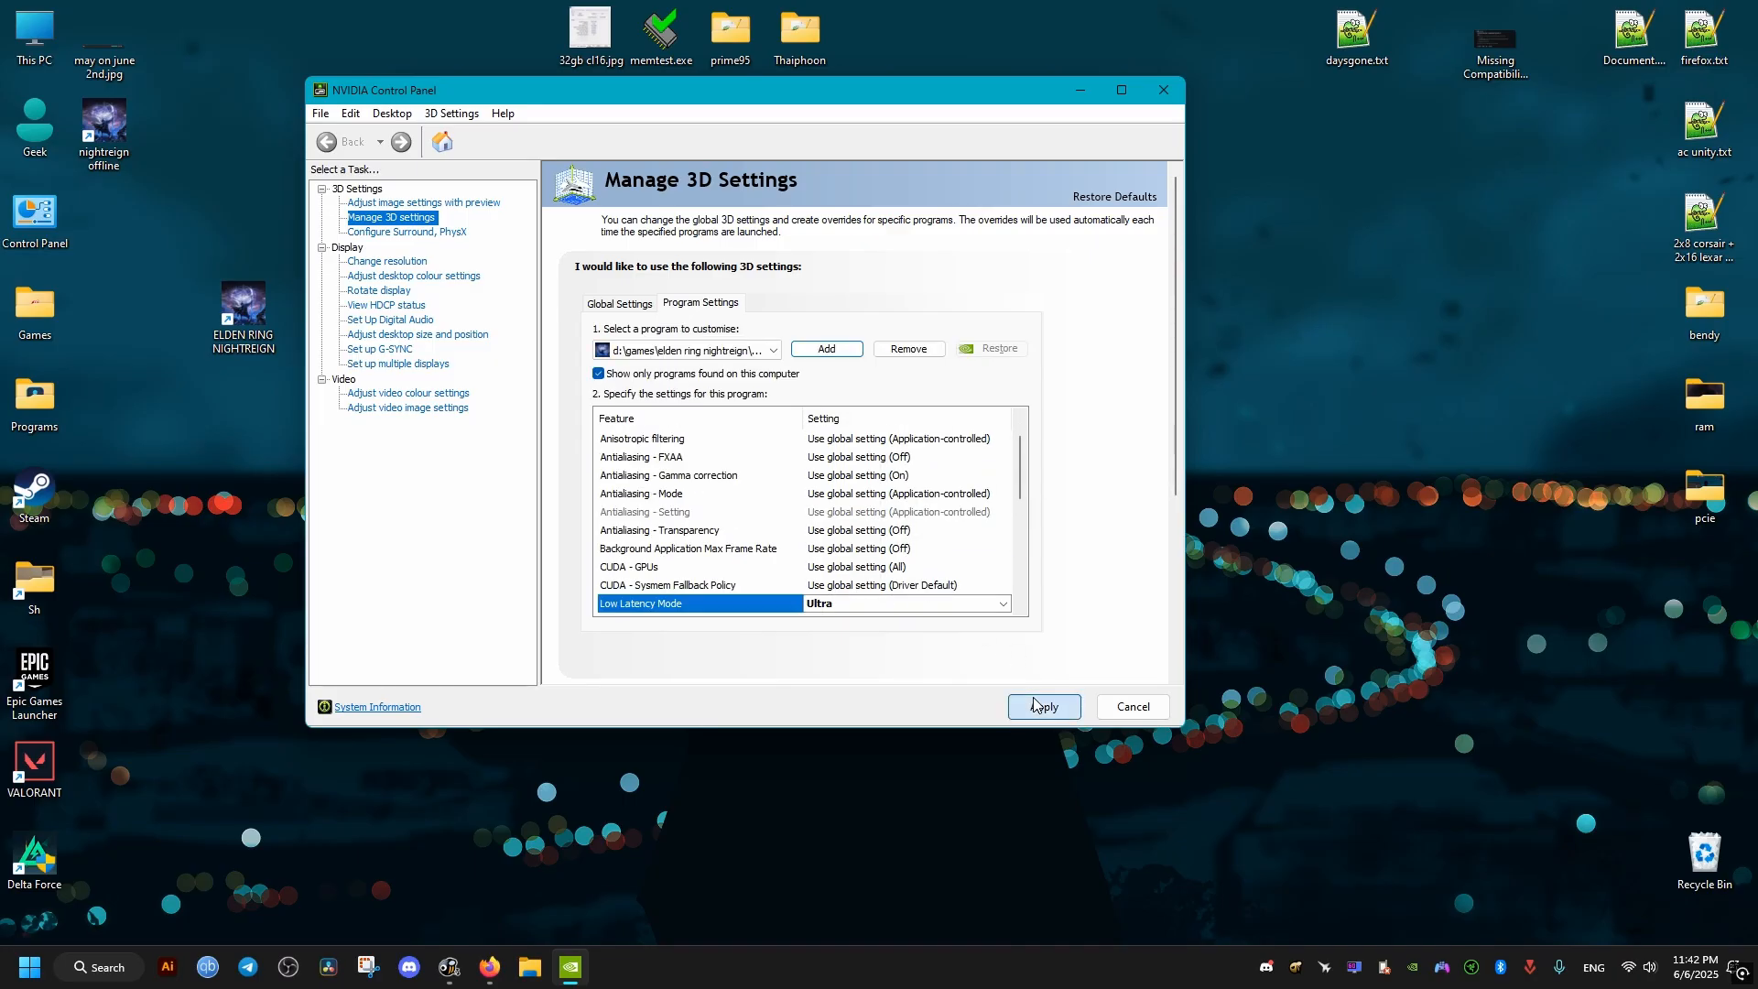
mouse_move(1031, 668)
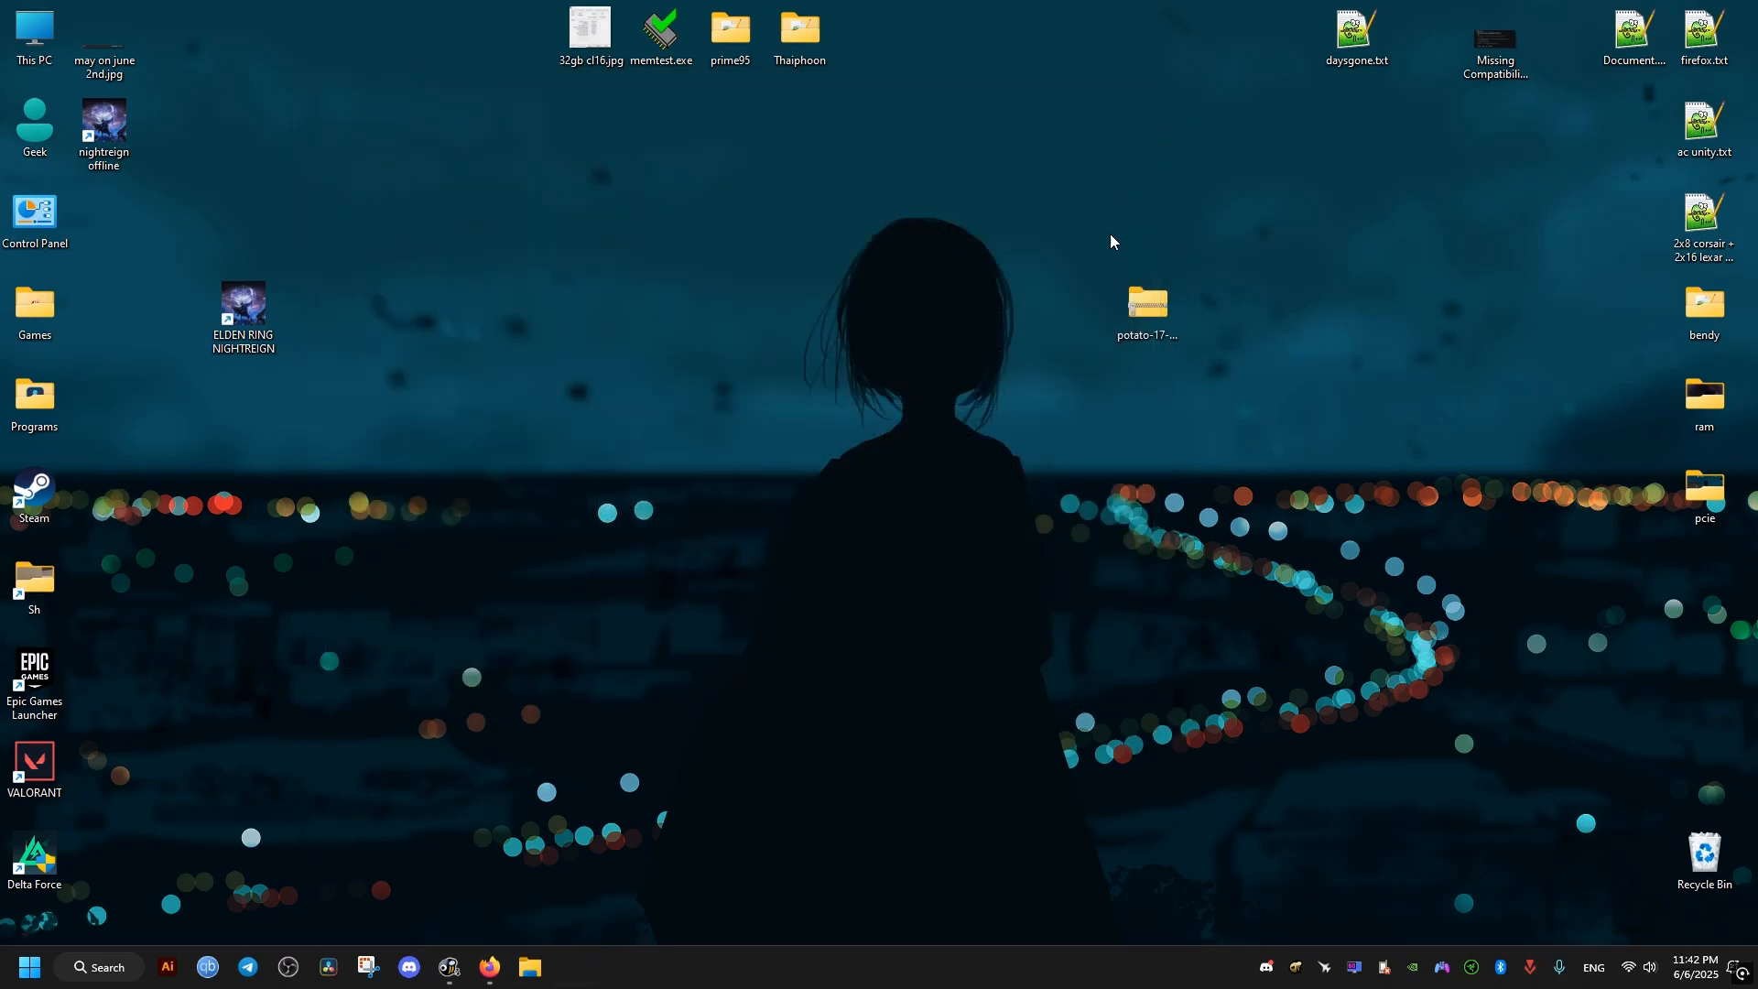
- Reach System > About in Windows Settings to show the PC's GPU, RAM and processor specs
left_click(28, 967)
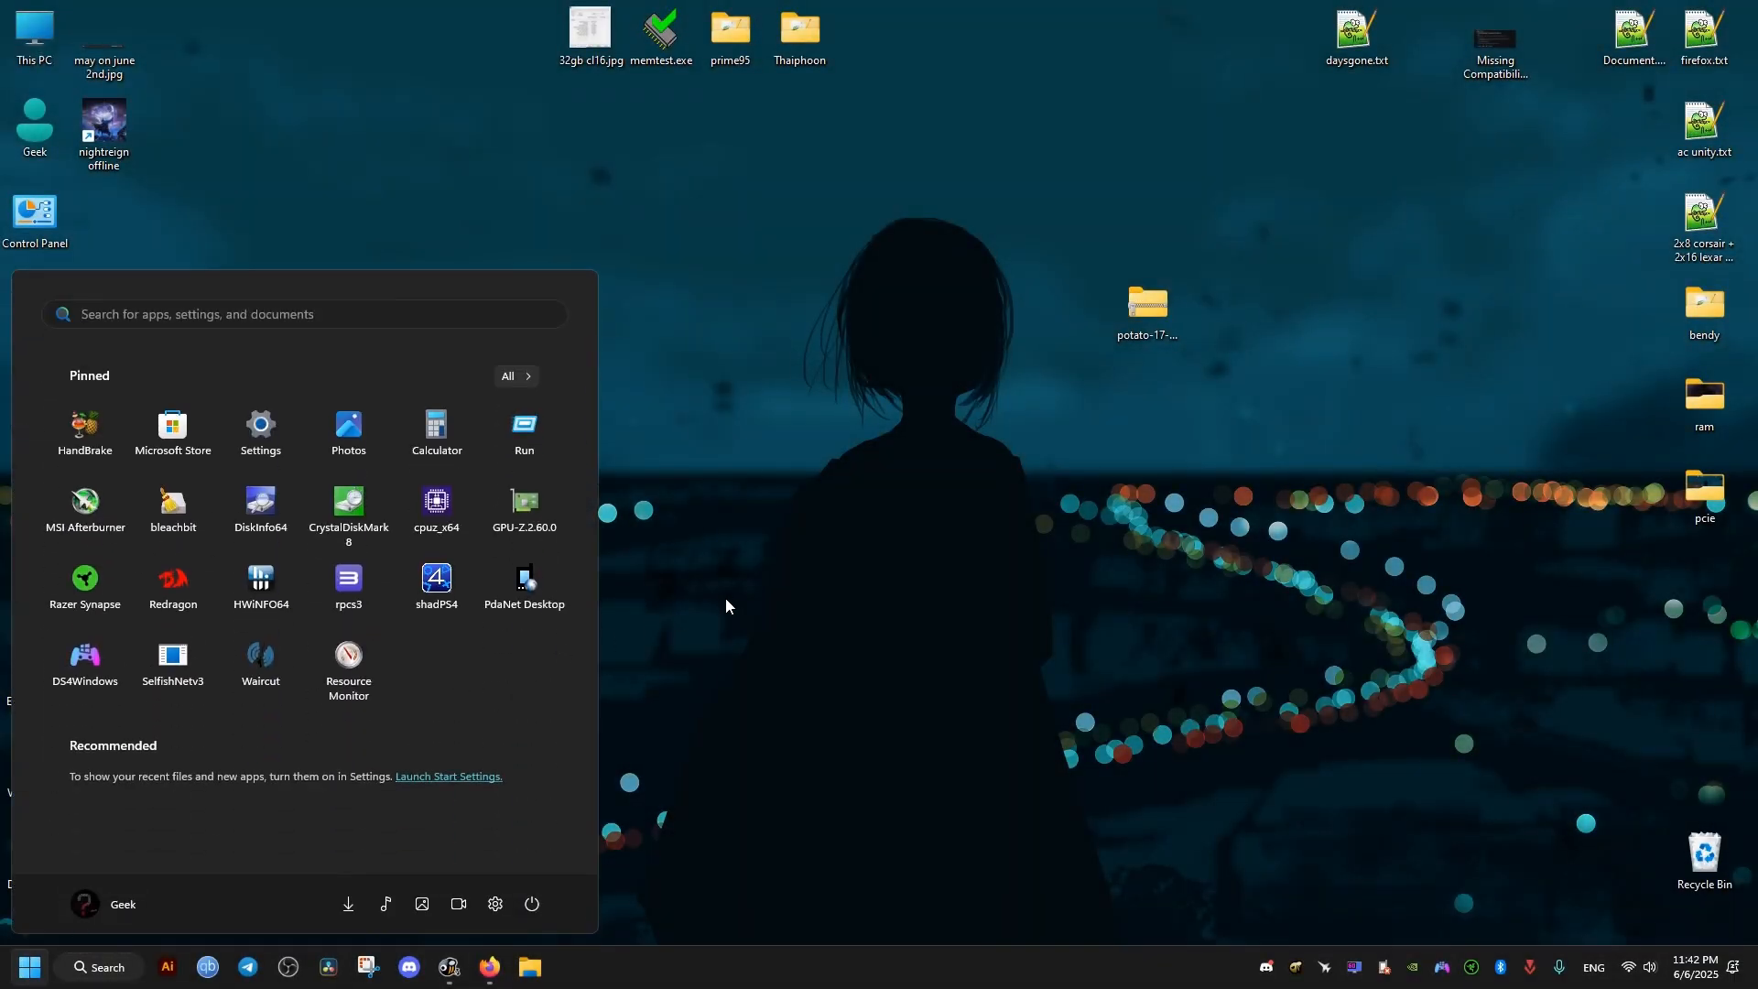
left_click(258, 423)
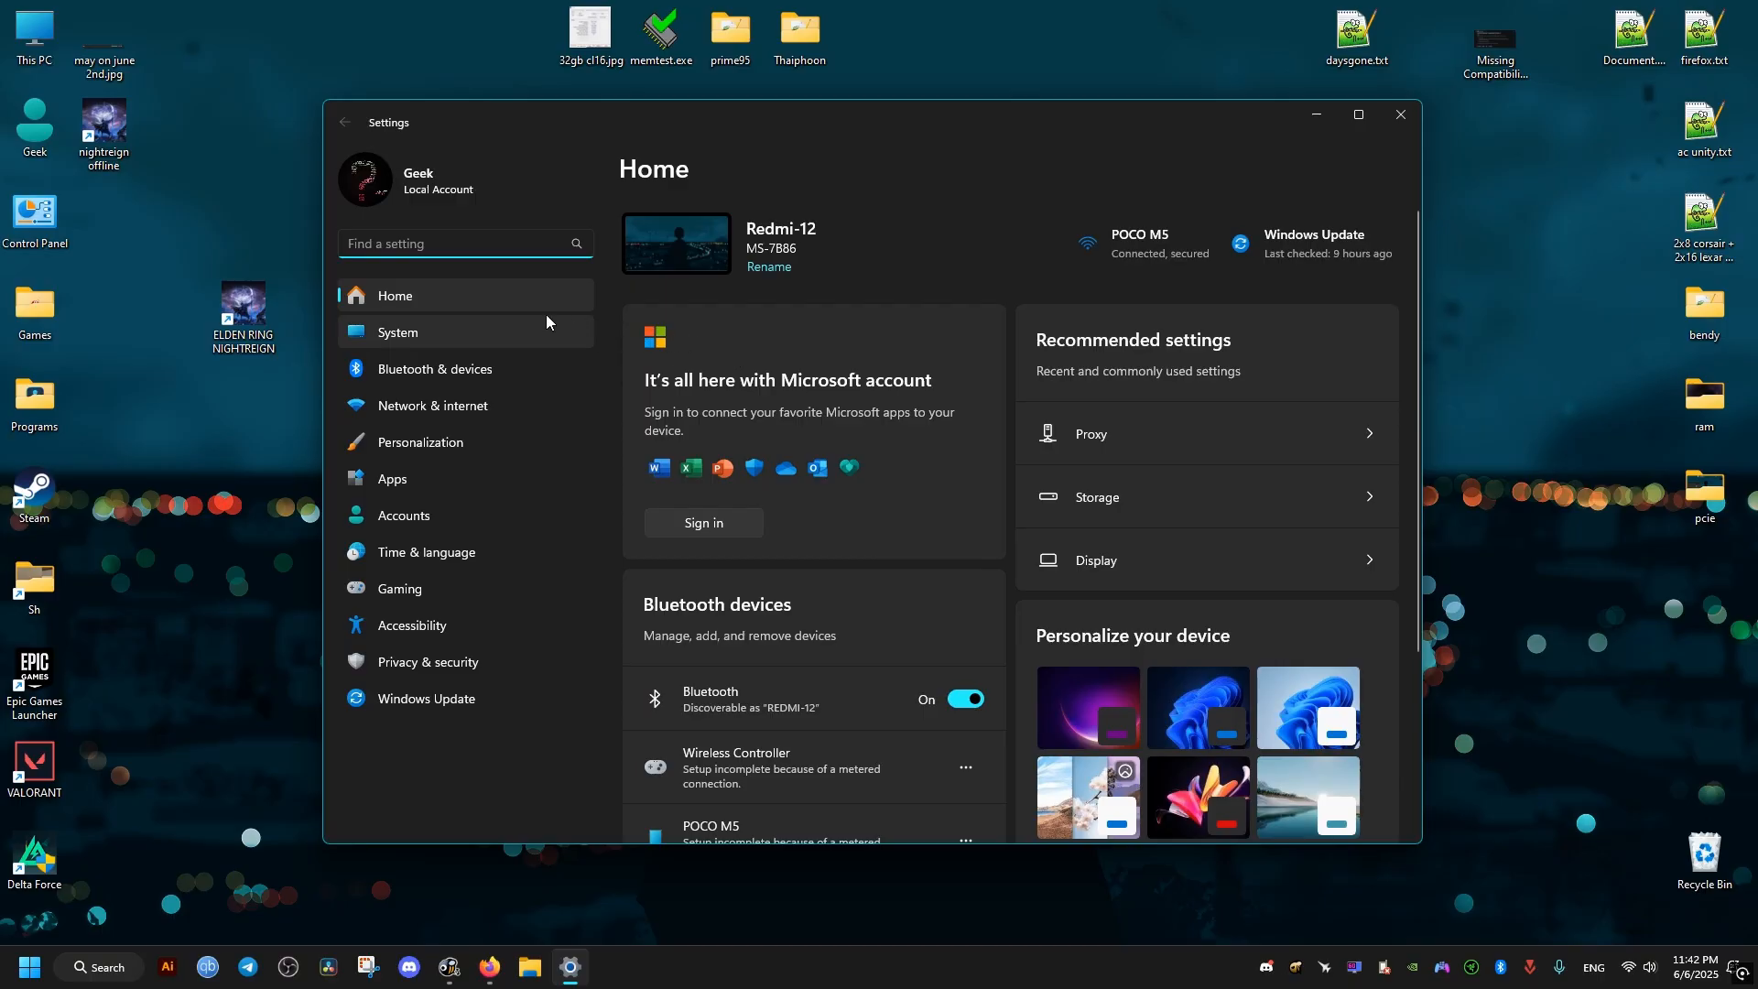
left_click(398, 332)
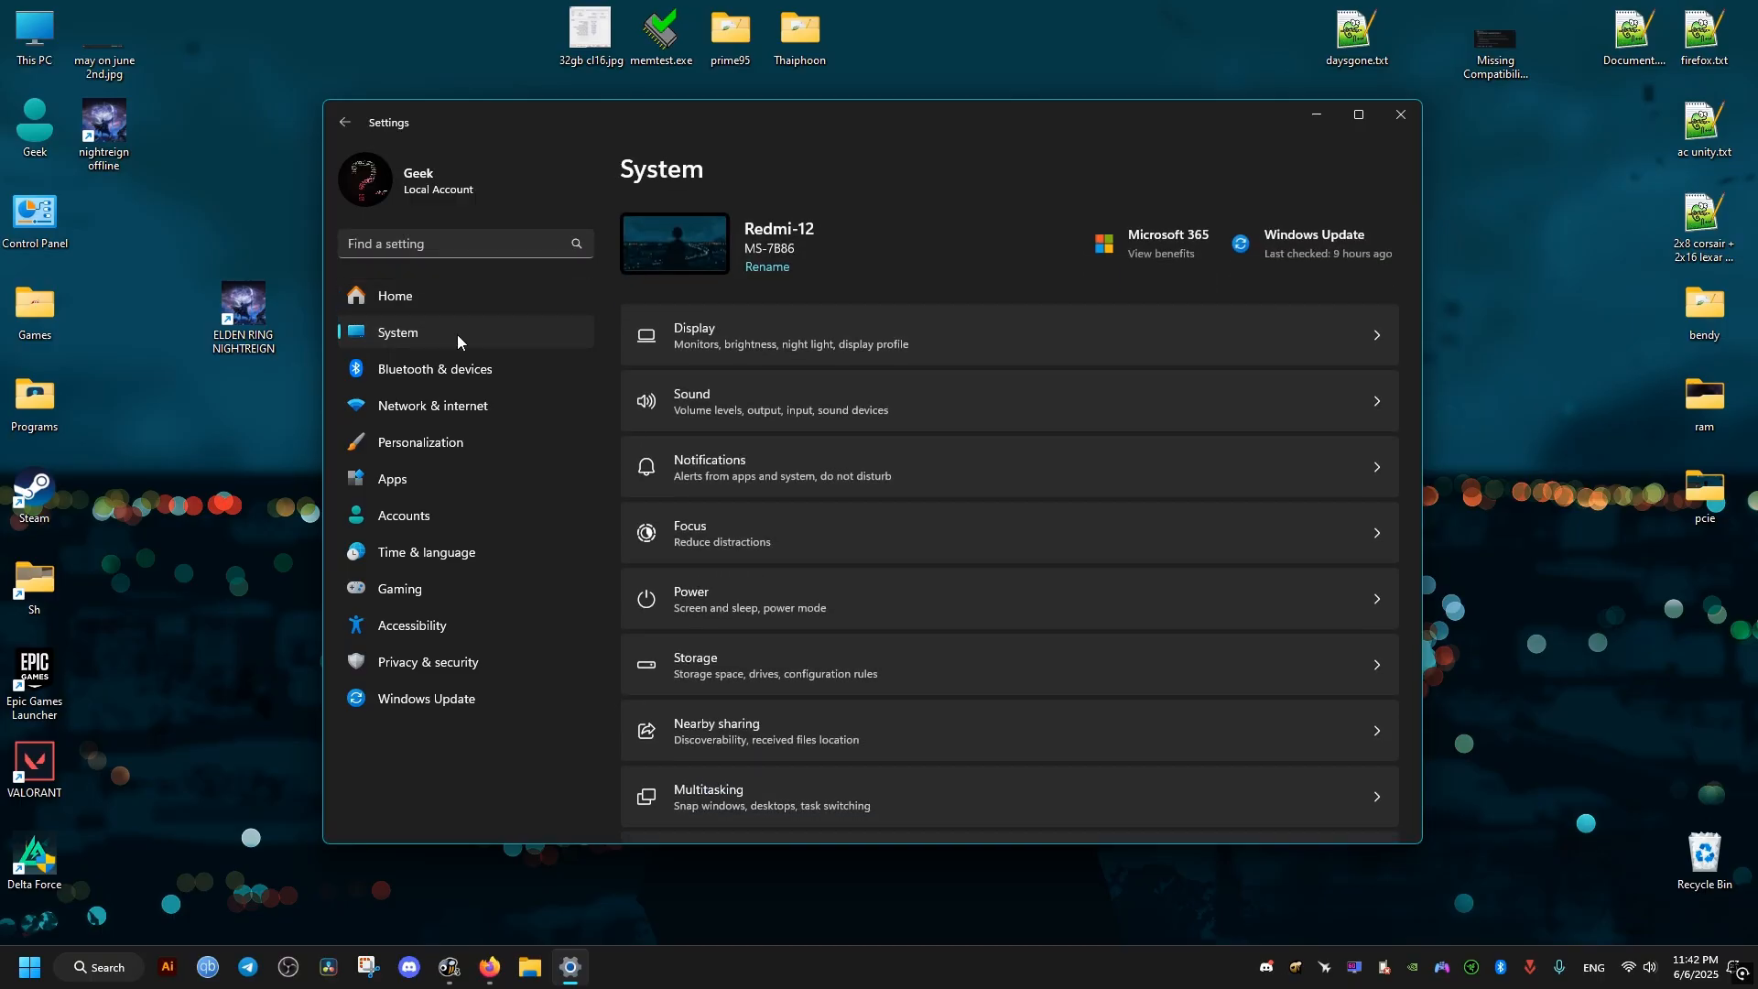
scroll("down", 3)
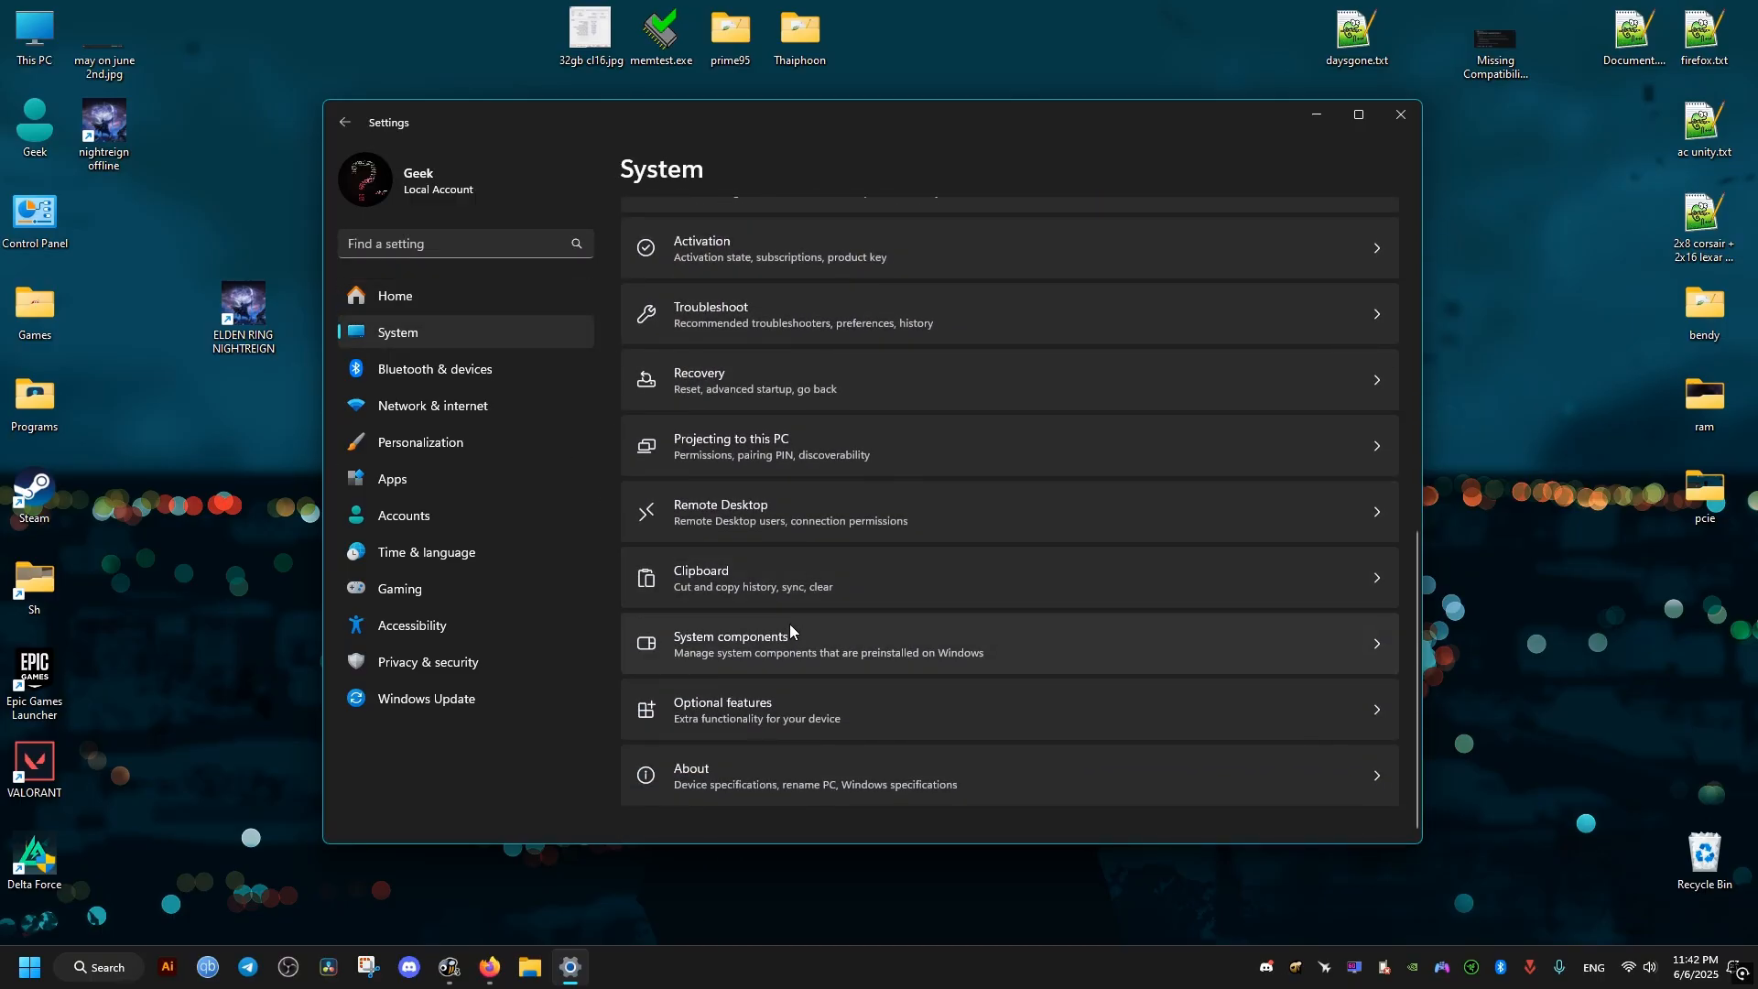
mouse_move(766, 654)
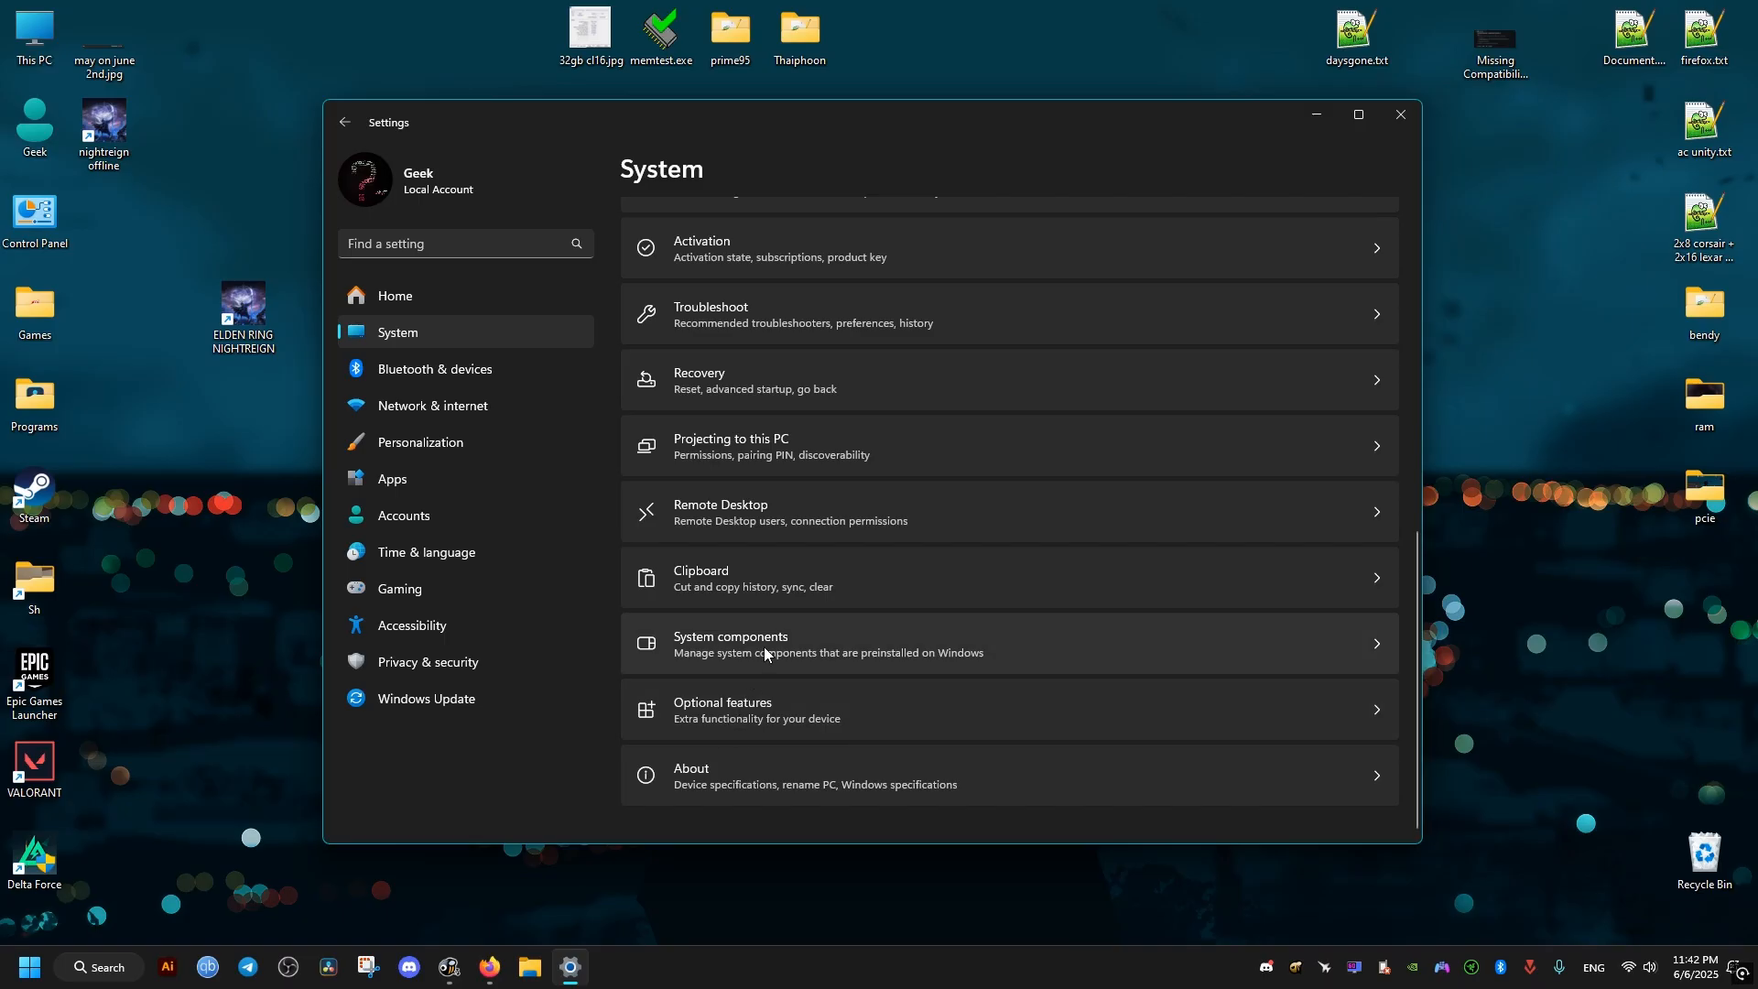
left_click(690, 774)
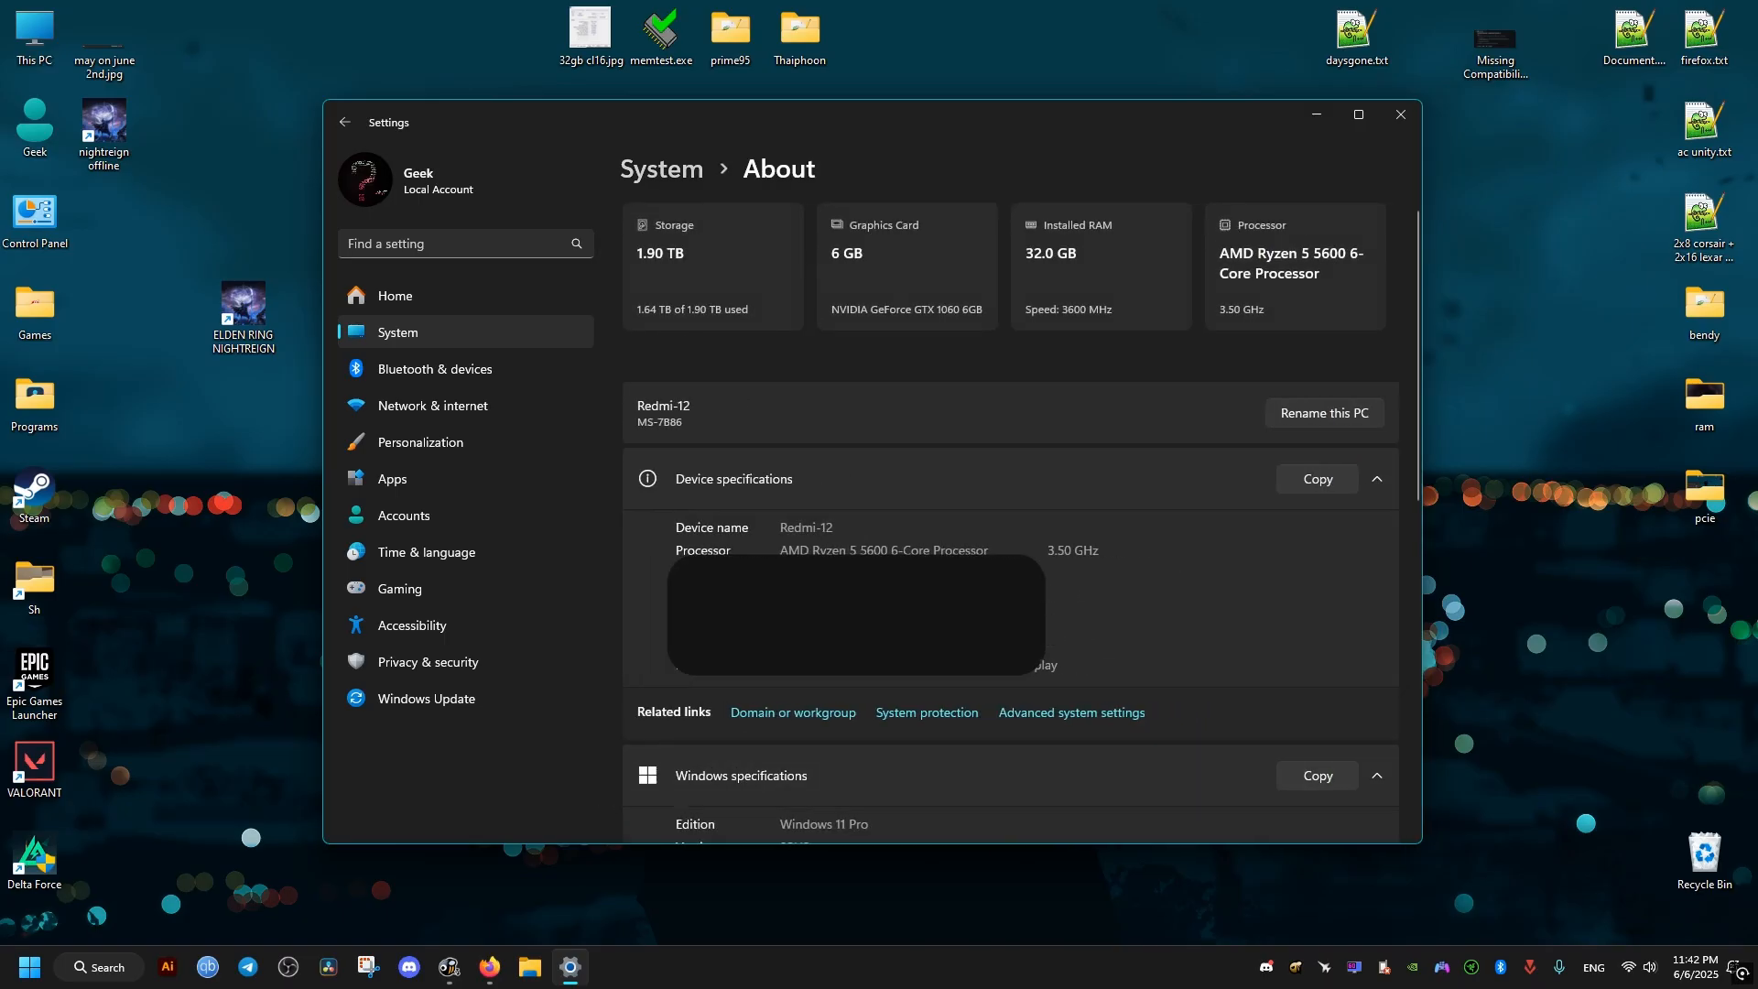
- Reach the Advanced tab of Performance Options with processor scheduling and virtual memory
left_click(1069, 712)
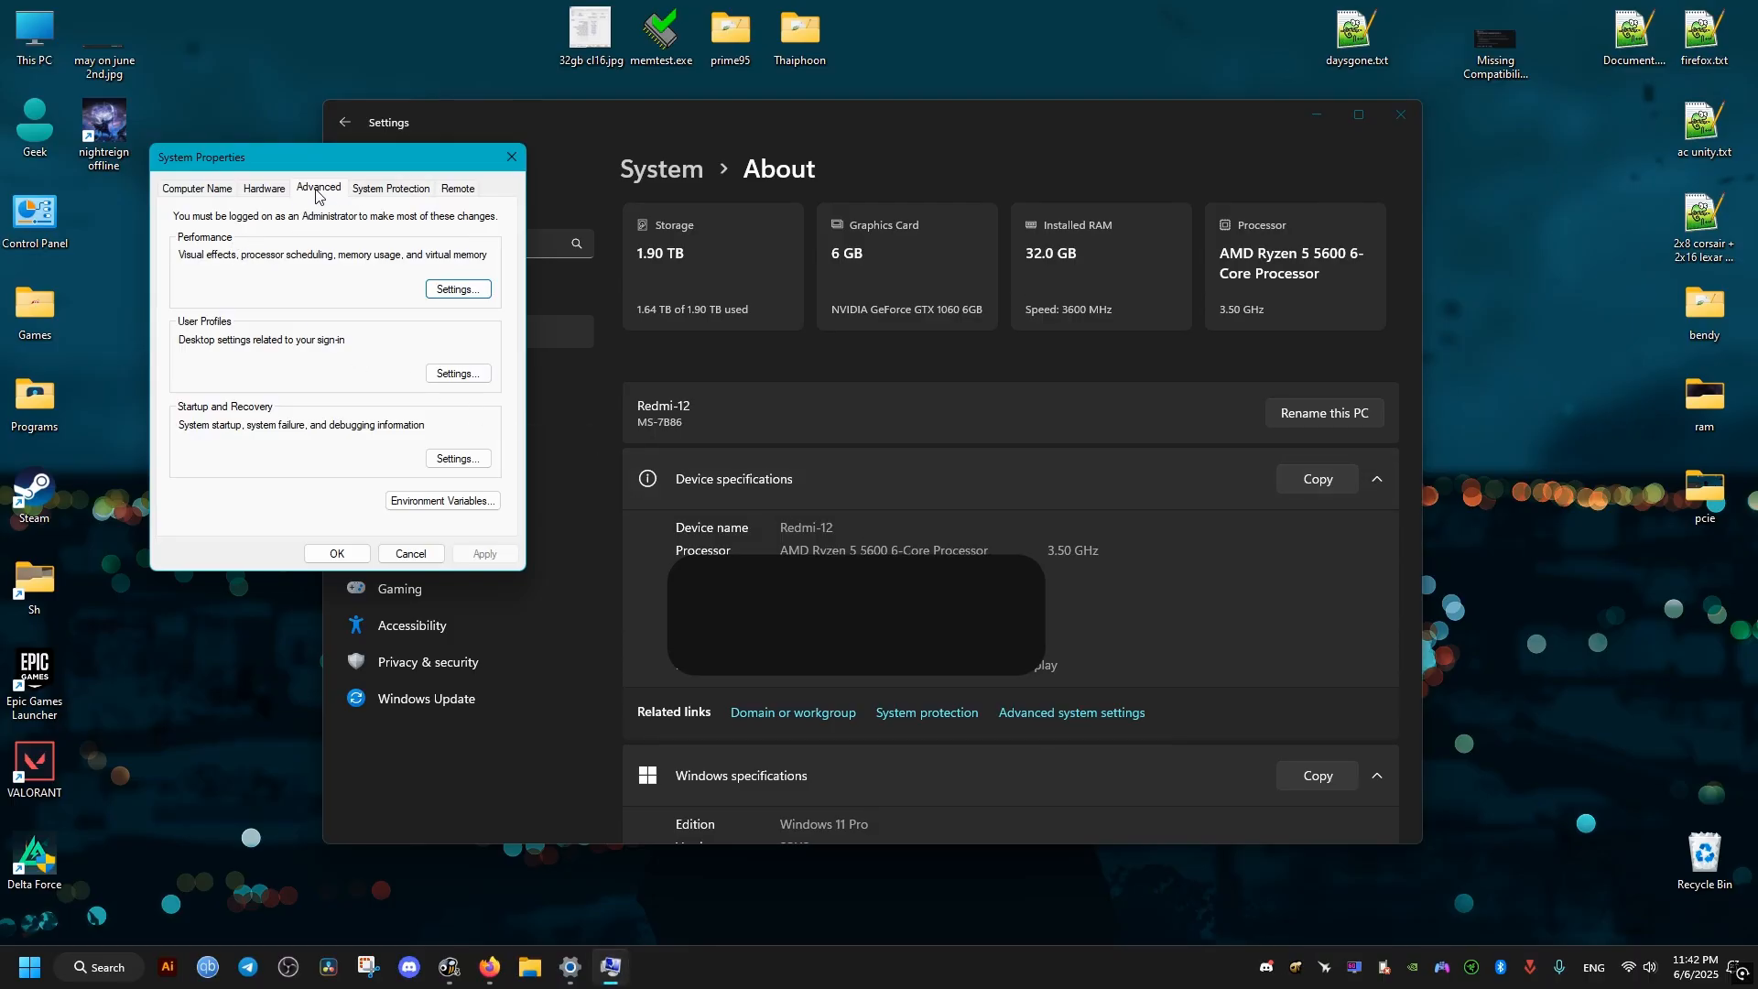
left_click(456, 289)
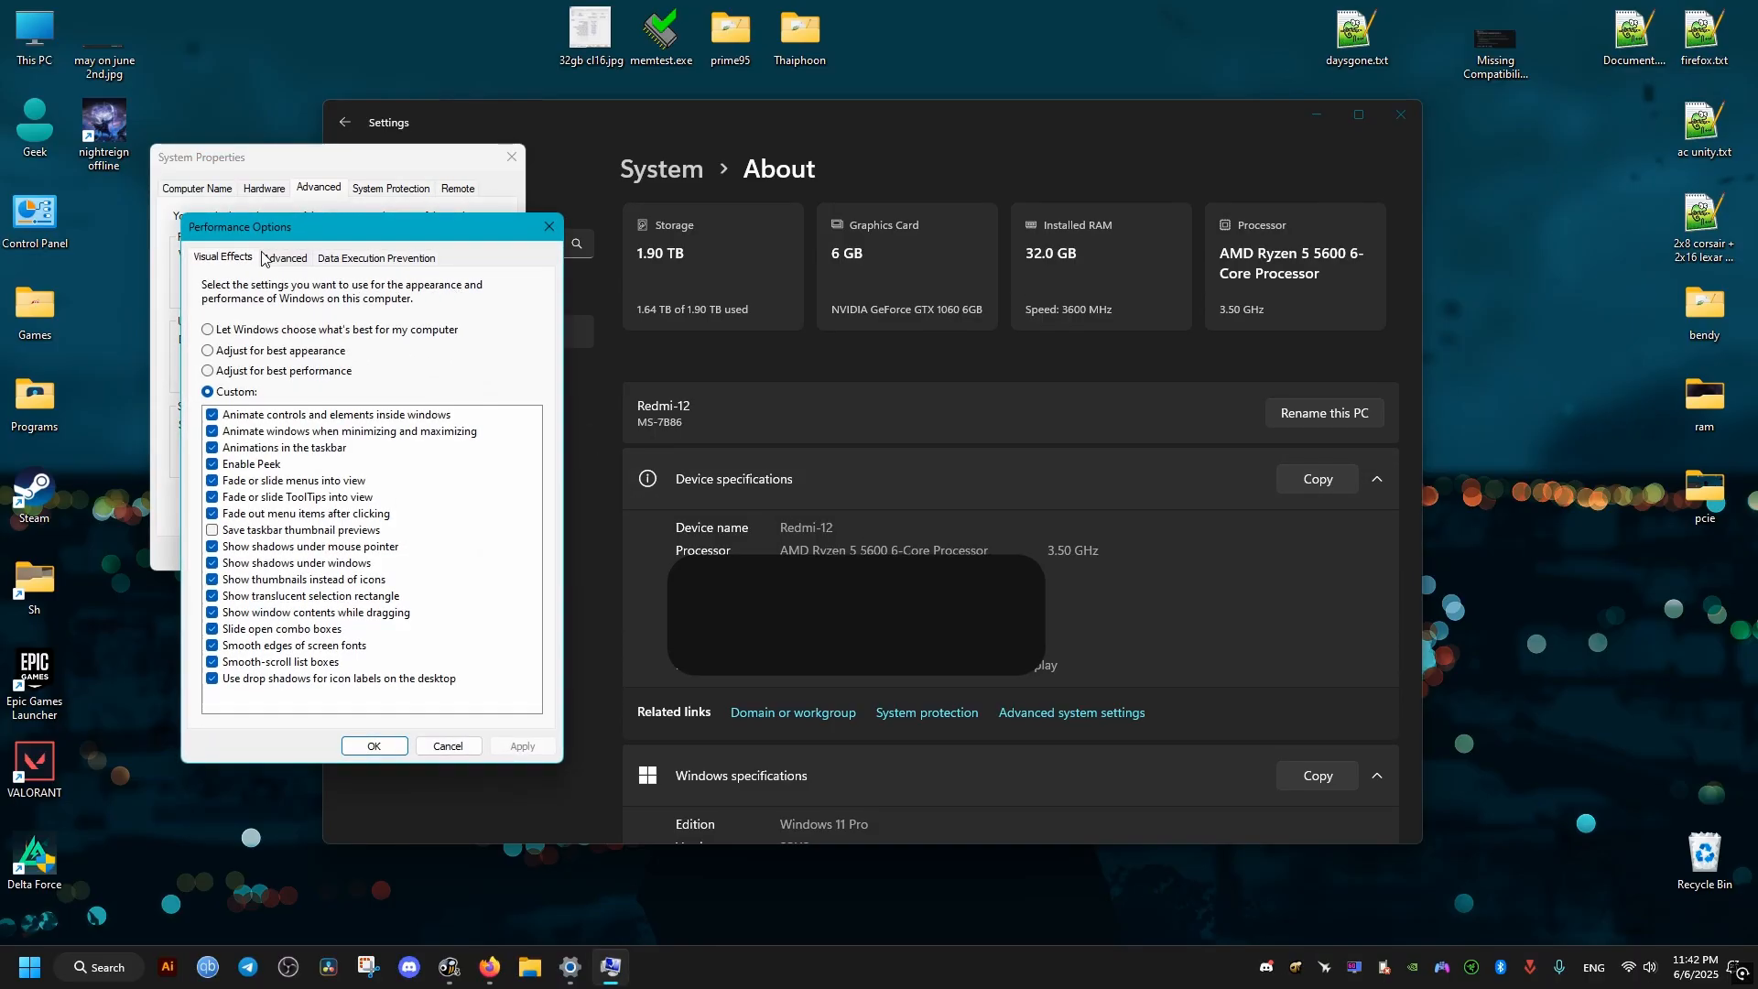
left_click(285, 259)
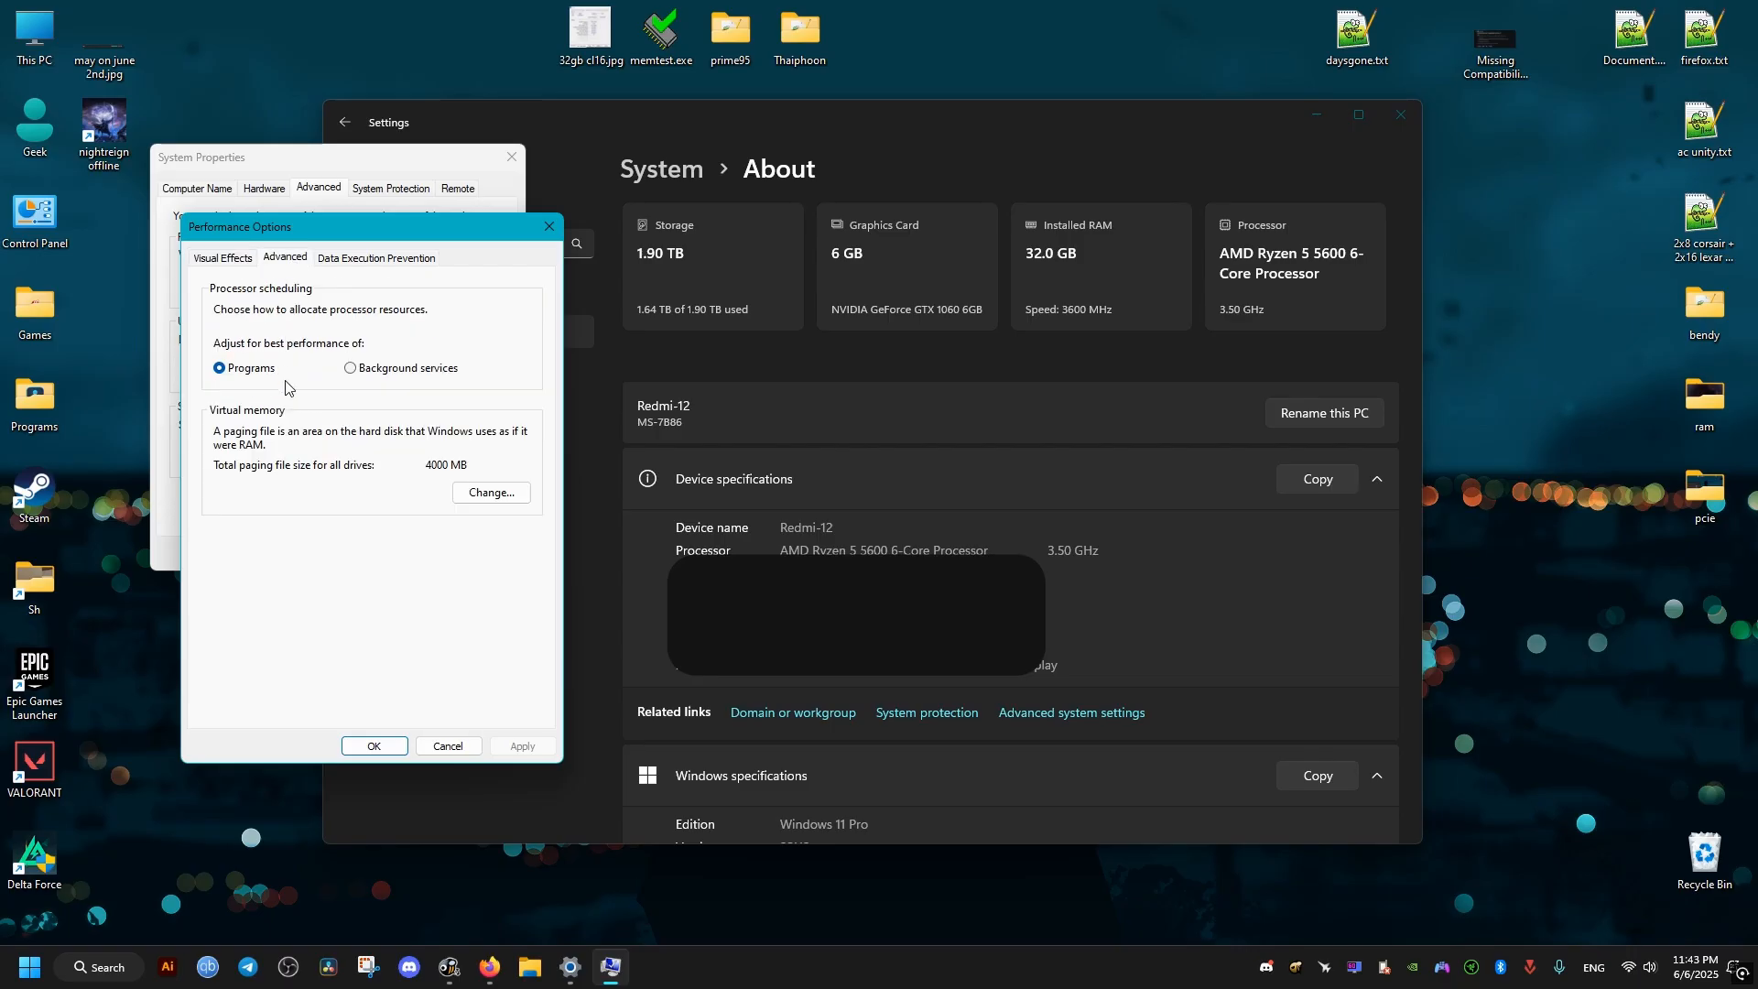
left_click(491, 493)
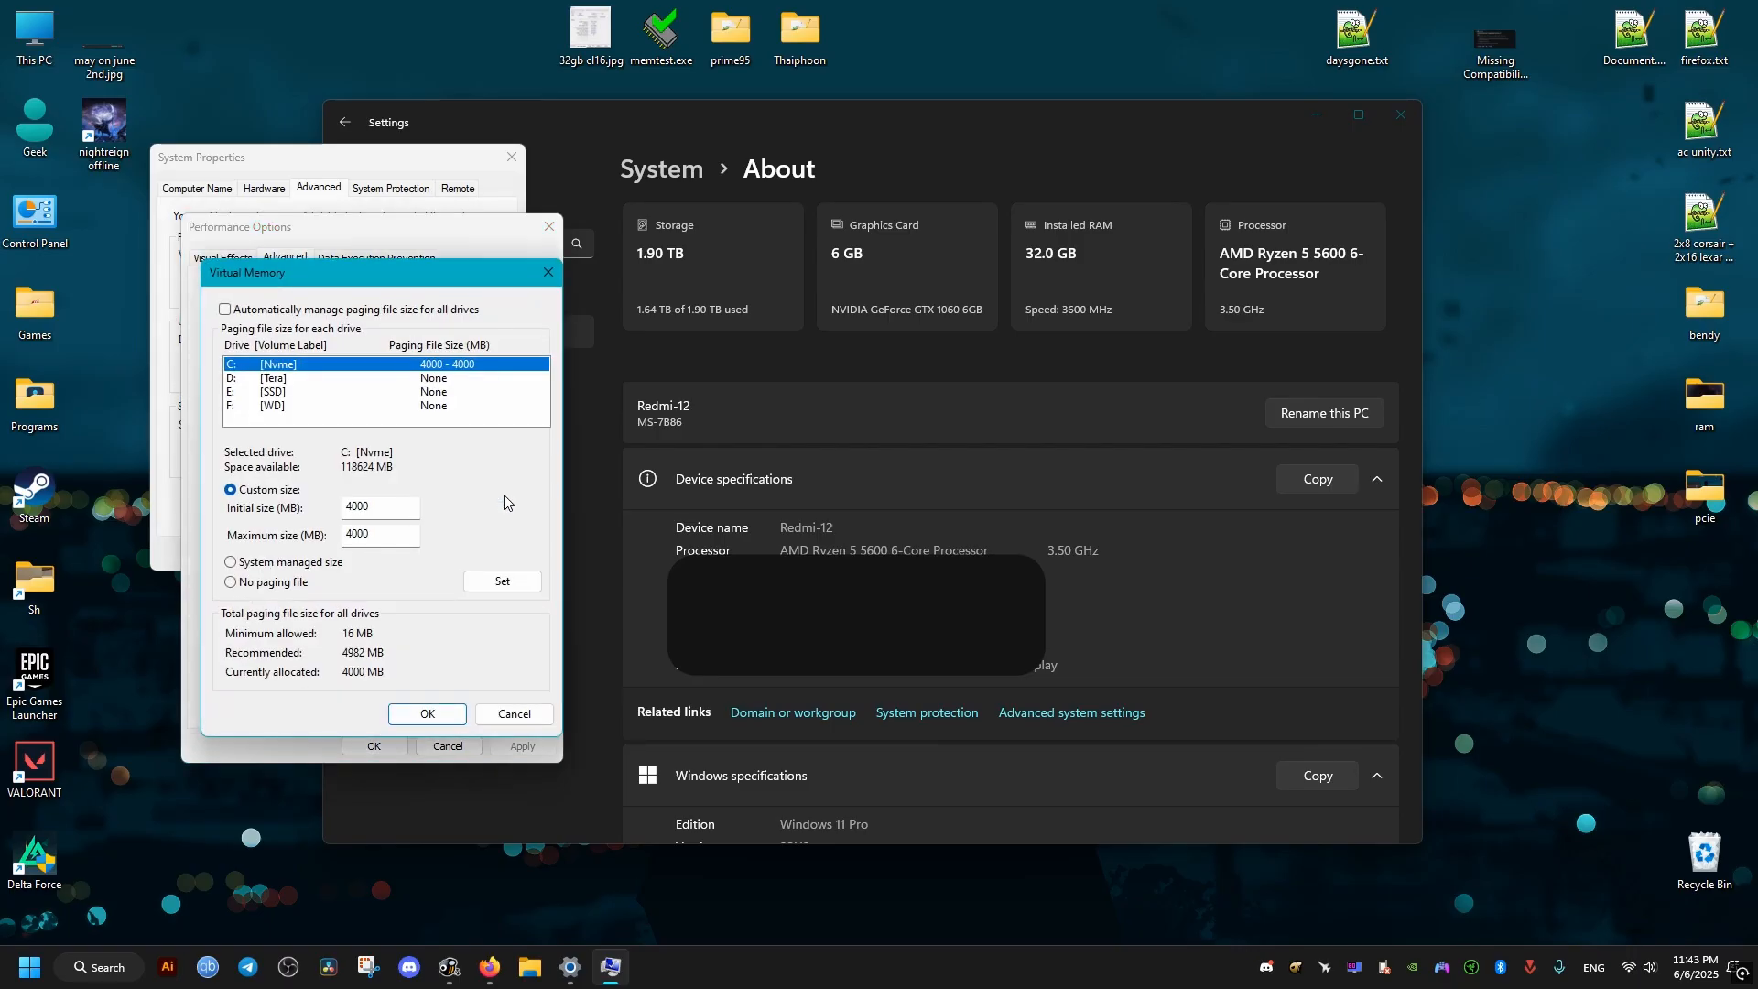
mouse_move(282, 363)
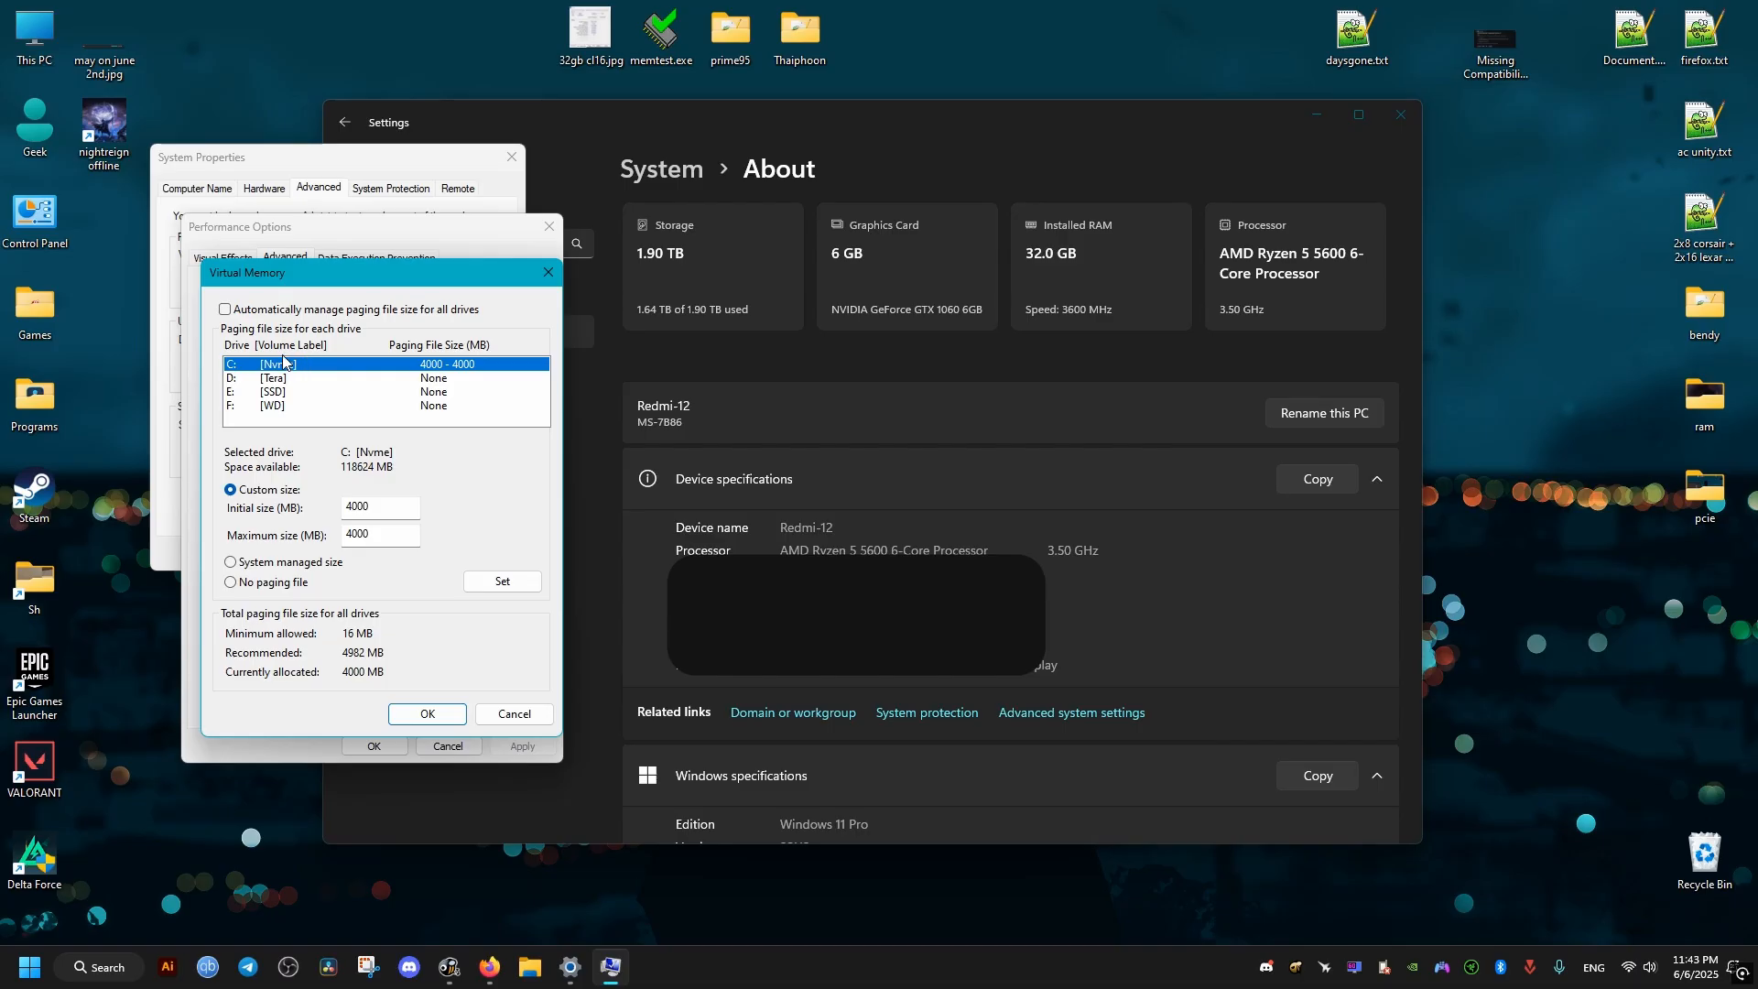
left_click(224, 310)
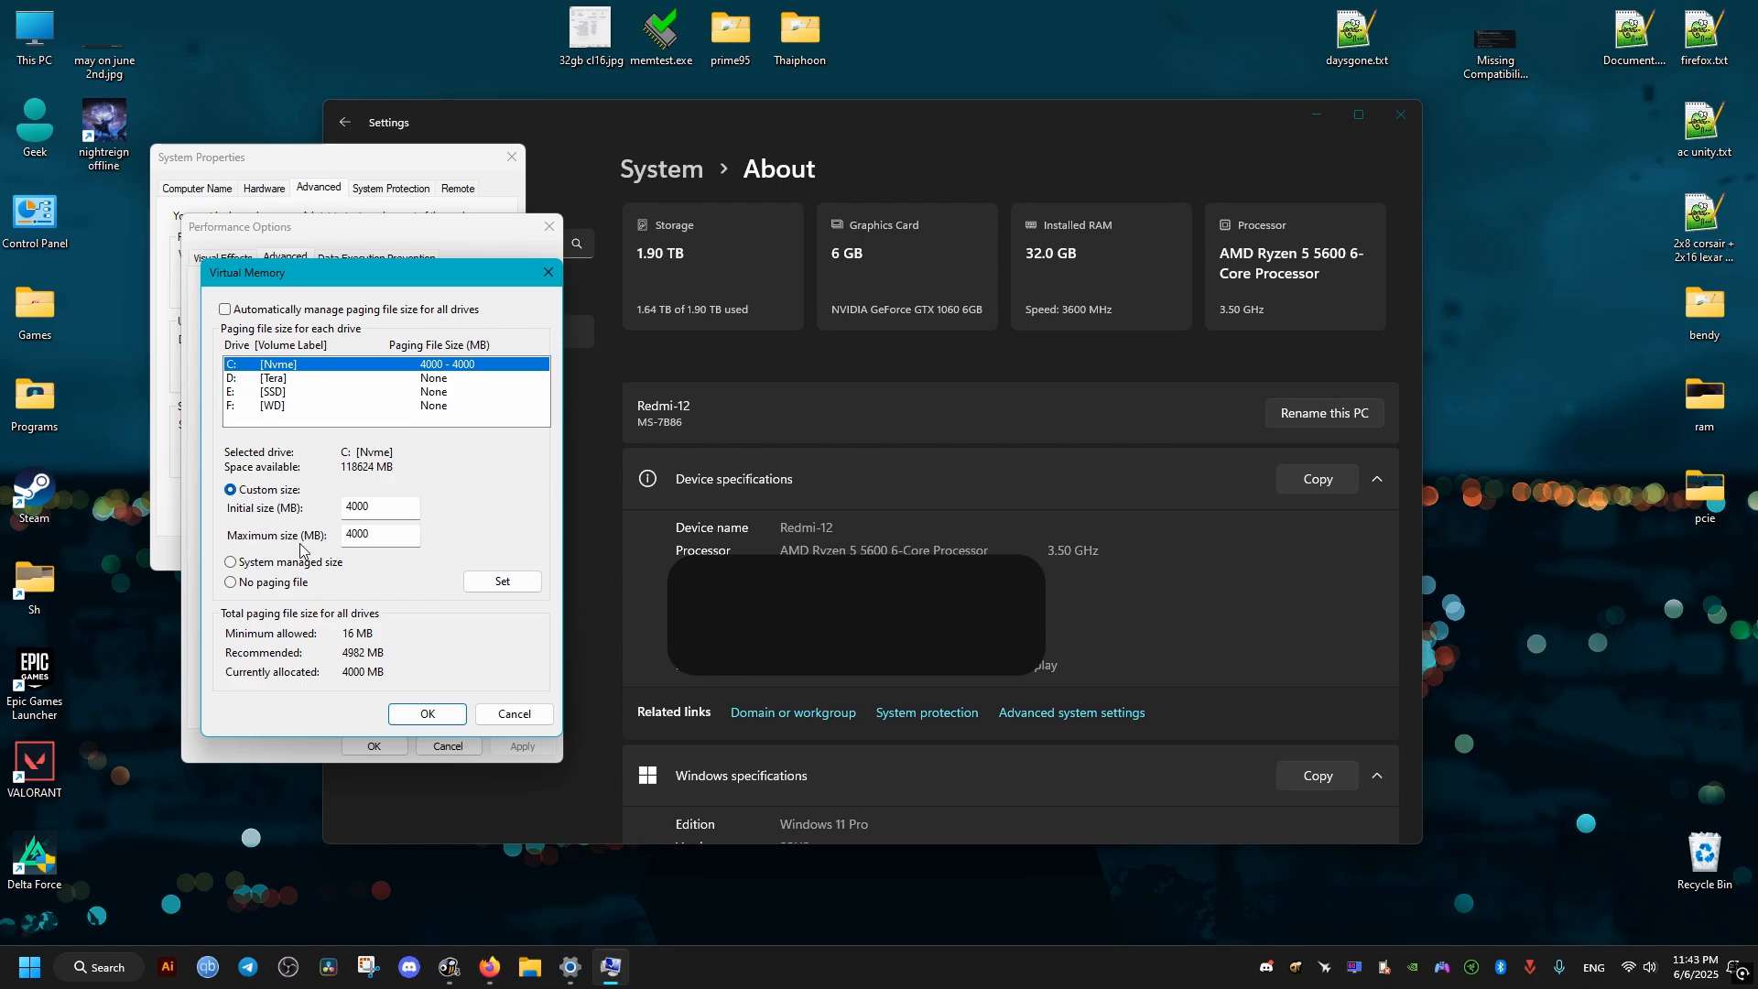
left_click(231, 562)
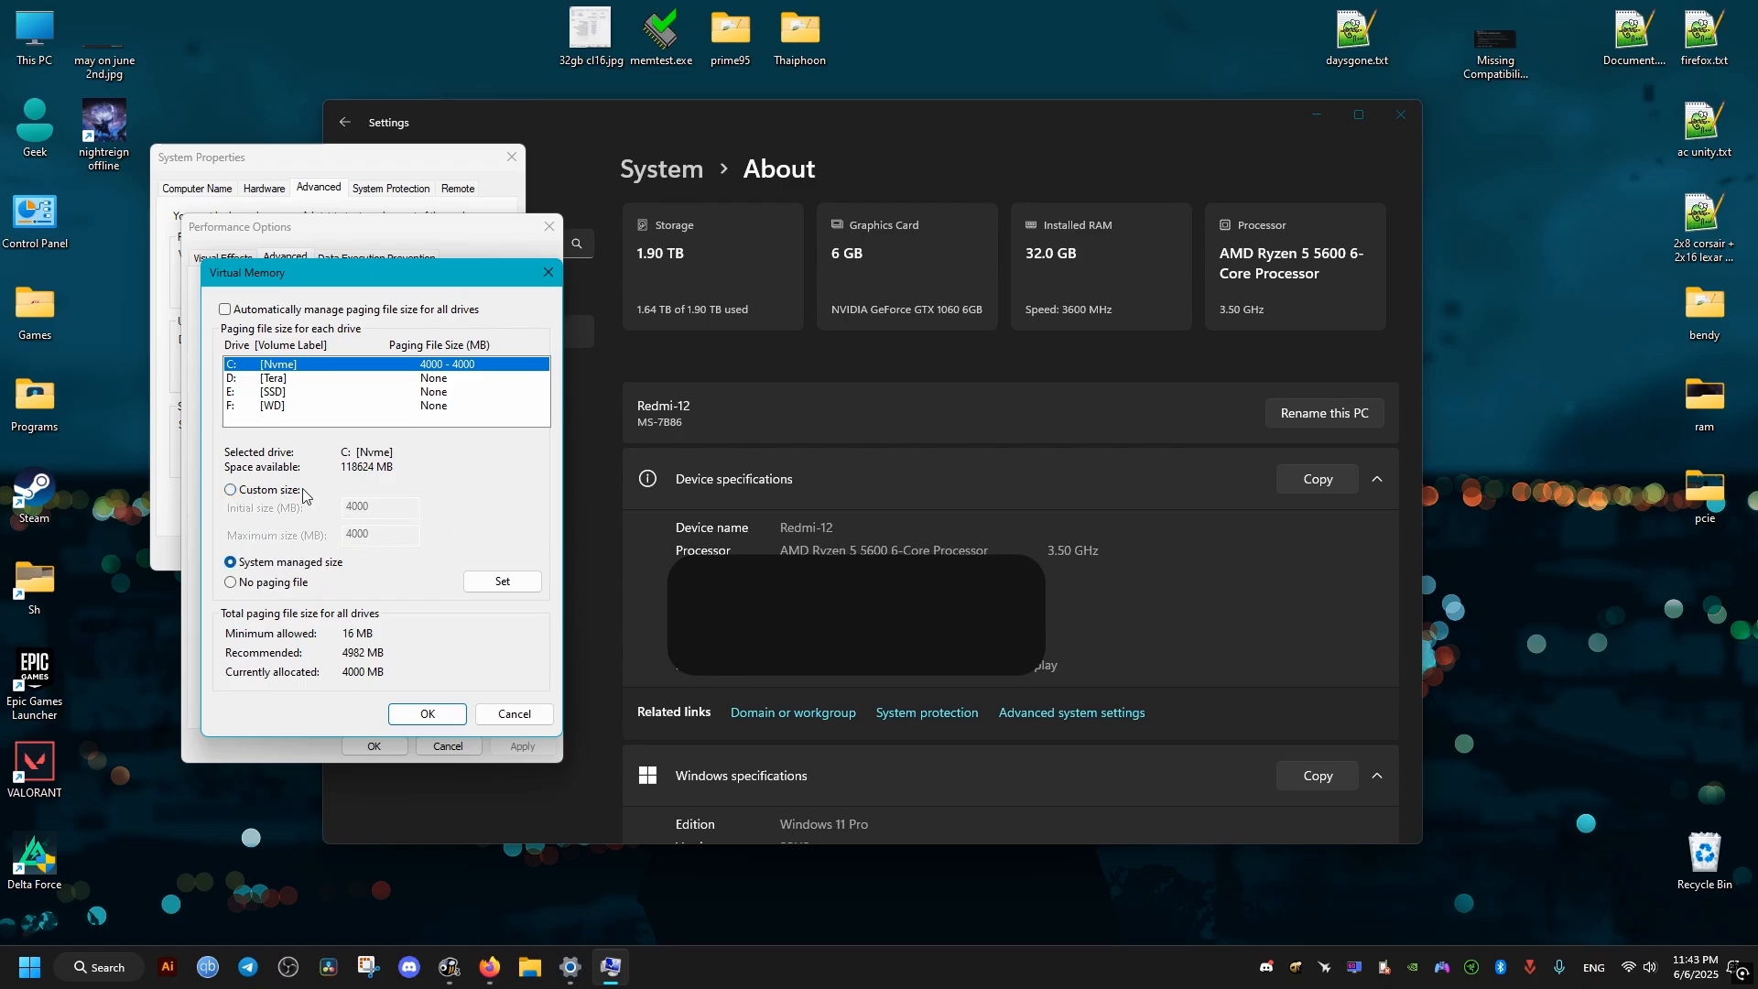
left_click(231, 491)
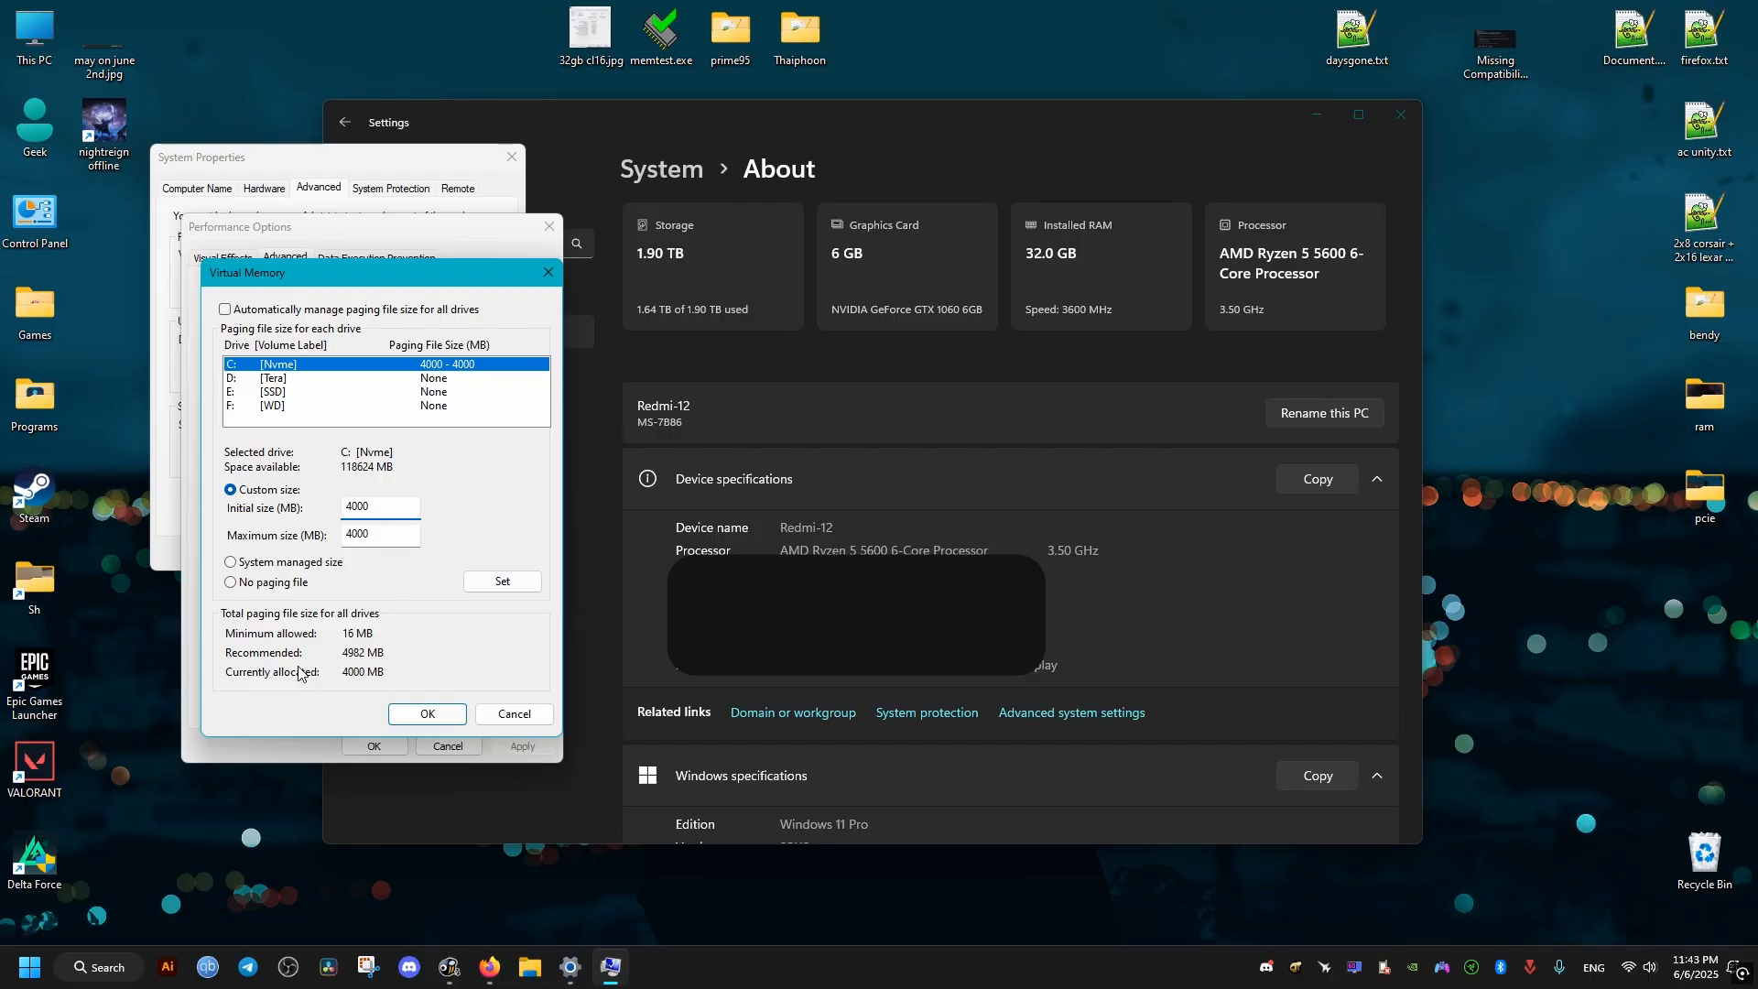
left_click(379, 508)
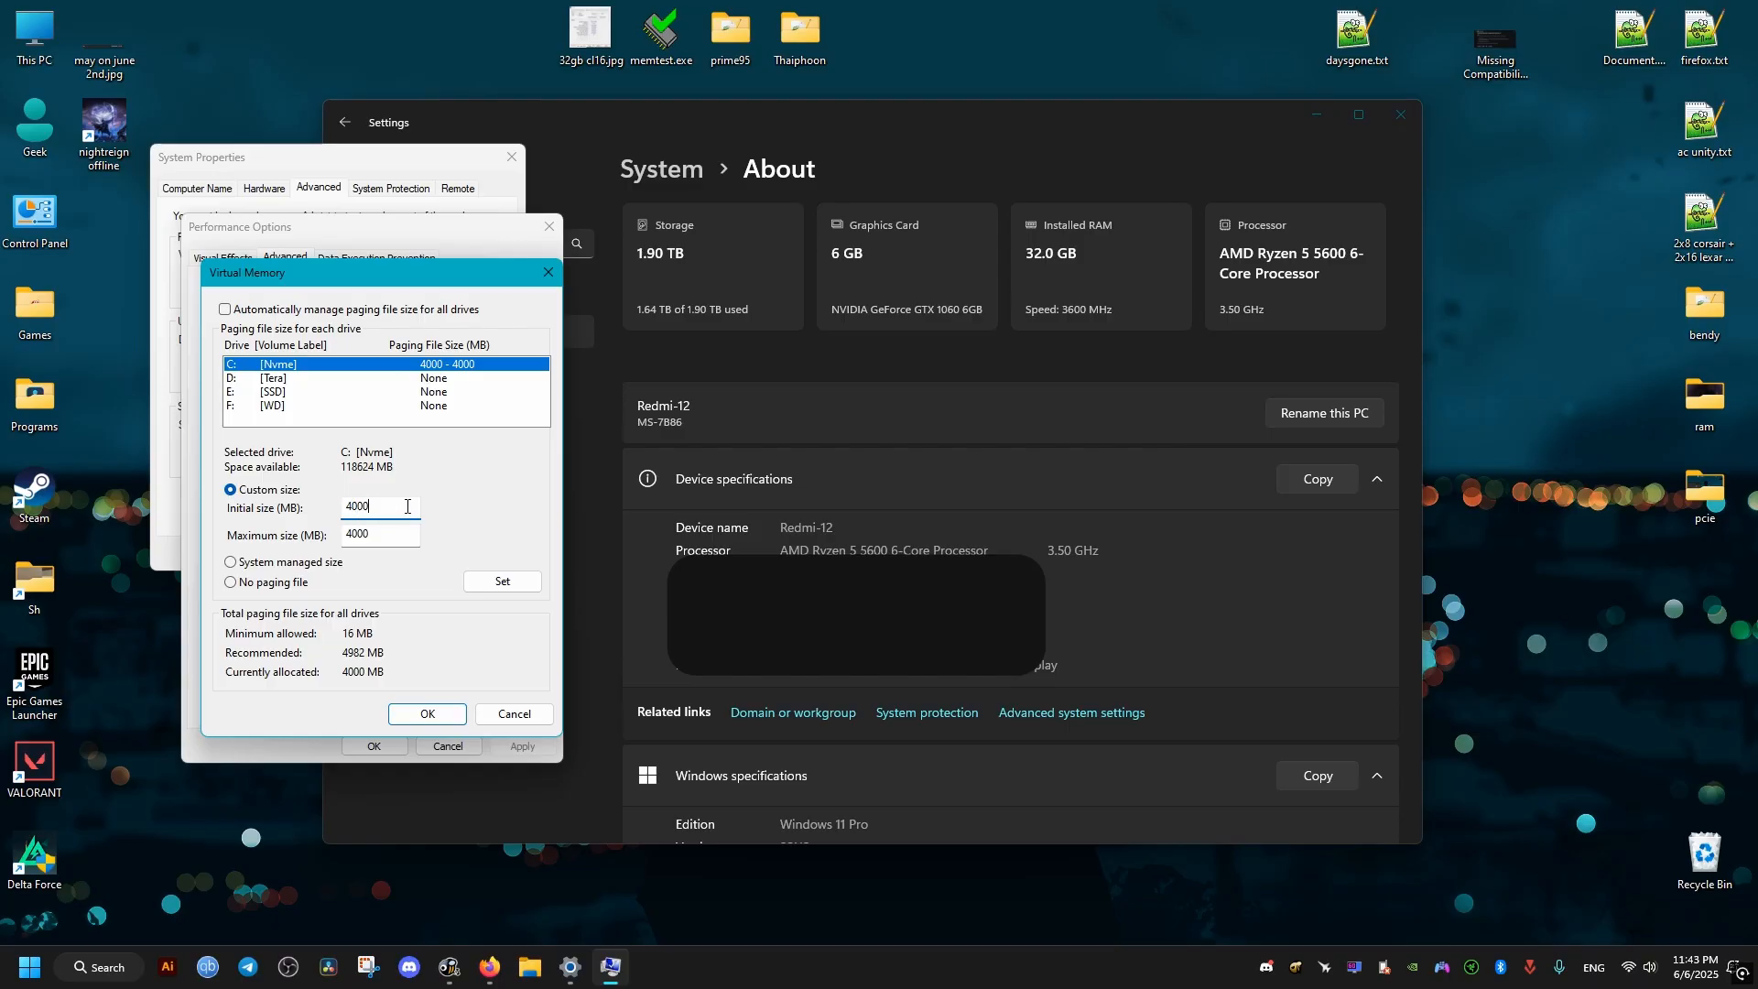
mouse_move(447, 591)
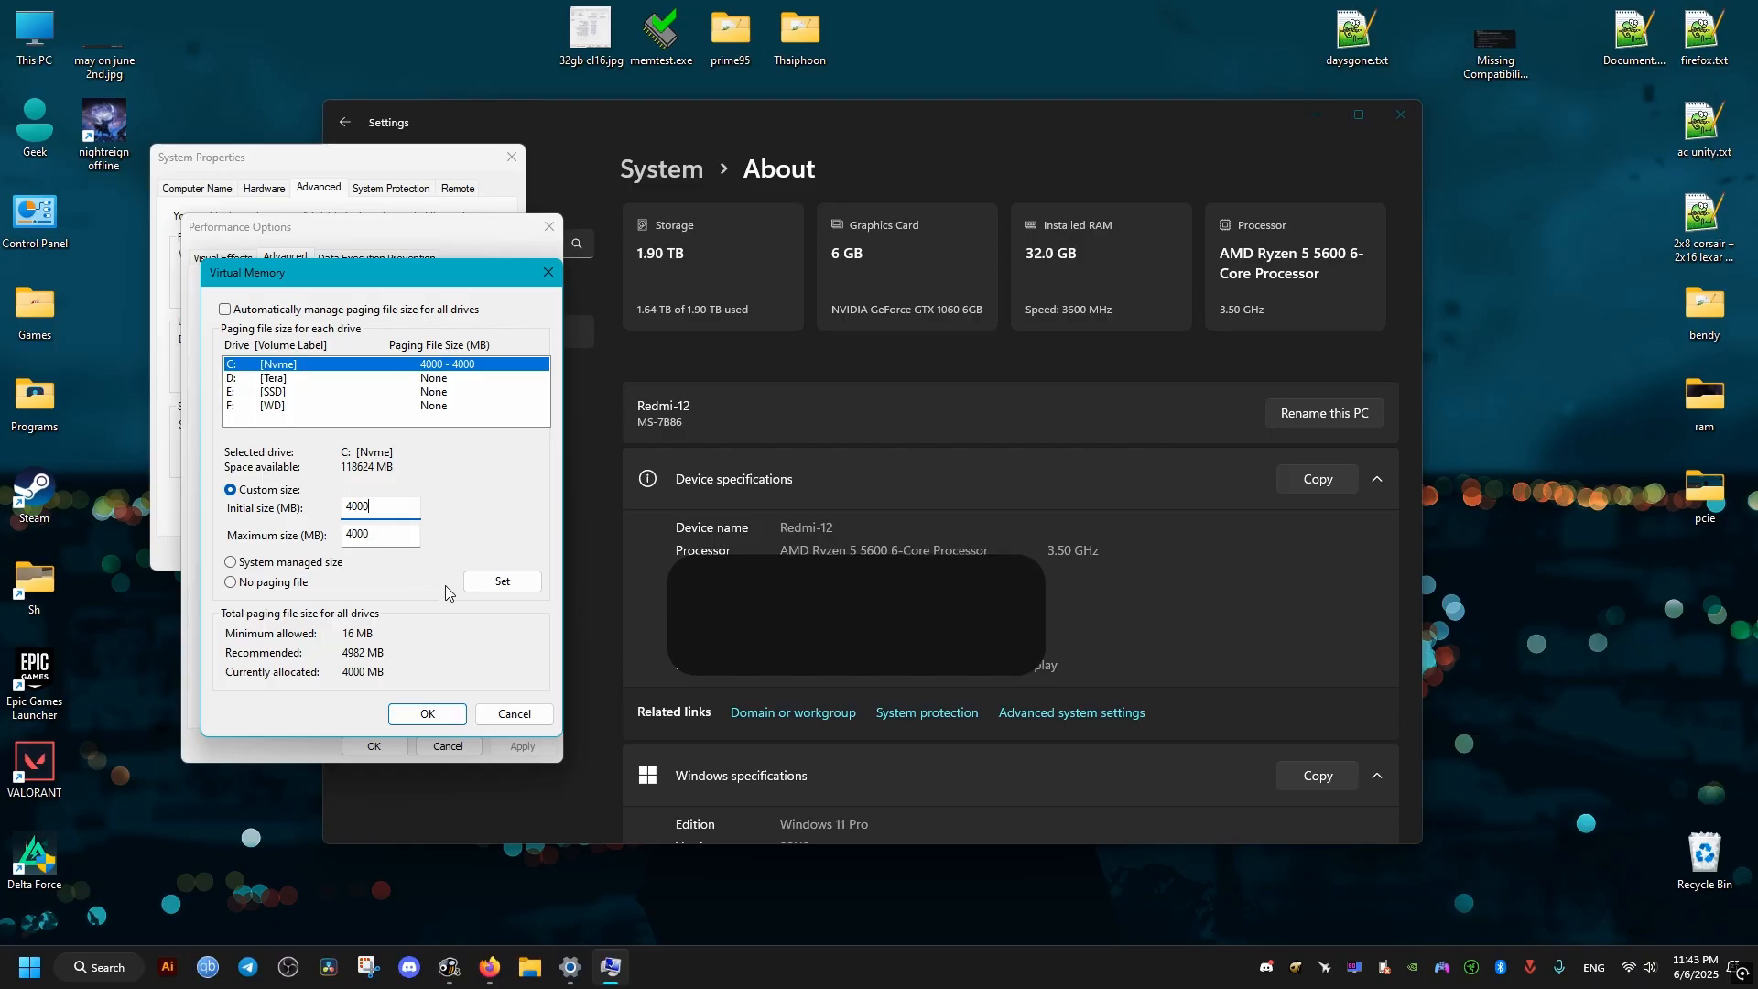
left_click(426, 713)
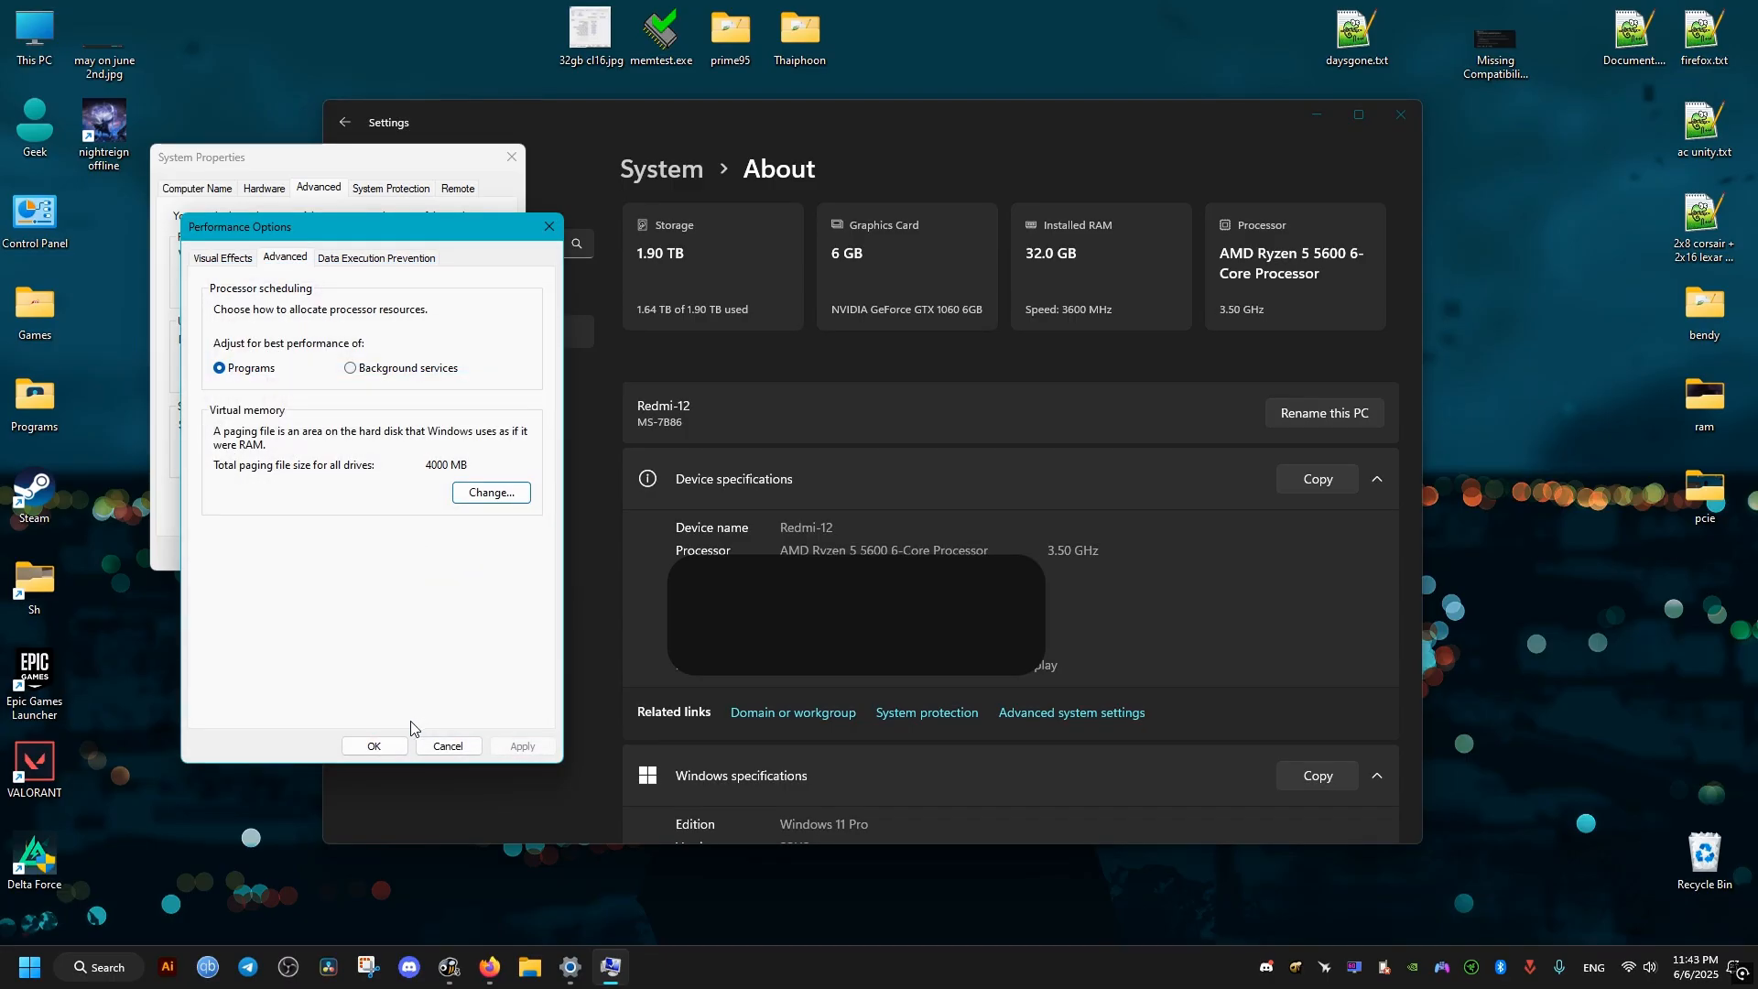